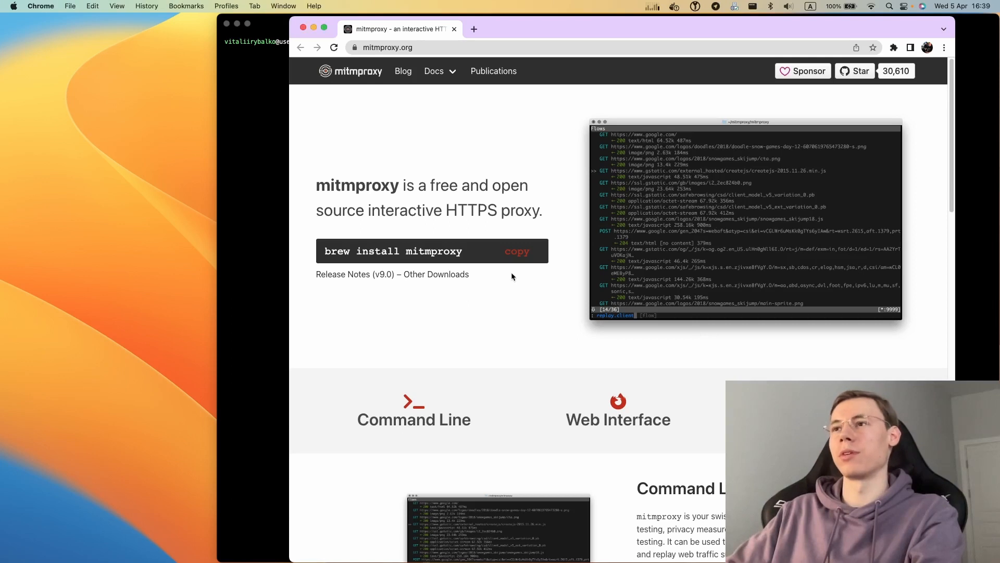
pyautogui.moveTo(477, 248)
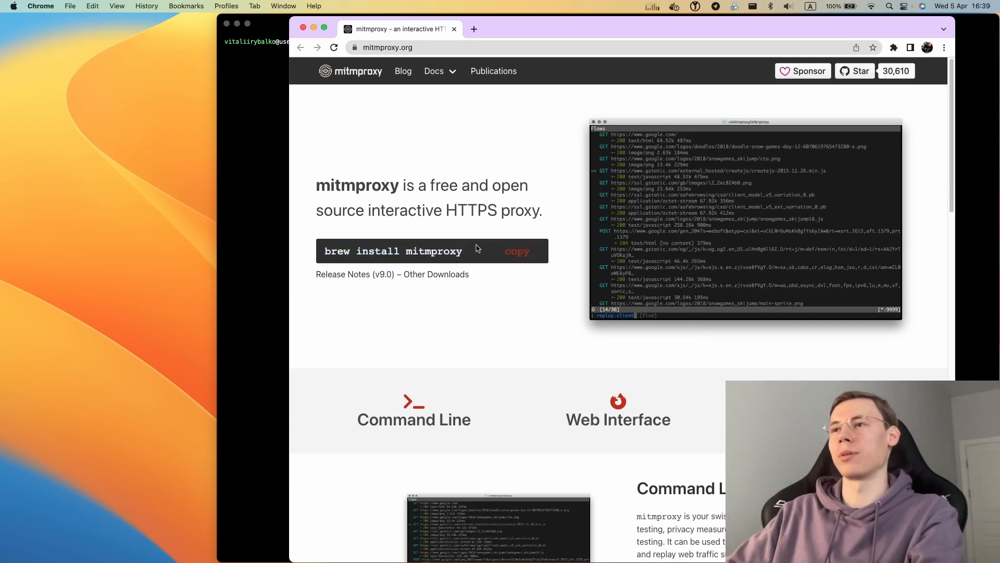
pyautogui.moveTo(704, 276)
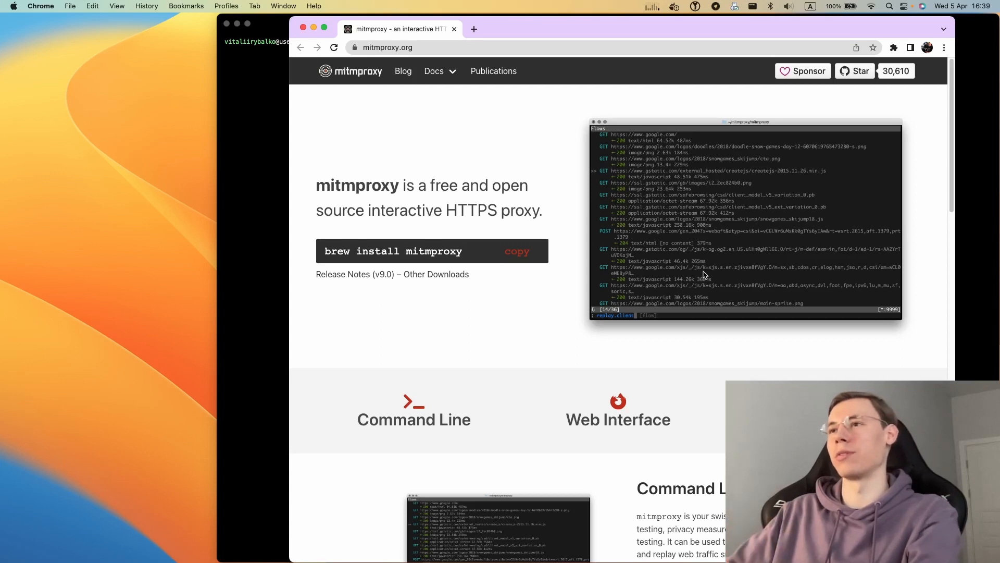
pyautogui.moveTo(535, 304)
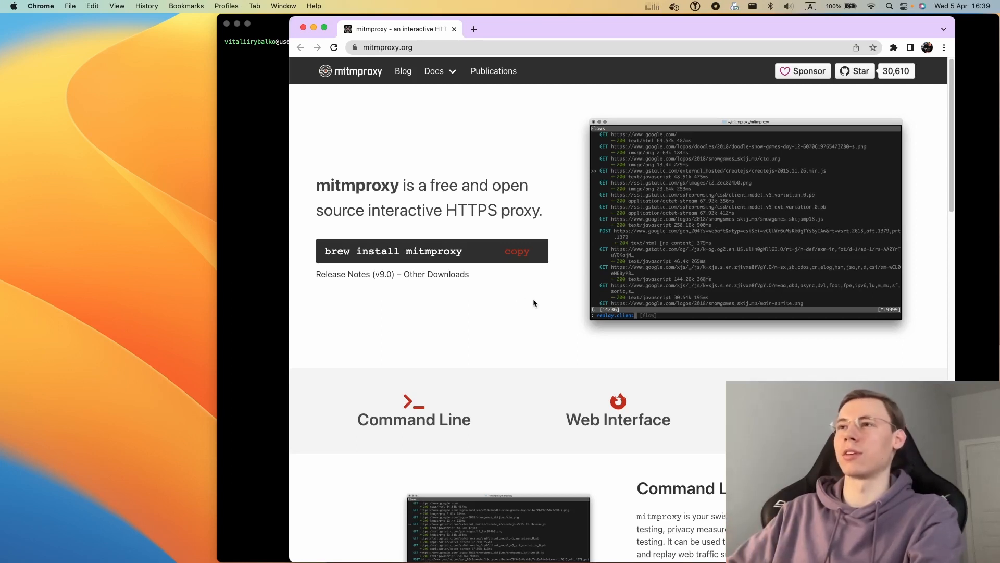
pyautogui.moveTo(507, 284)
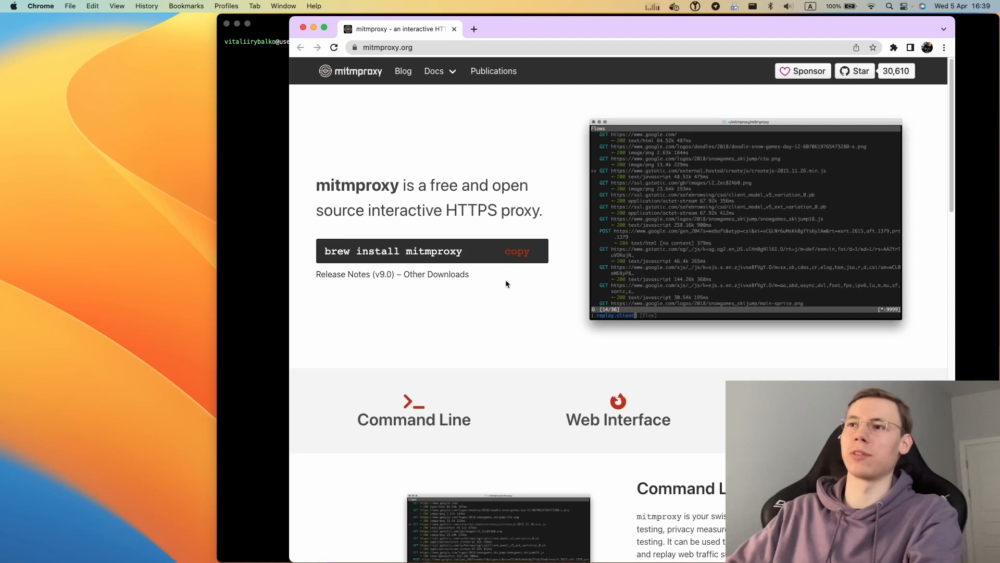
# Step: Grab the 'brew install mitmproxy' command on mitmproxy.org to install mitmproxy 9.0.1
pyautogui.doubleClick(364, 251)
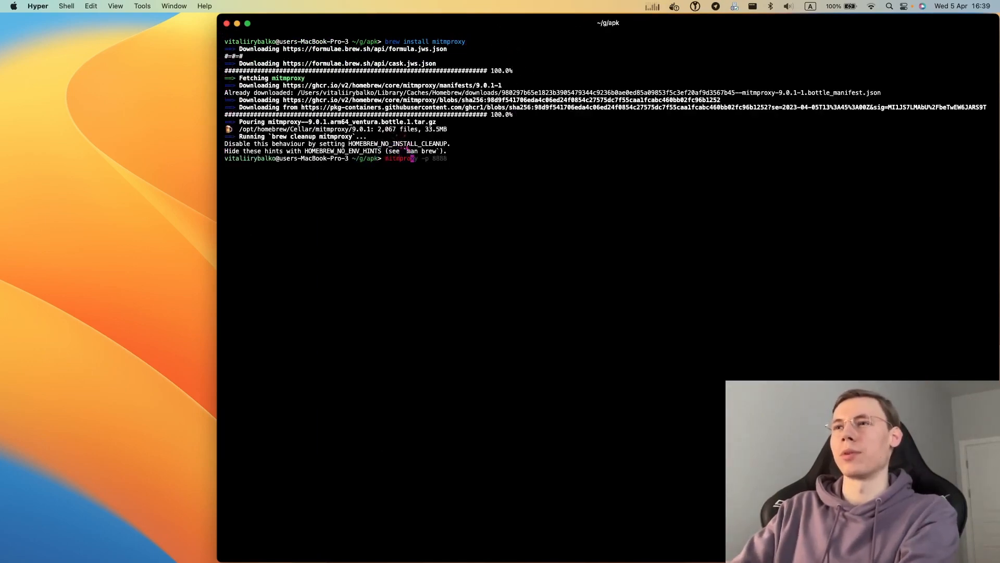
# Step: Run mitmproxy in Hyper, listening on port 8888
pyautogui.press('Return')
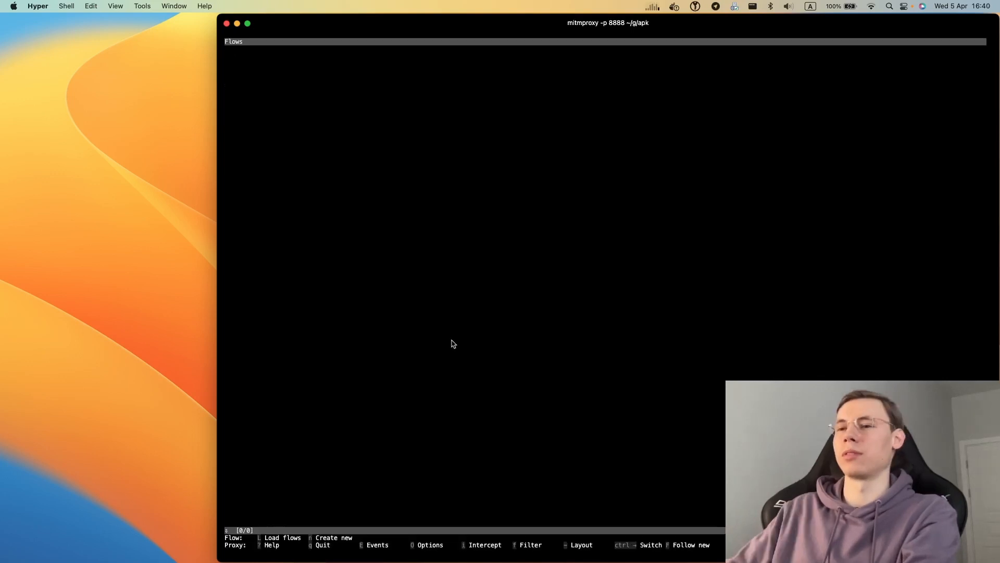
pyautogui.moveTo(426, 258)
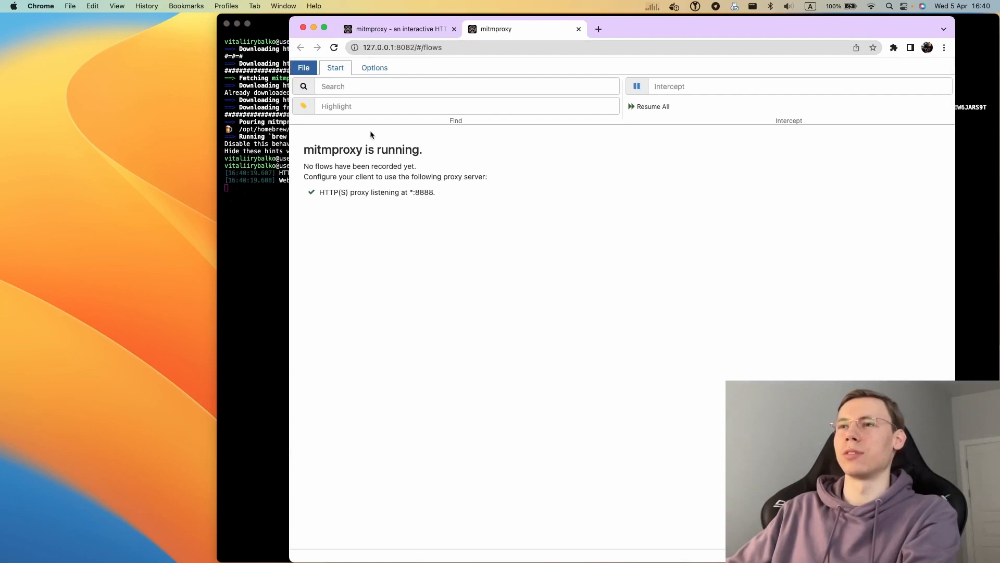
# Step: Confirm mitmweb reports the HTTP(S) proxy listening at *:8888
pyautogui.click(375, 68)
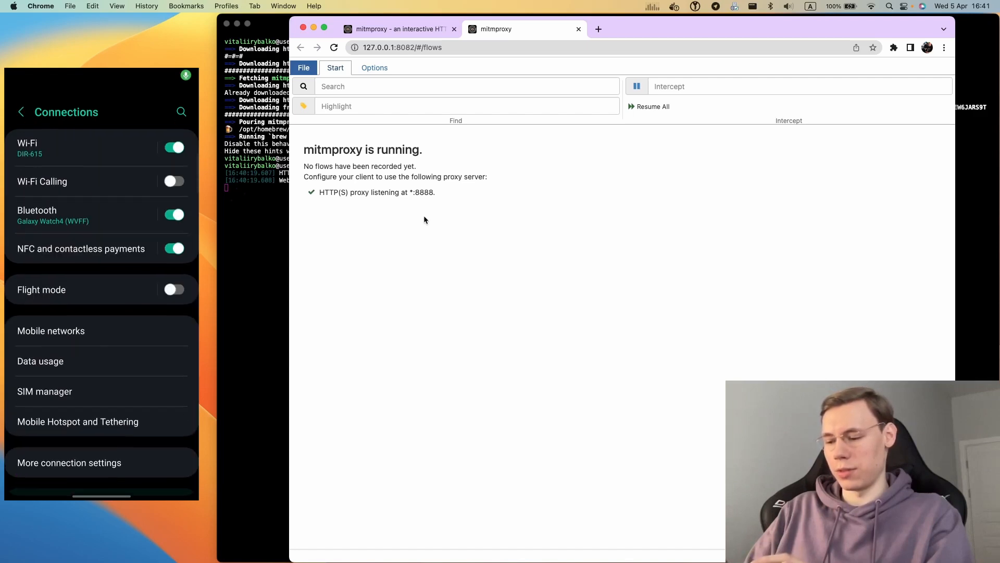
# Step: Find the Mac's address with ifconfig and set the phone's Wi-Fi proxy to 192.168.0.41:8888
pyautogui.click(27, 147)
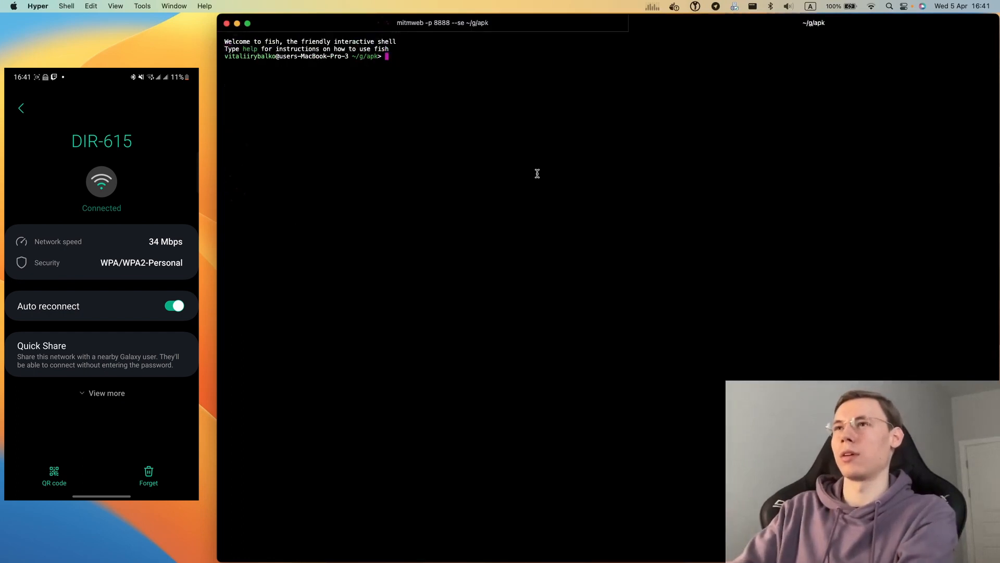
pyautogui.write('ifconfig | grep inet')
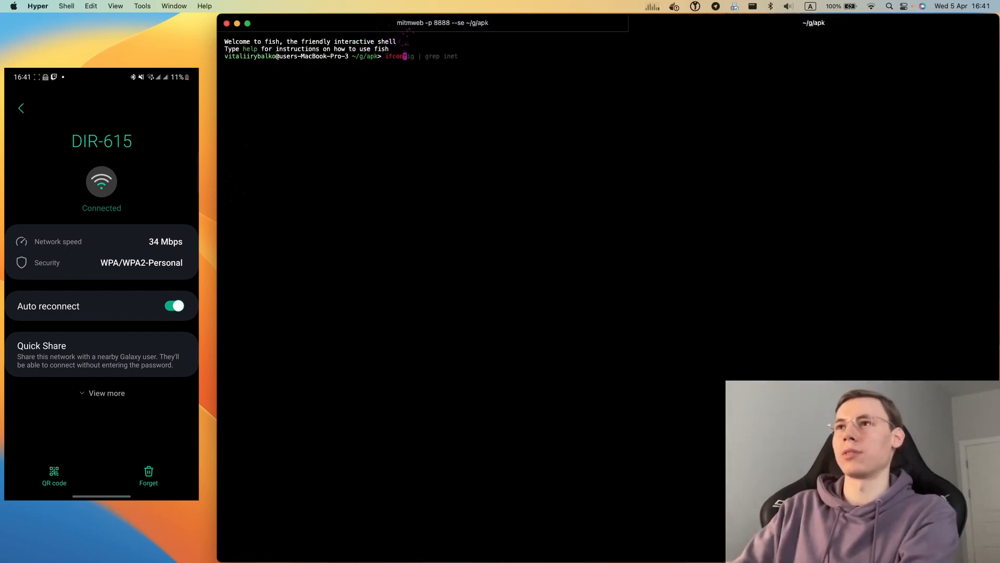
pyautogui.press('Return')
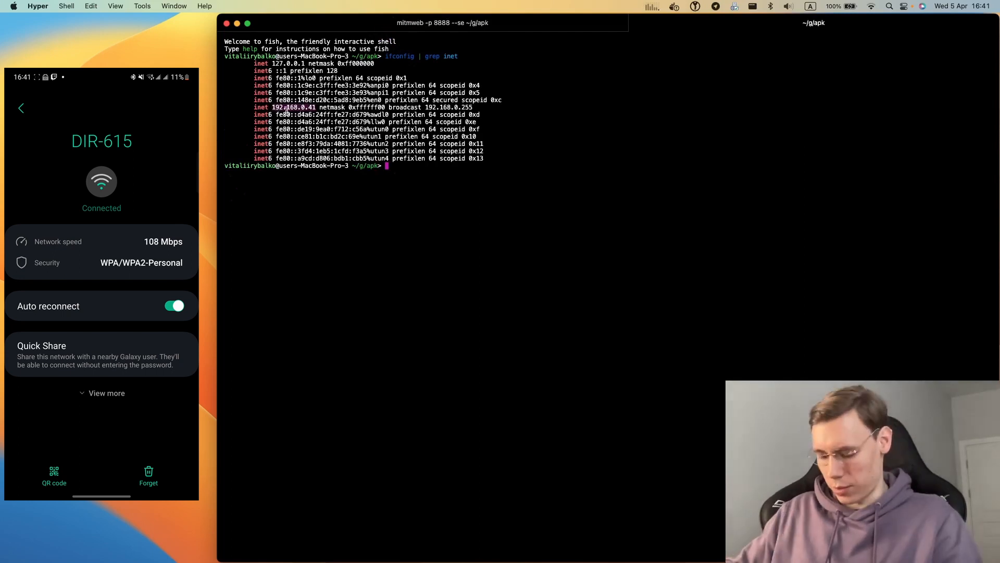
pyautogui.scroll(-3)
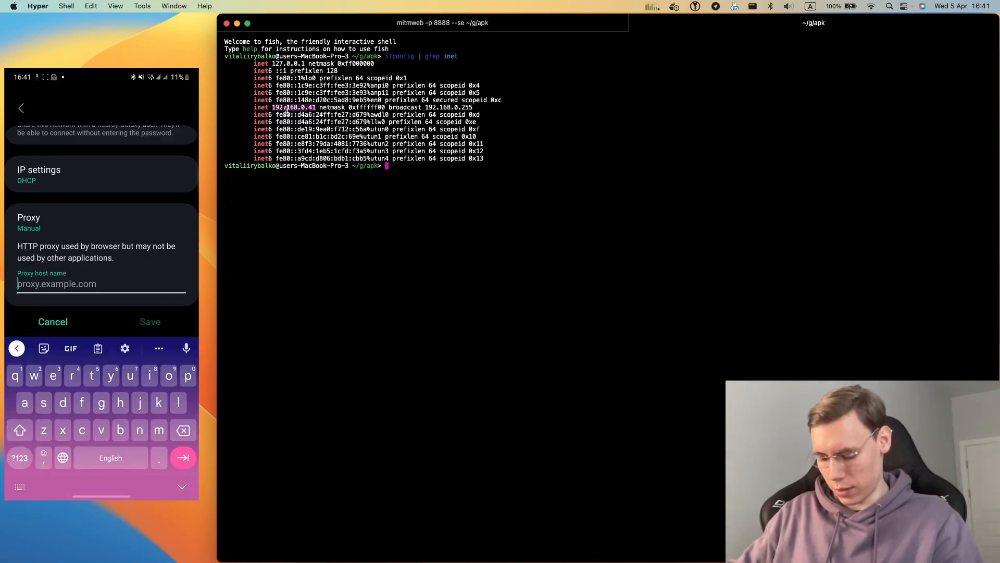
pyautogui.write('192.168.0.41')
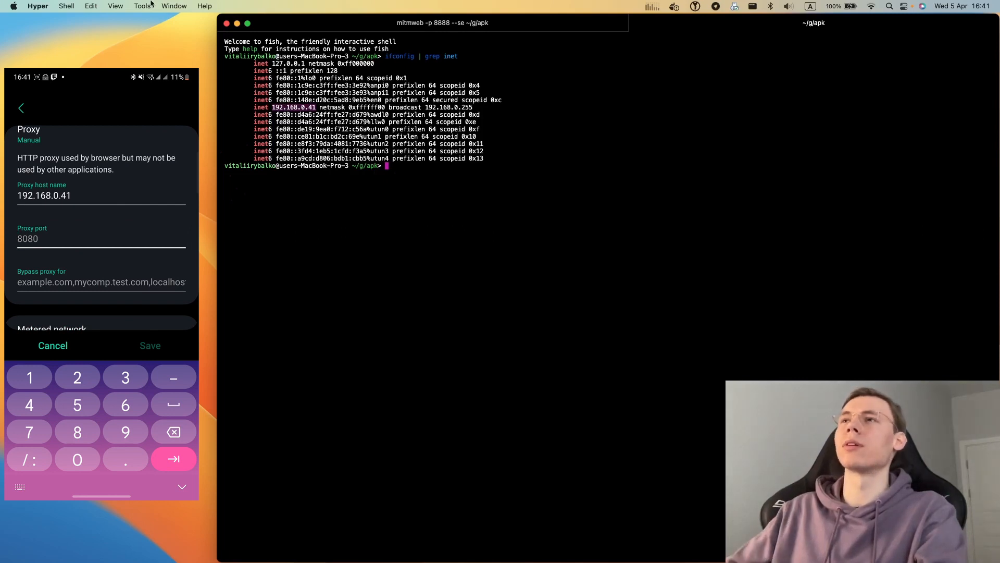
pyautogui.moveTo(442, 22)
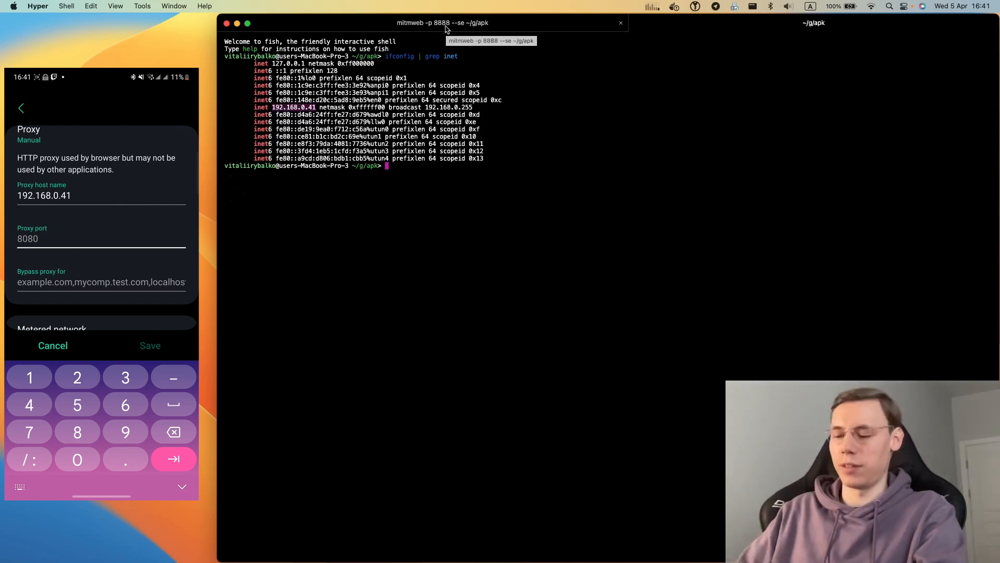
pyautogui.write('8888')
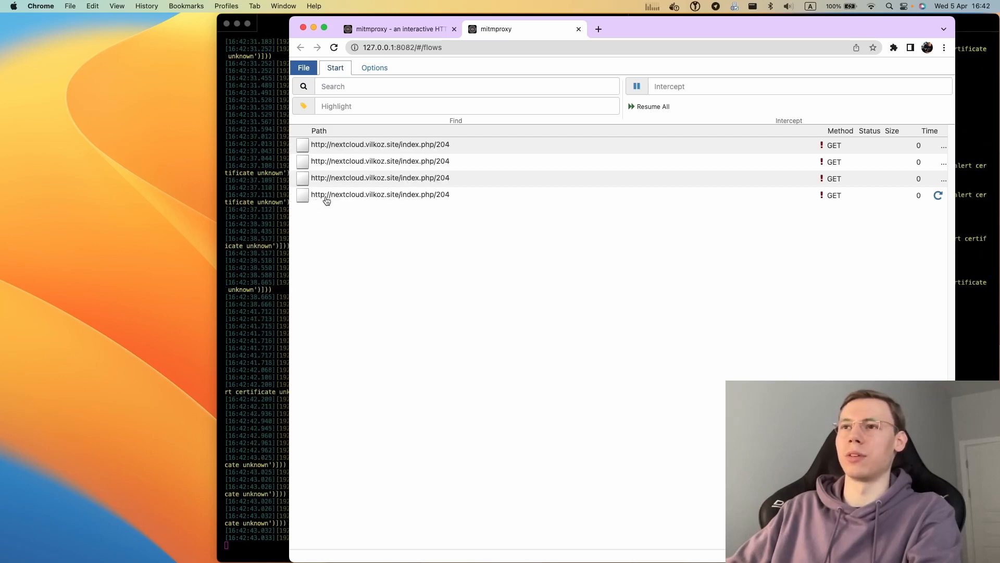
pyautogui.moveTo(329, 201)
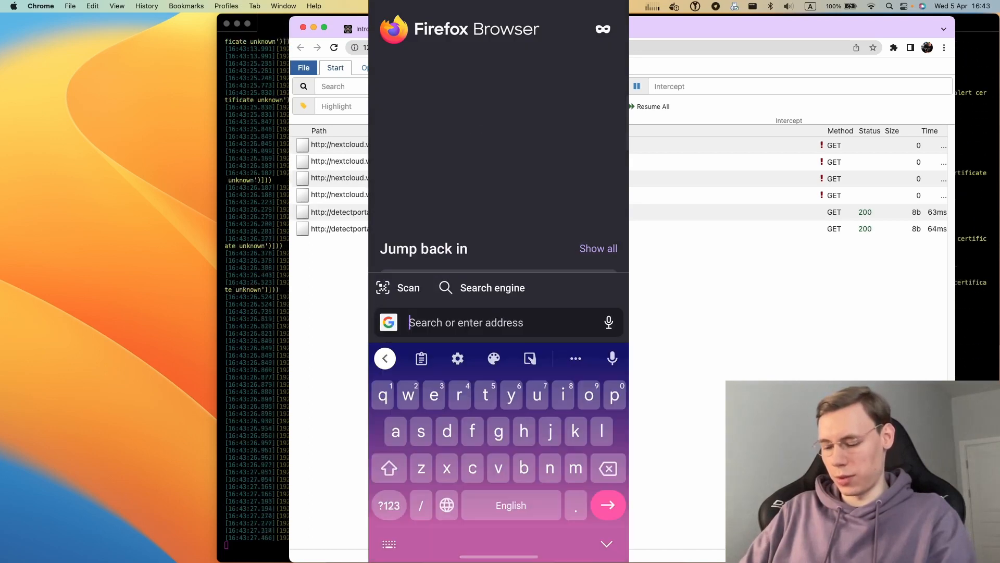
# Step: Download the Android mitmproxy-ca-cert.cer from mitm.it
pyautogui.write('mitm.it')
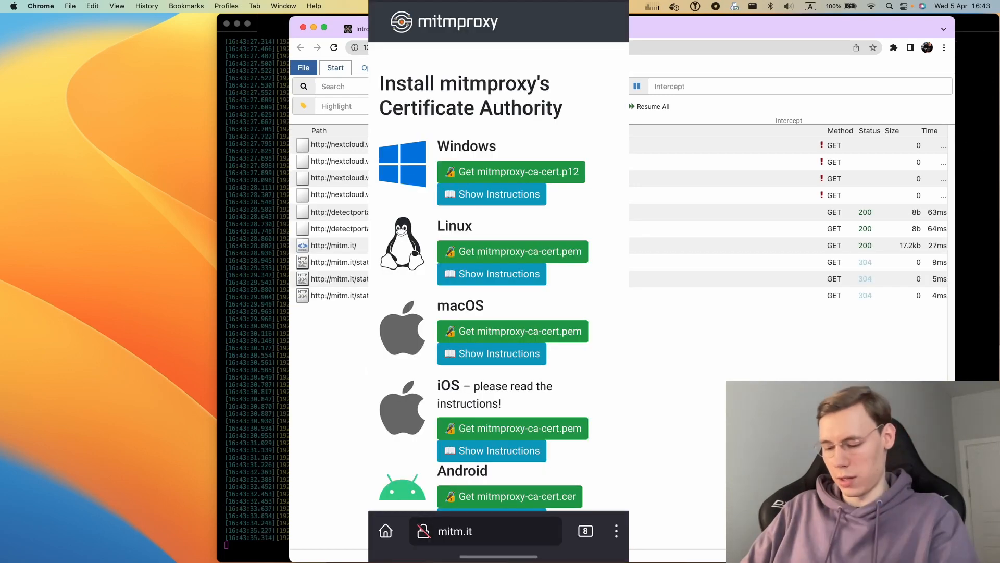
pyautogui.scroll(-3)
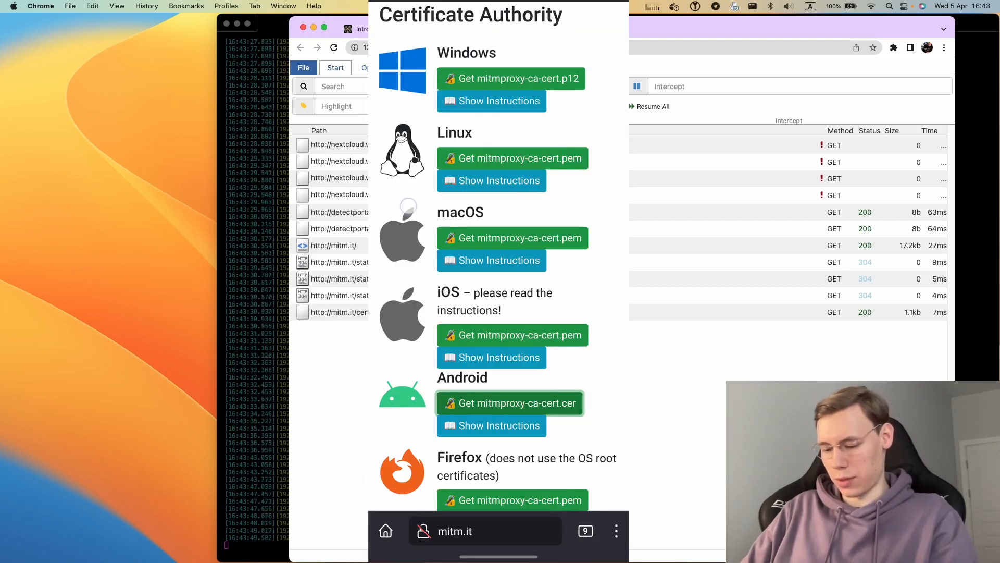
pyautogui.click(491, 425)
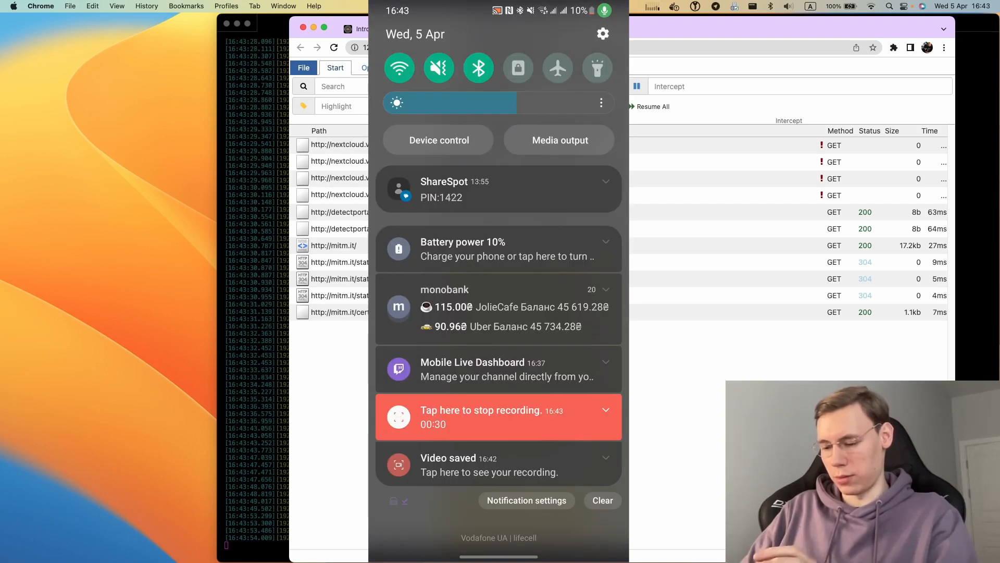
# Step: Install the downloaded certificate from device storage in security settings
pyautogui.click(602, 34)
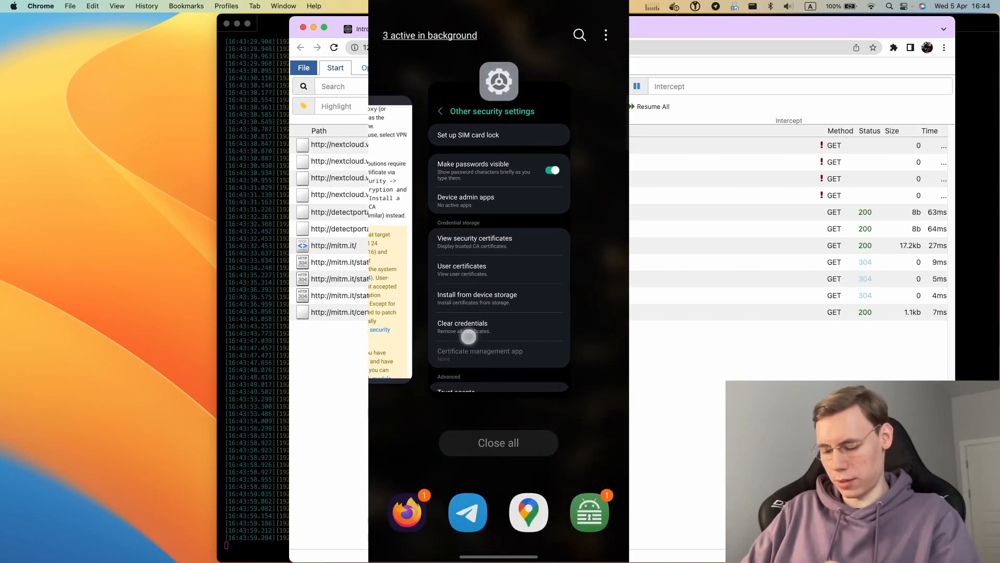
pyautogui.click(477, 298)
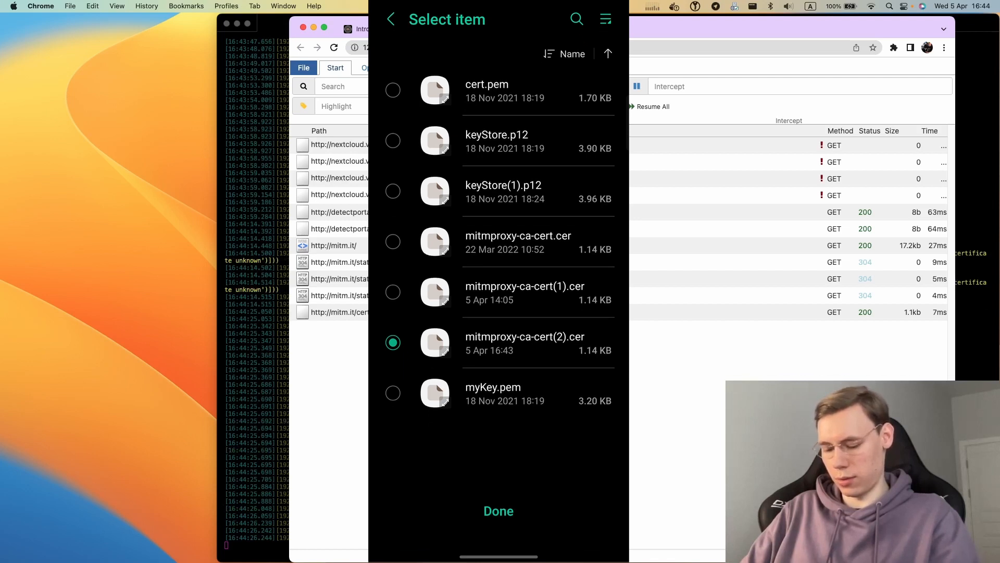
pyautogui.click(498, 511)
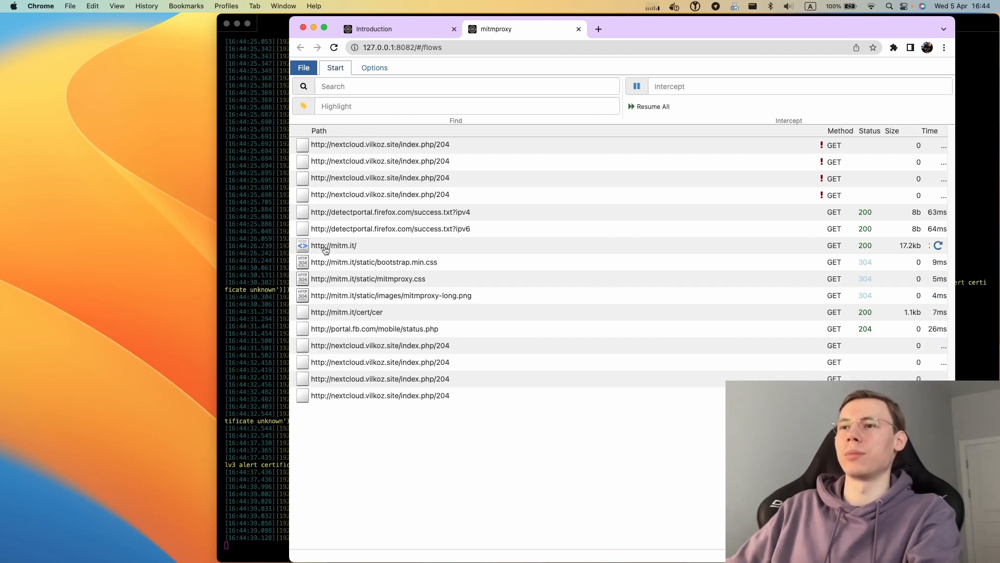
# Step: Inspect the request details of the captured mitm.it/static/bootstrap.min.css flow
pyautogui.click(374, 262)
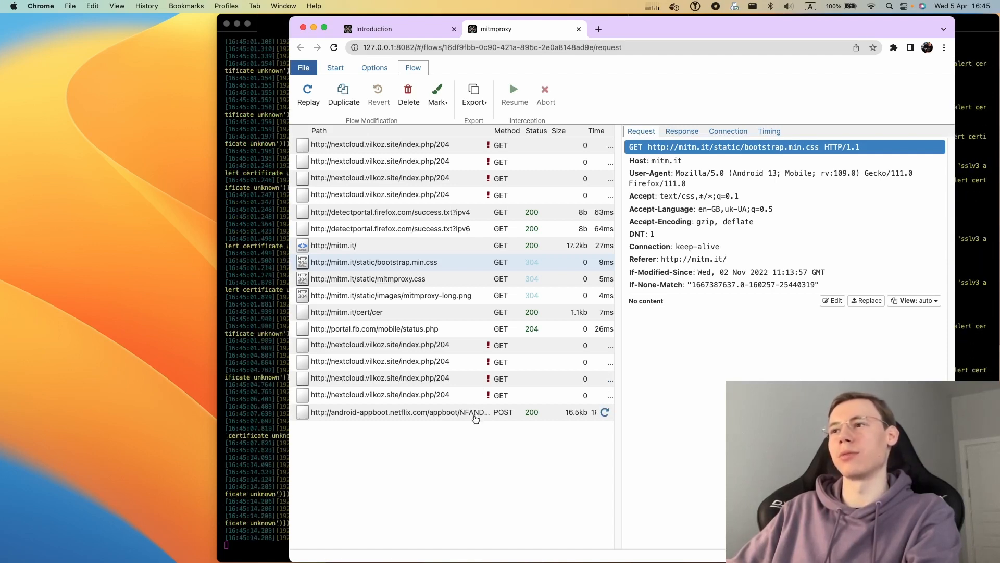
pyautogui.click(398, 28)
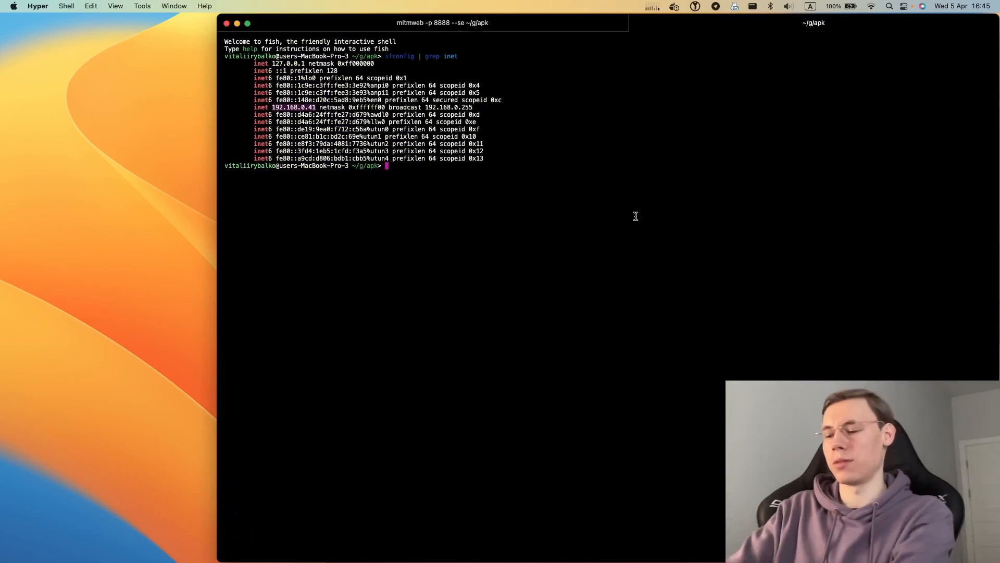
# Step: Install android-platform-tools through Homebrew, correcting the cask command
pyautogui.write('brew cask --uninstall android-platform-tools')
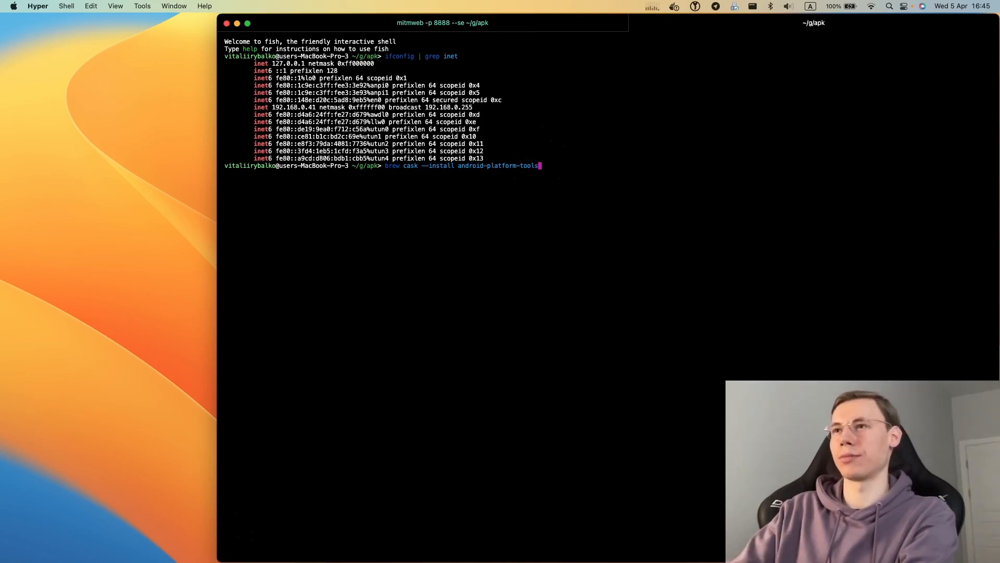
pyautogui.press('Return')
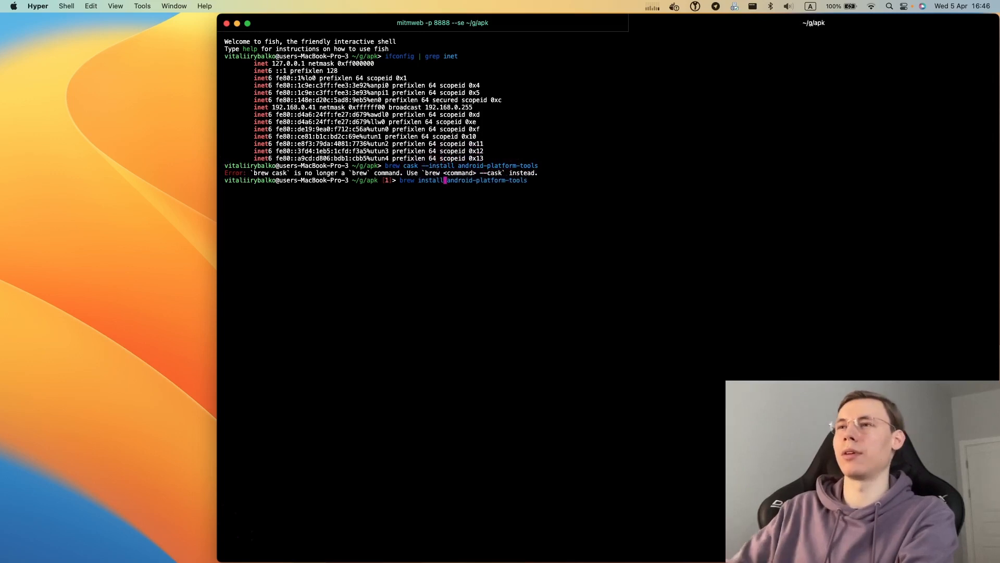
pyautogui.press('Return')
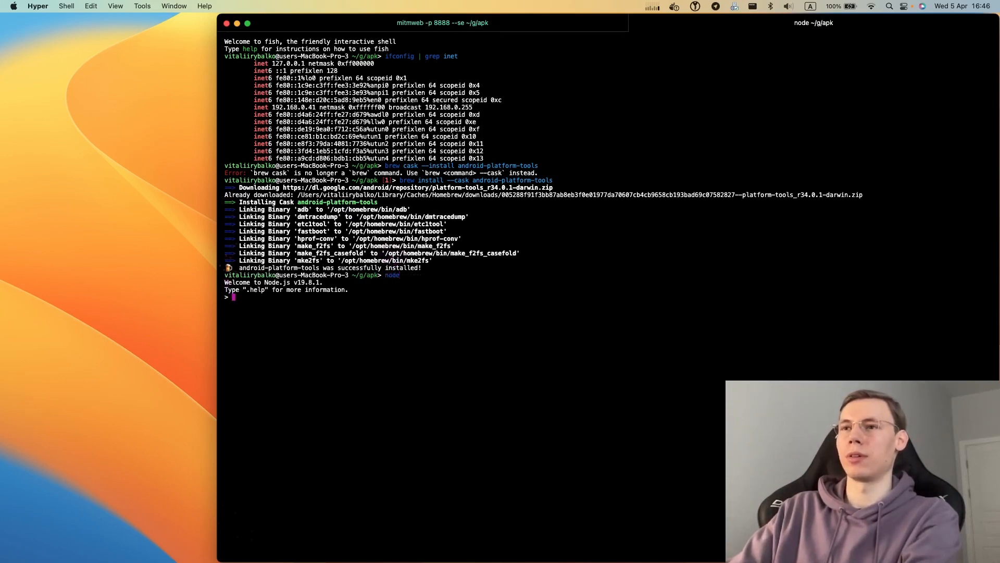
# Step: Install Node.js with 'brew install node'
pyautogui.write('brew')
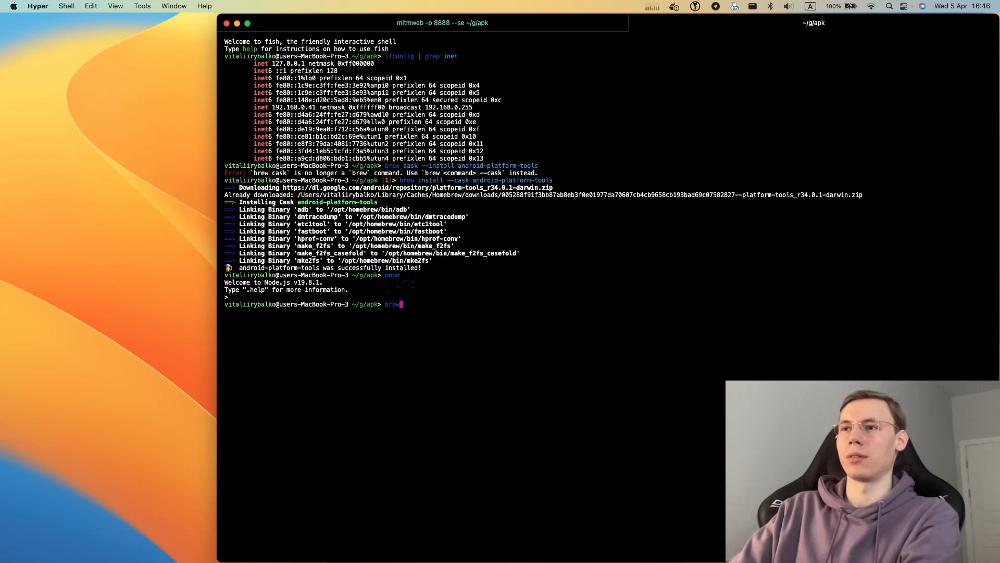
pyautogui.write('install node')
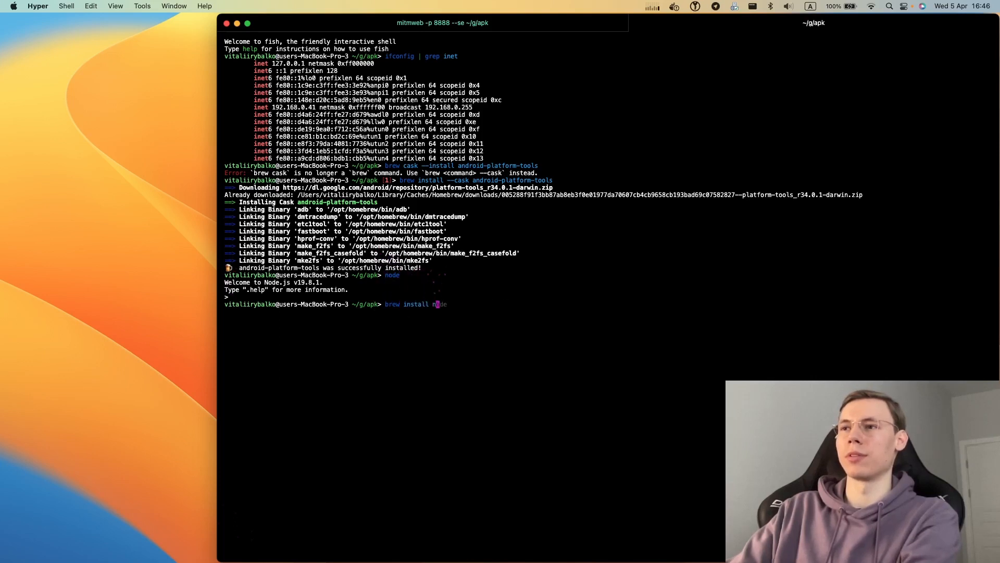
pyautogui.press('Return')
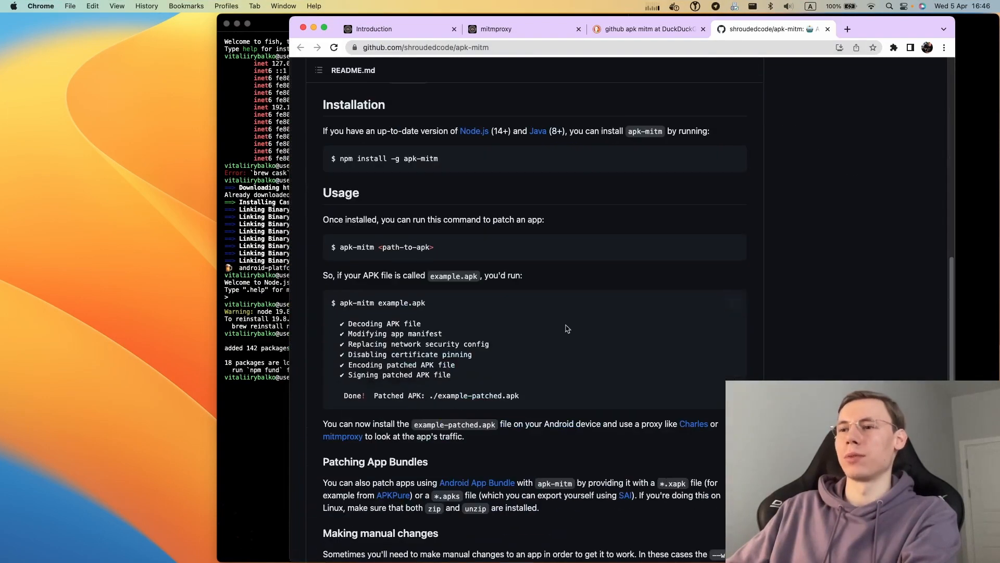
pyautogui.scroll(3)
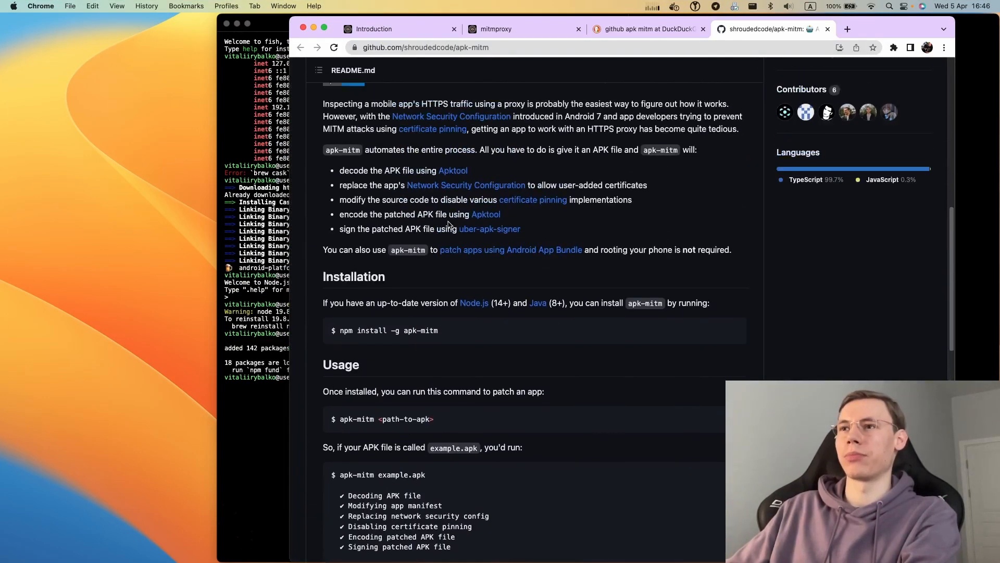
pyautogui.scroll(3)
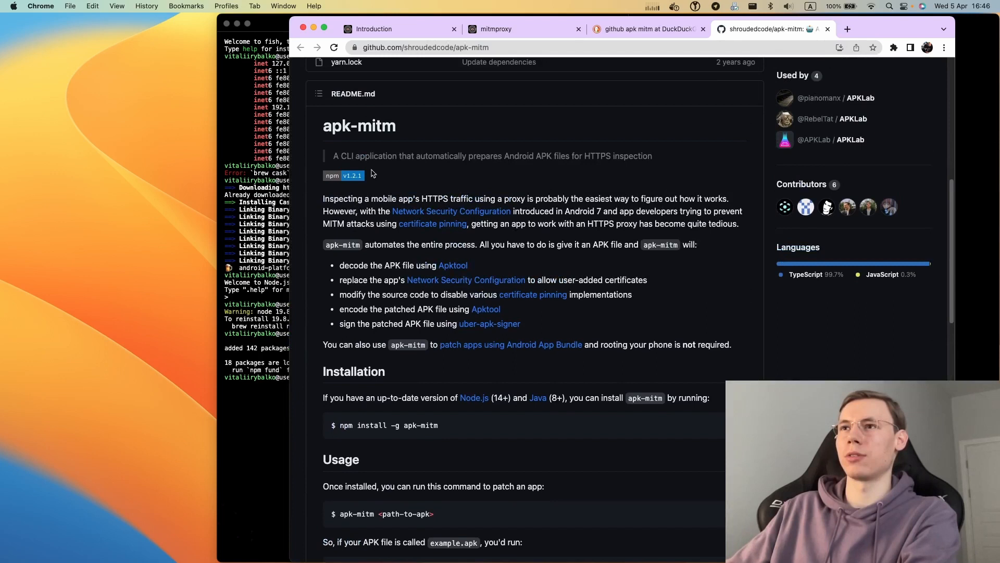
pyautogui.scroll(-3)
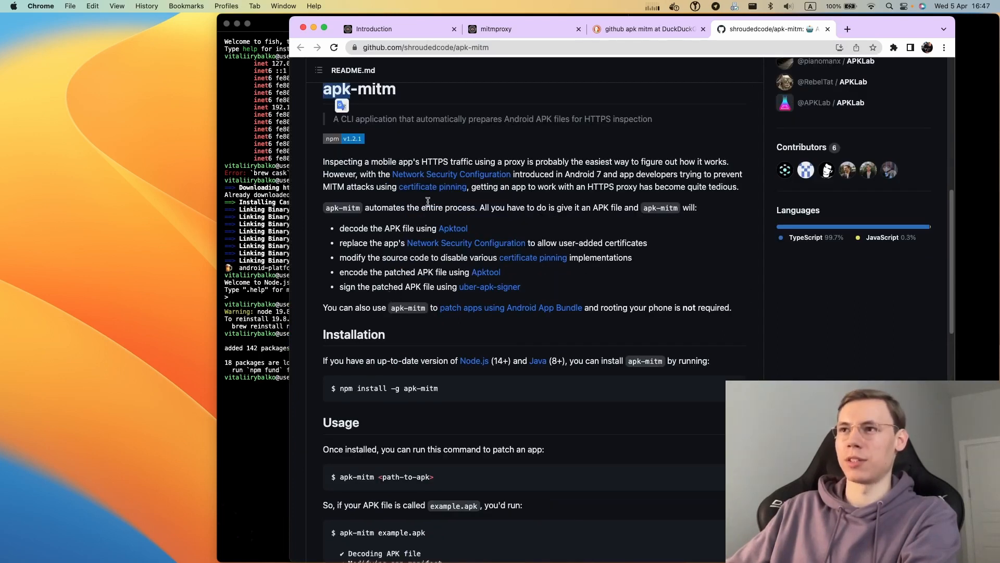
pyautogui.moveTo(533, 256)
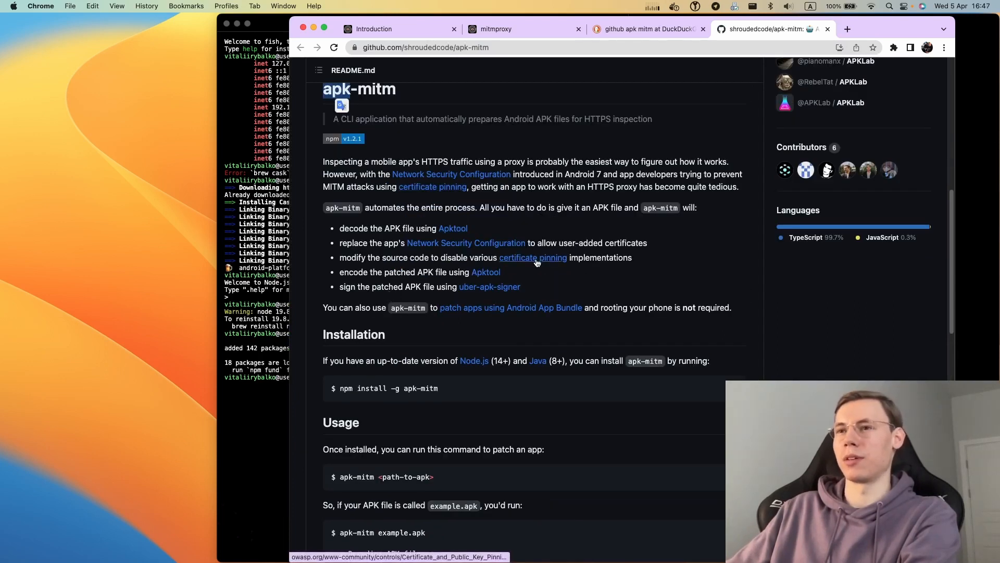
pyautogui.moveTo(568, 279)
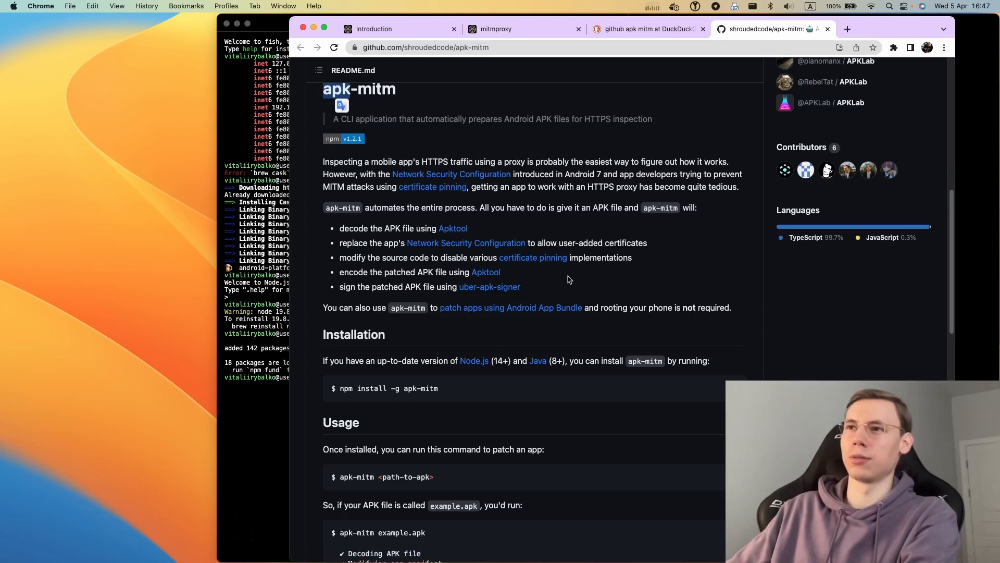
pyautogui.moveTo(529, 261)
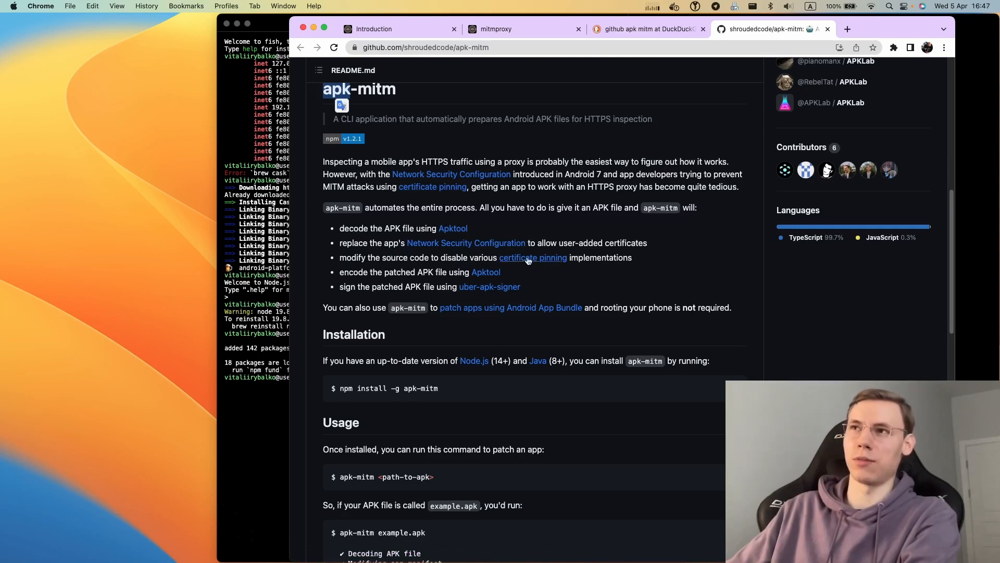
pyautogui.moveTo(483, 238)
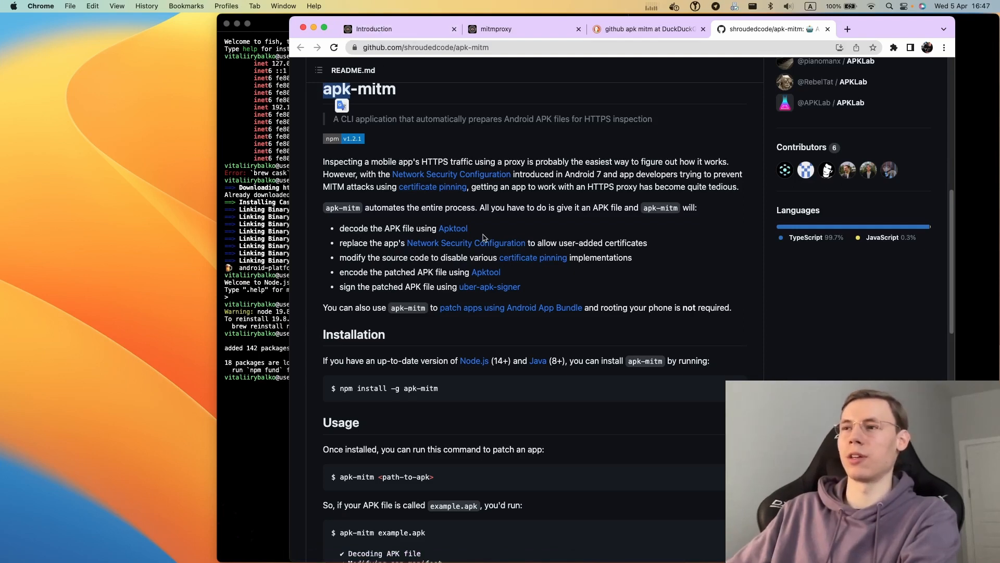
pyautogui.moveTo(507, 236)
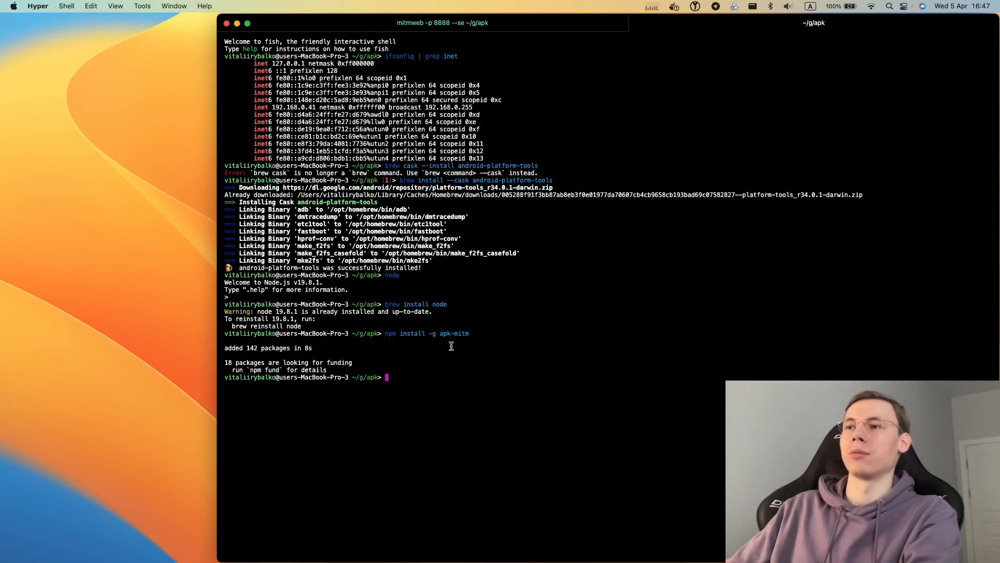
# Step: Enter 'apk-mitm *.apk' at the freshly cleared Hyper prompt
pyautogui.write('apk-mitm *.apk')
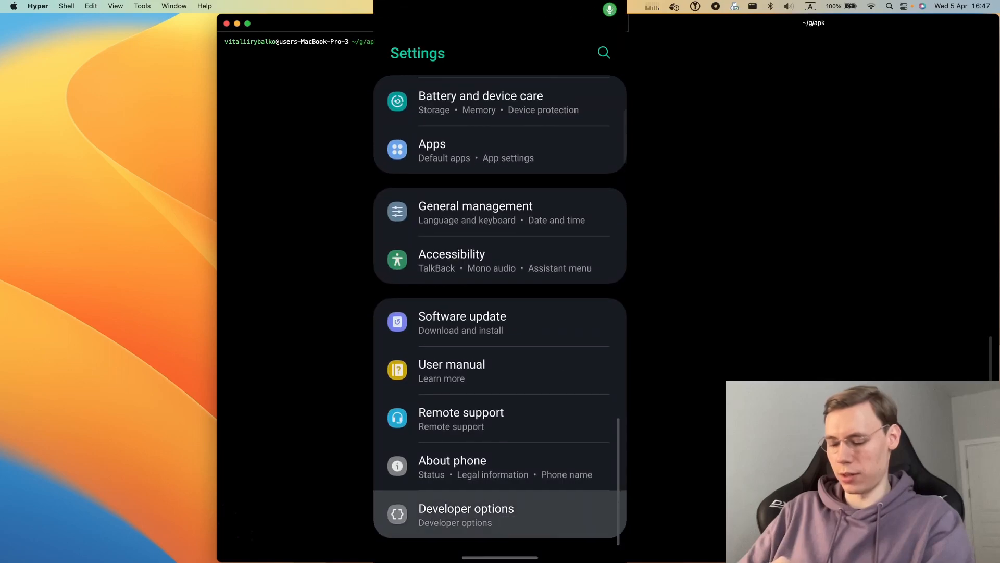
# Step: Enable Wireless debugging in Developer options and show a device pairing code
pyautogui.click(466, 514)
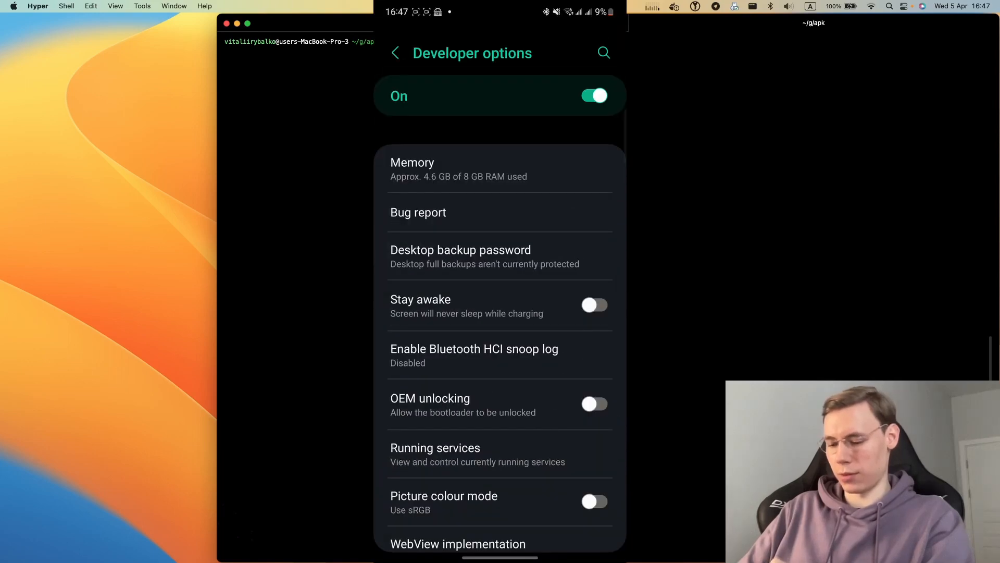
pyautogui.scroll(-3)
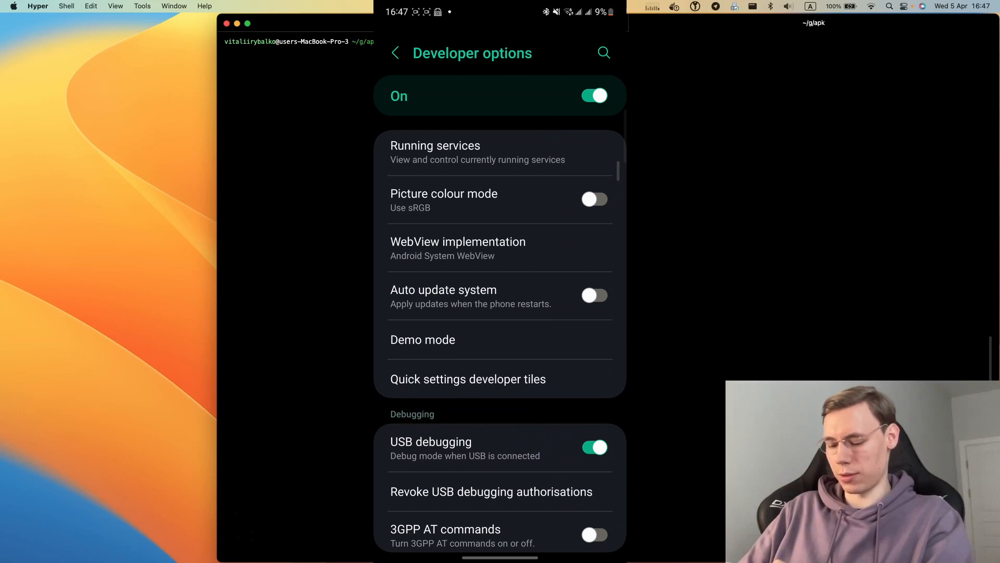
pyautogui.scroll(-3)
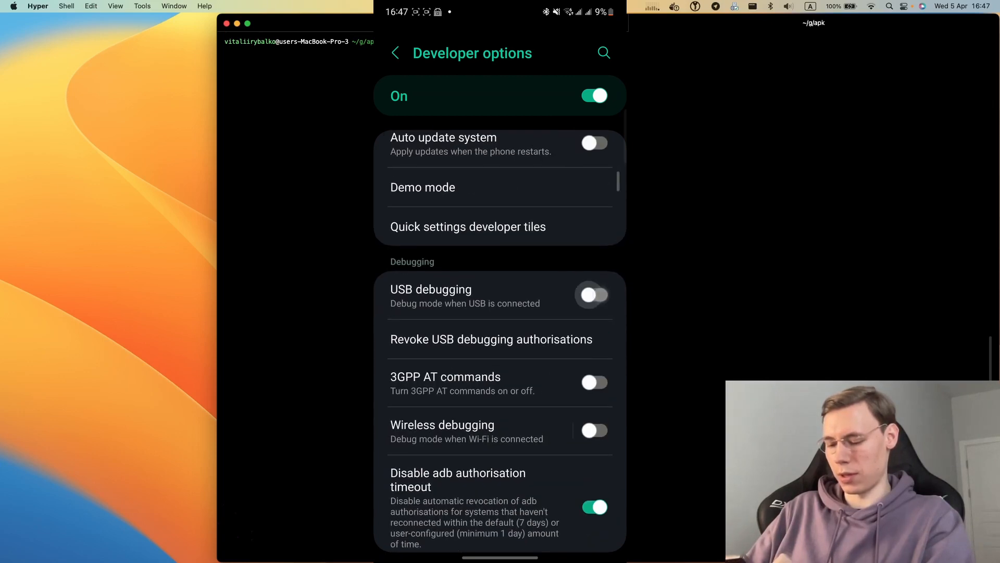
pyautogui.click(594, 294)
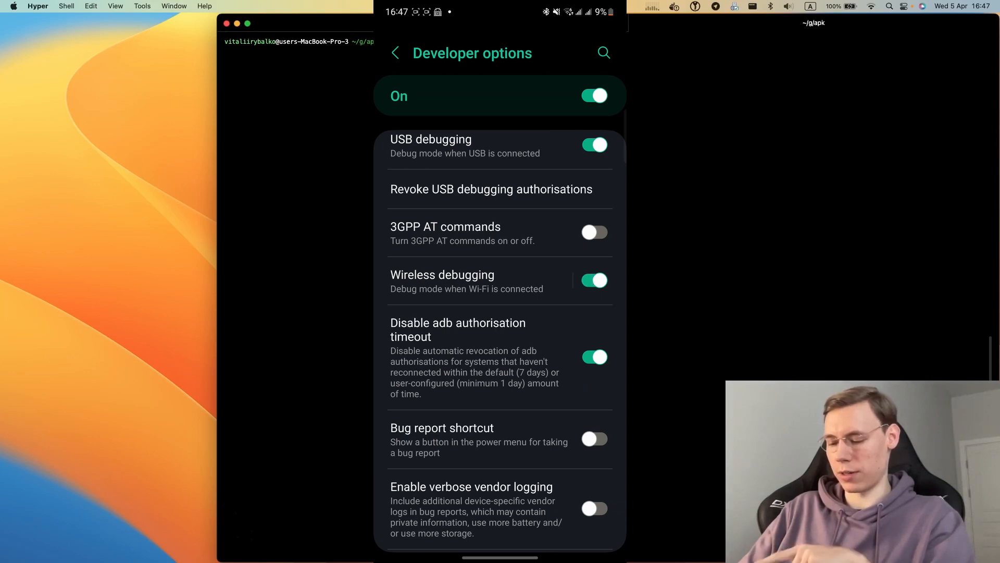
pyautogui.click(442, 274)
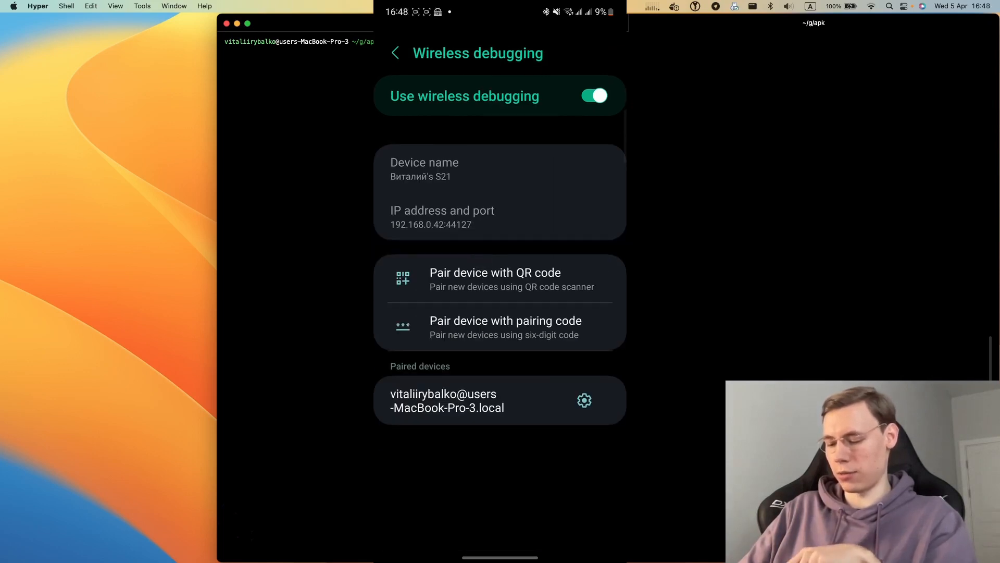
pyautogui.click(506, 326)
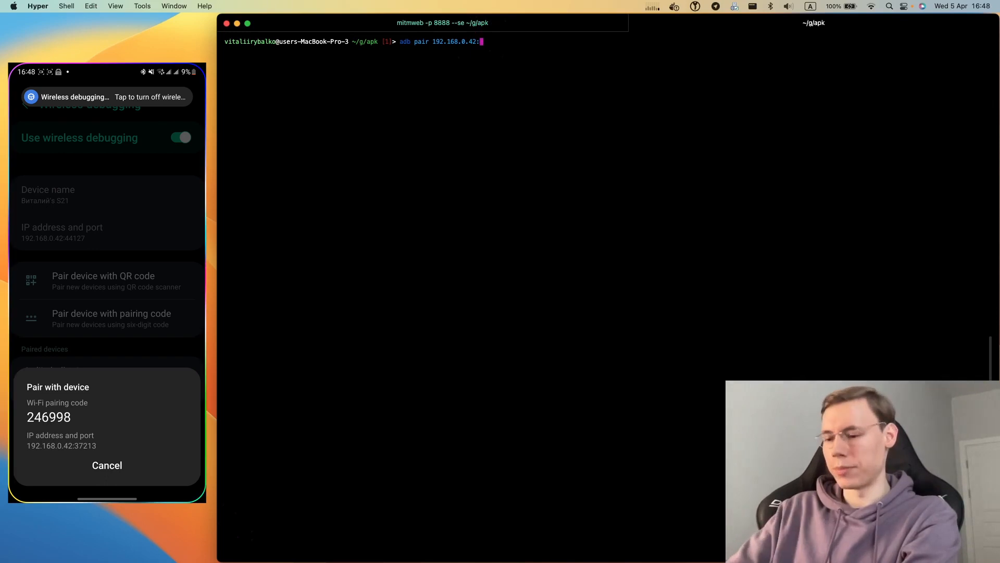
# Step: Pair via 'adb pair 192.168.0.42:37213' with the code and list attached devices
pyautogui.write('37213')
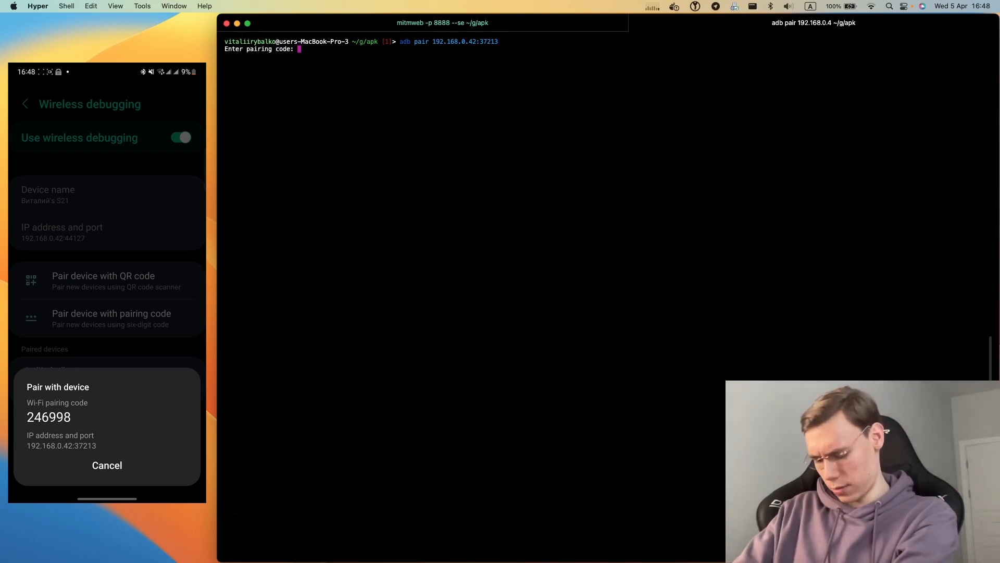
pyautogui.write('246998')
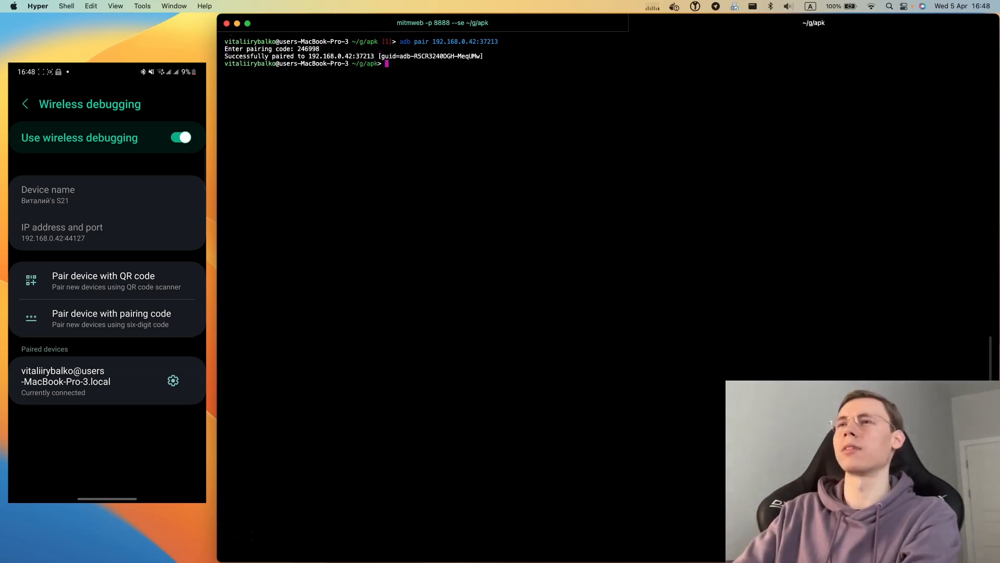
pyautogui.write('adb pair 192.168.0.42:37213')
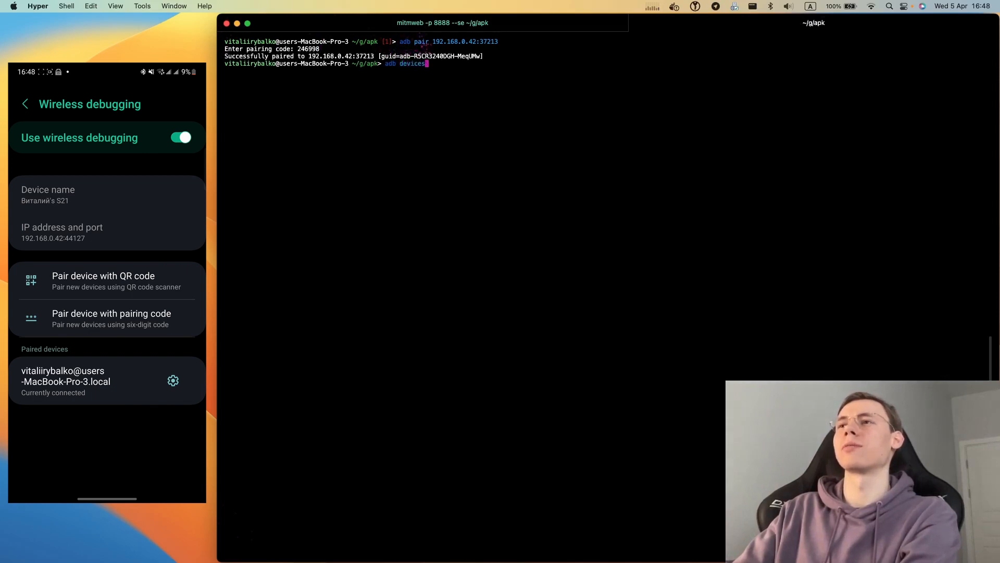
pyautogui.press('Return')
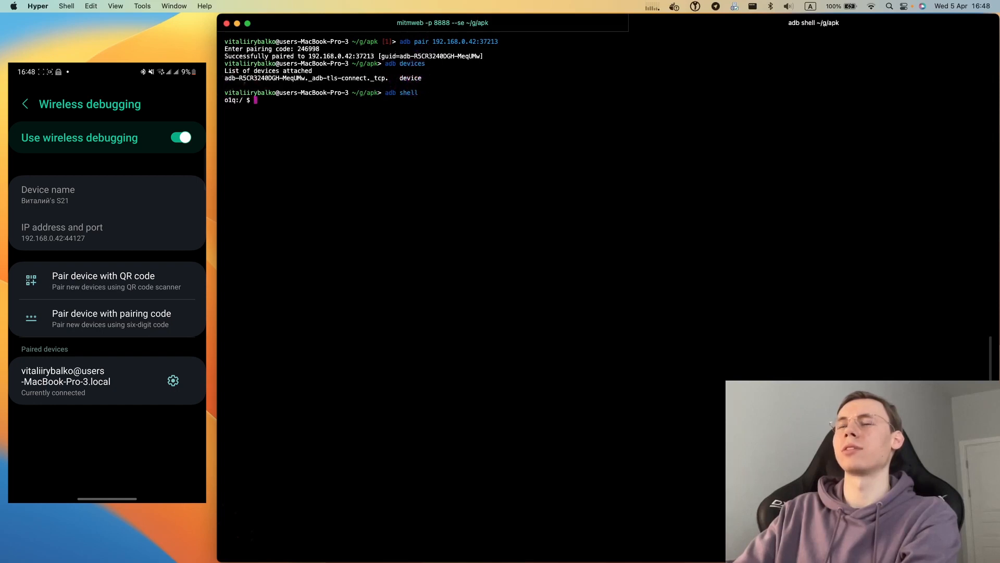
pyautogui.write('un')
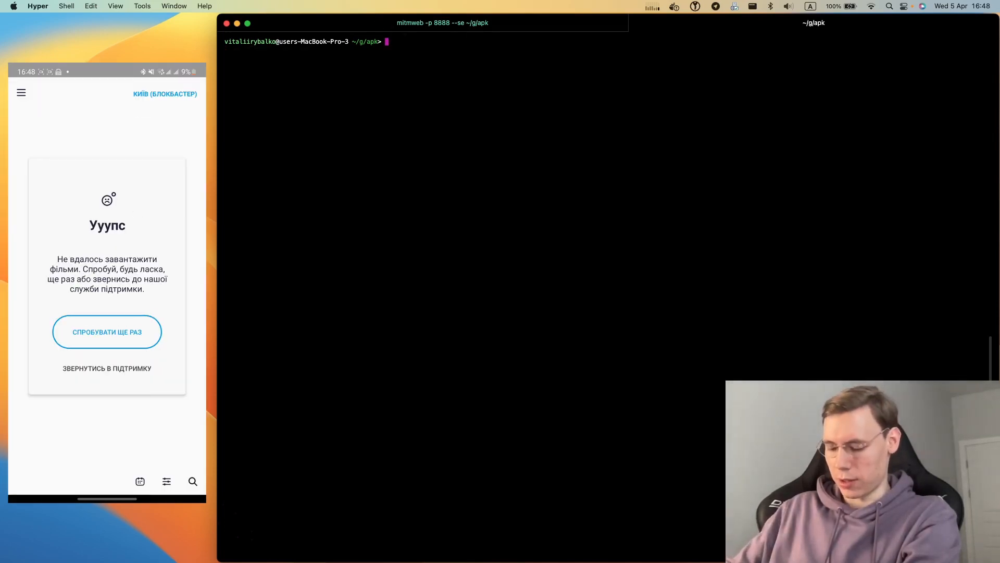
# Step: Query running activities with adb dumpsys to reveal the app package com.planet.imax
pyautogui.write('adb shell')
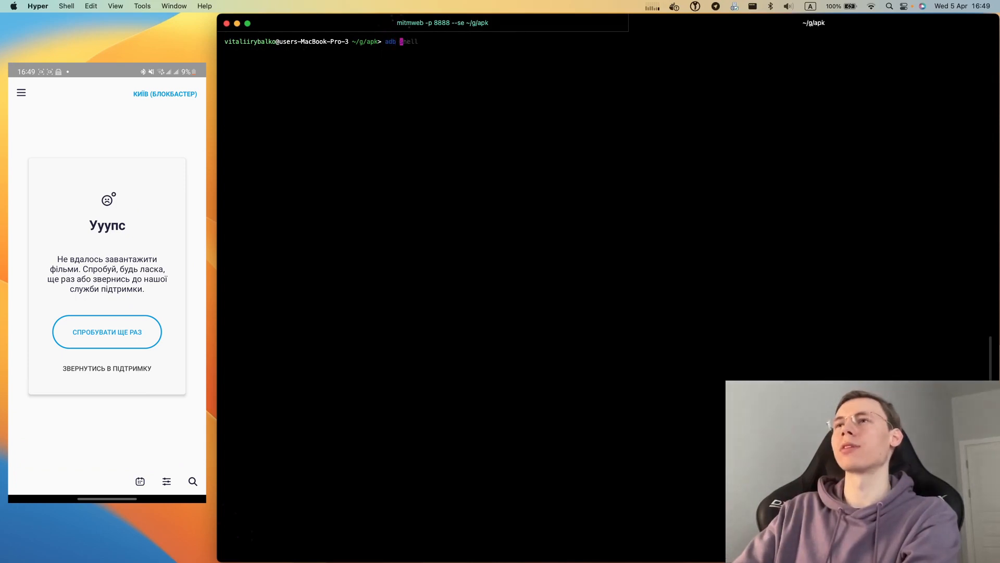
pyautogui.write('dumpsys activity activities | he')
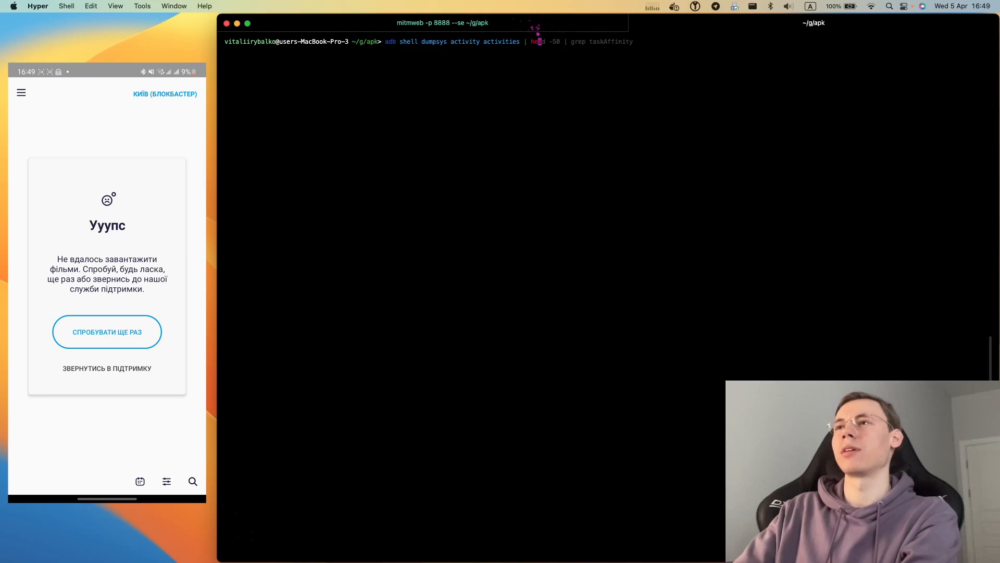
pyautogui.press('Return')
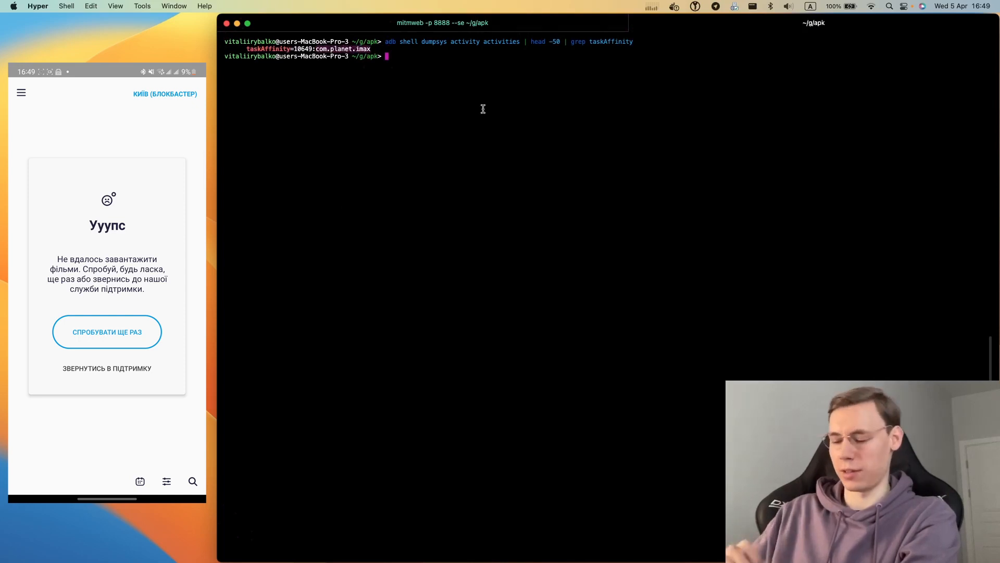
pyautogui.press('Up')
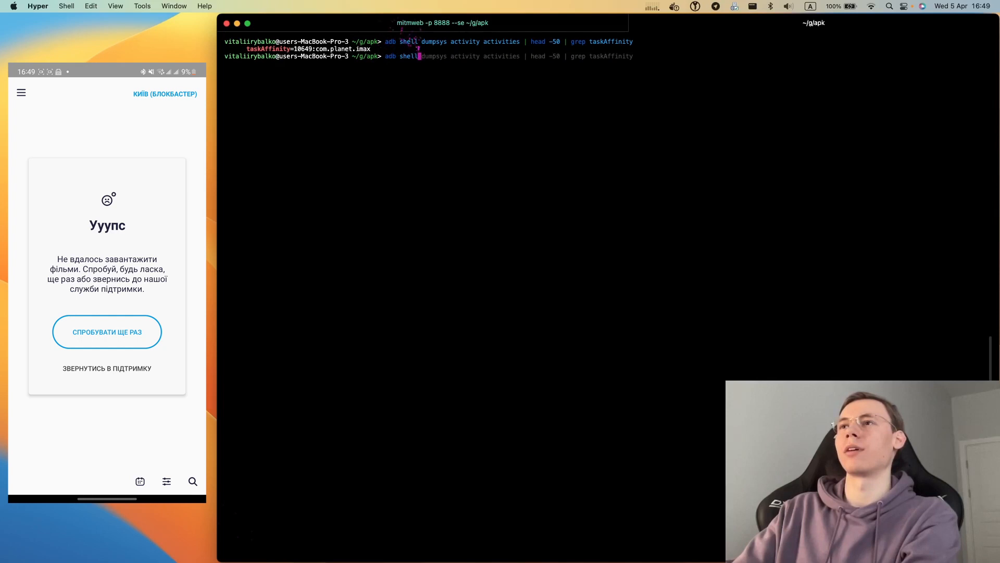
pyautogui.write('adb shell pm path com.planet.imax')
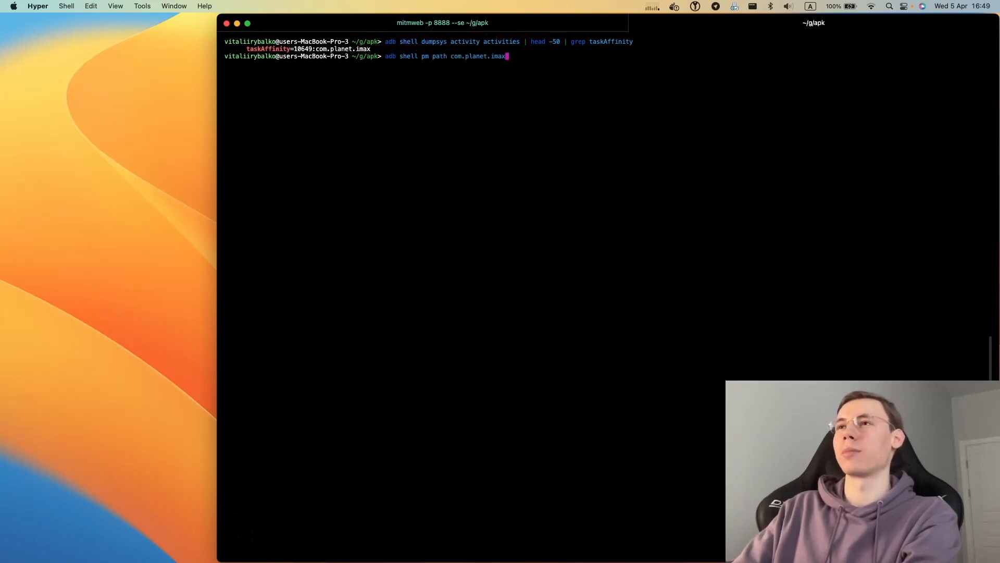
# Step: List the installed APK paths of com.planet.imax and create the planet folder
pyautogui.press('Return')
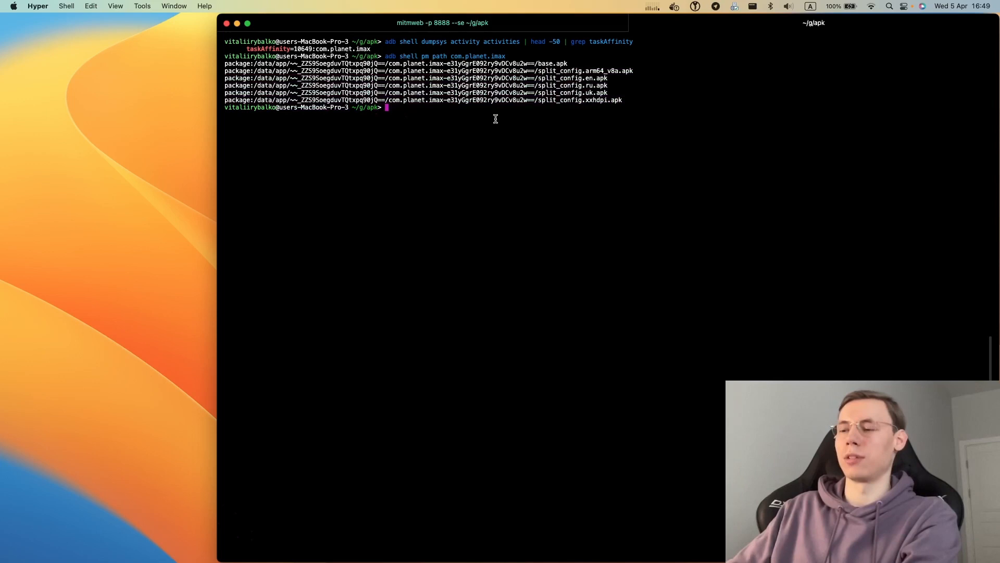
pyautogui.write('mkdir patched')
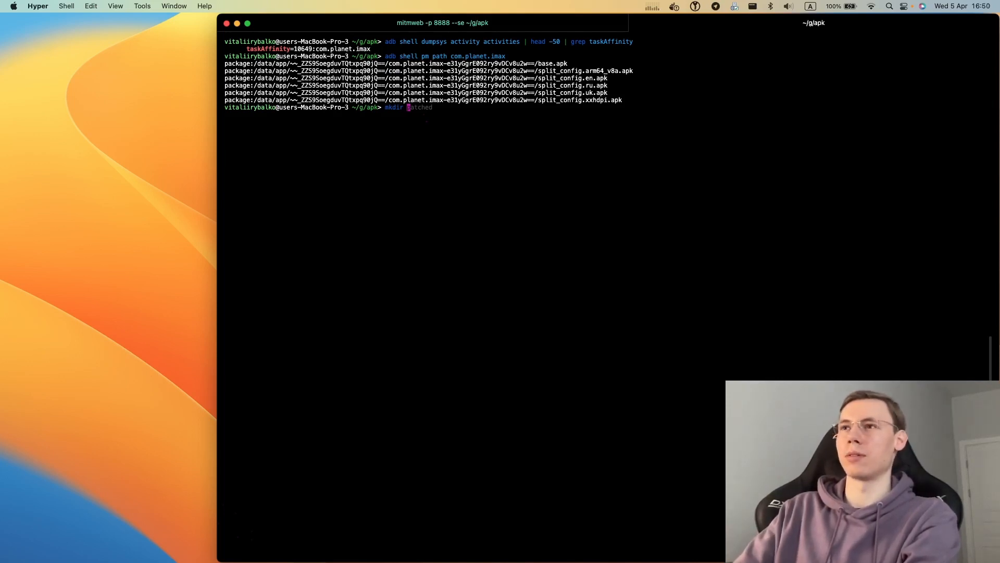
pyautogui.write('platn')
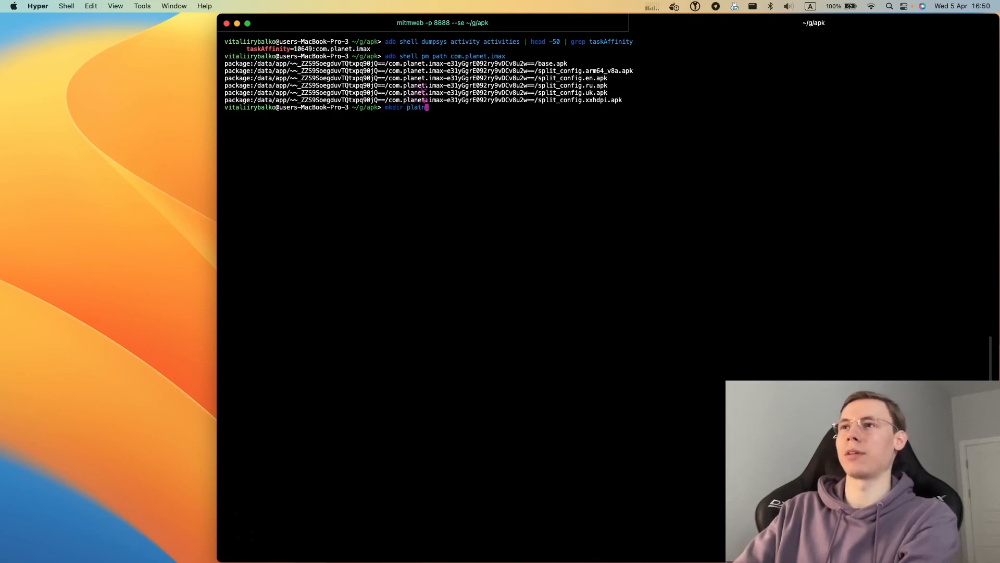
pyautogui.press('Return')
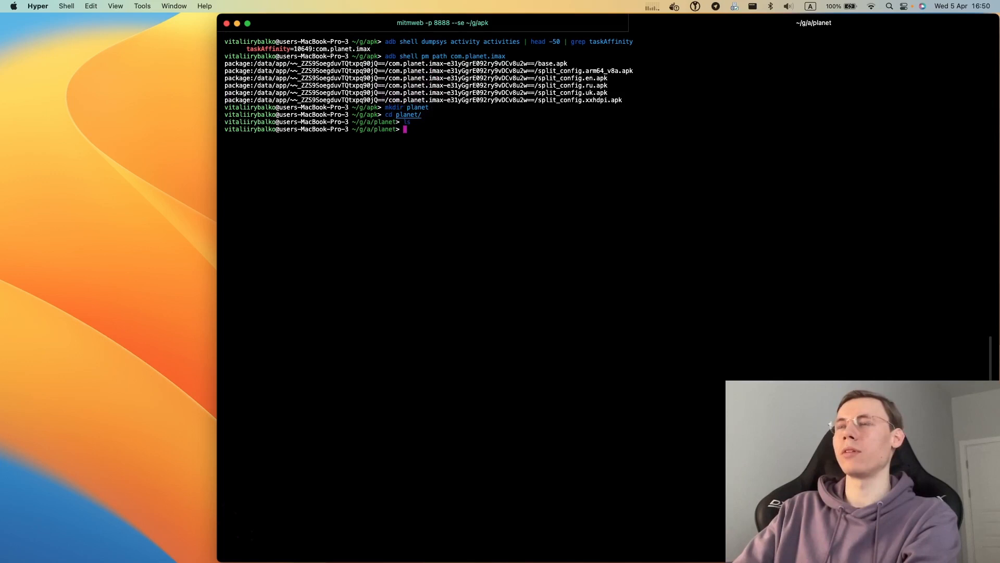
# Step: Pull base.apk and the five split_config APKs from the phone and list them
pyautogui.write('adb pair 192.168.0.42:37213')
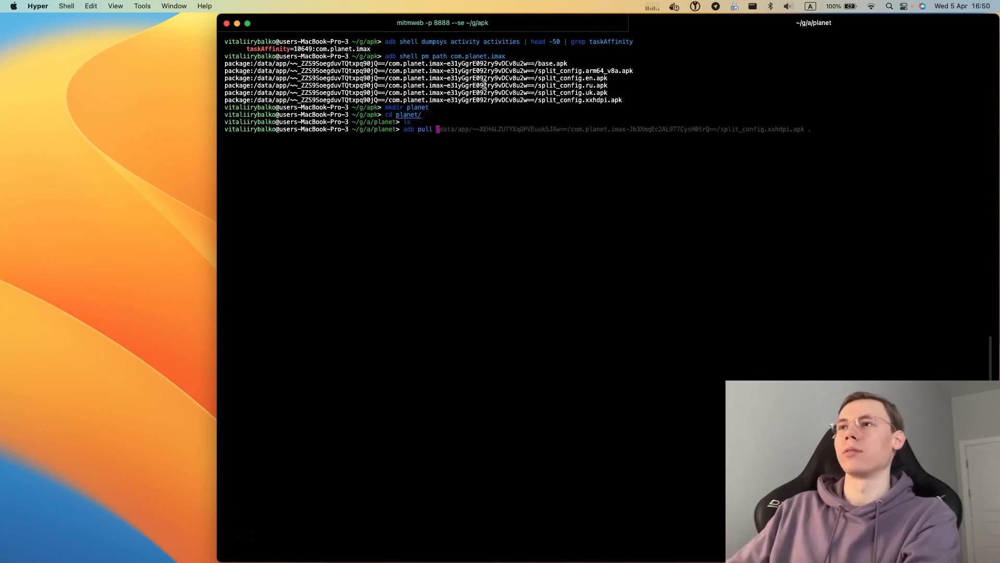
pyautogui.moveTo(531, 160)
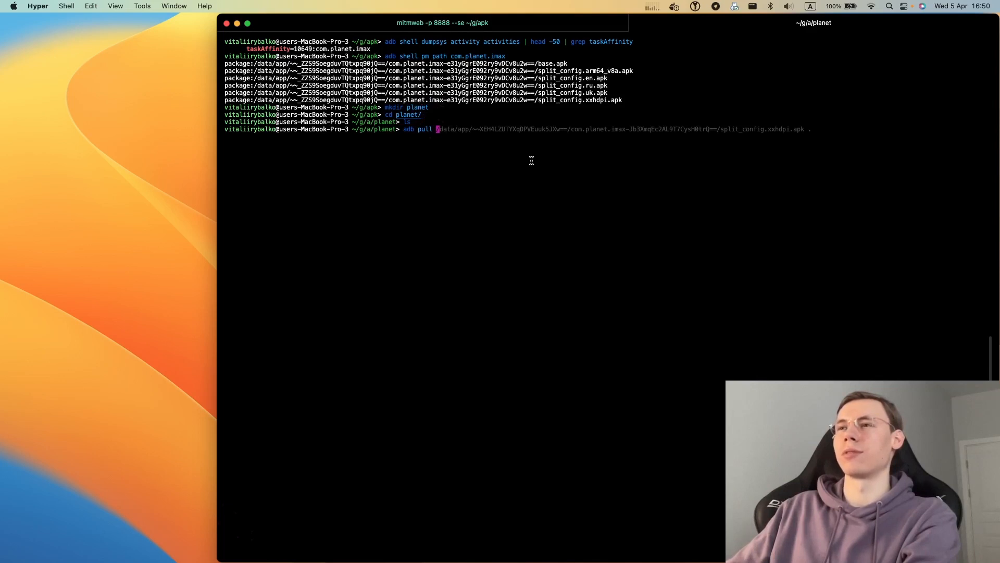
pyautogui.press('Return')
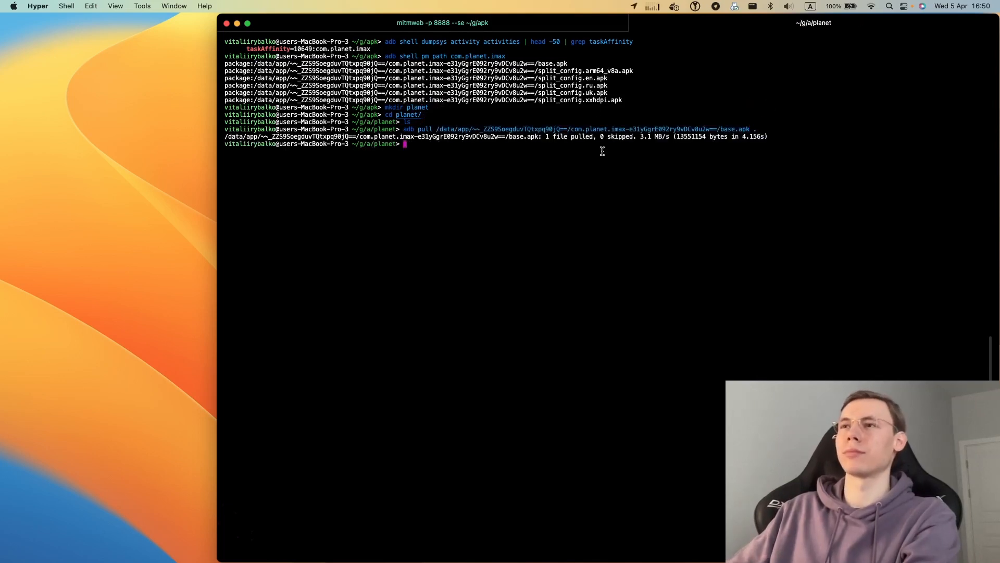
pyautogui.press('Return')
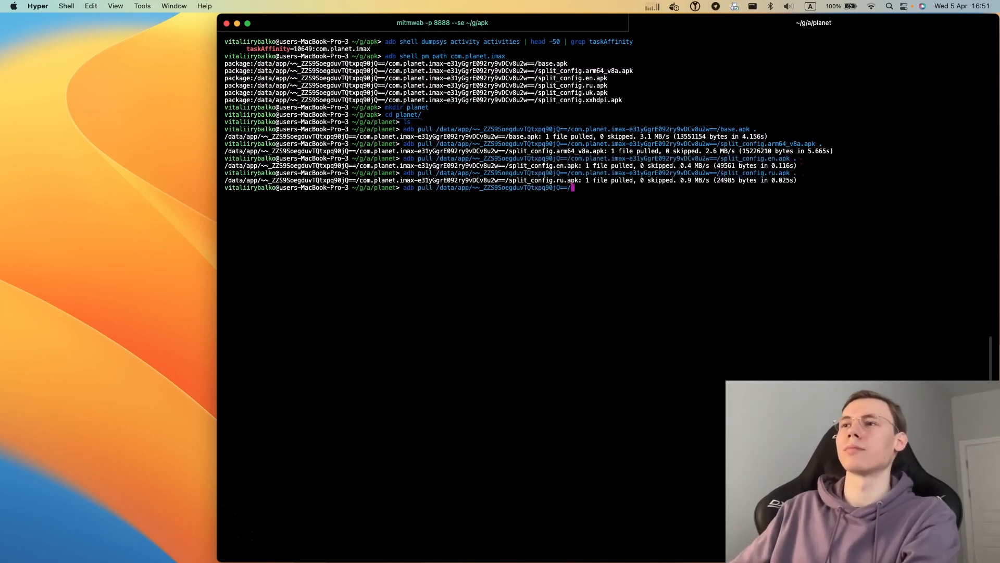
pyautogui.press('Return')
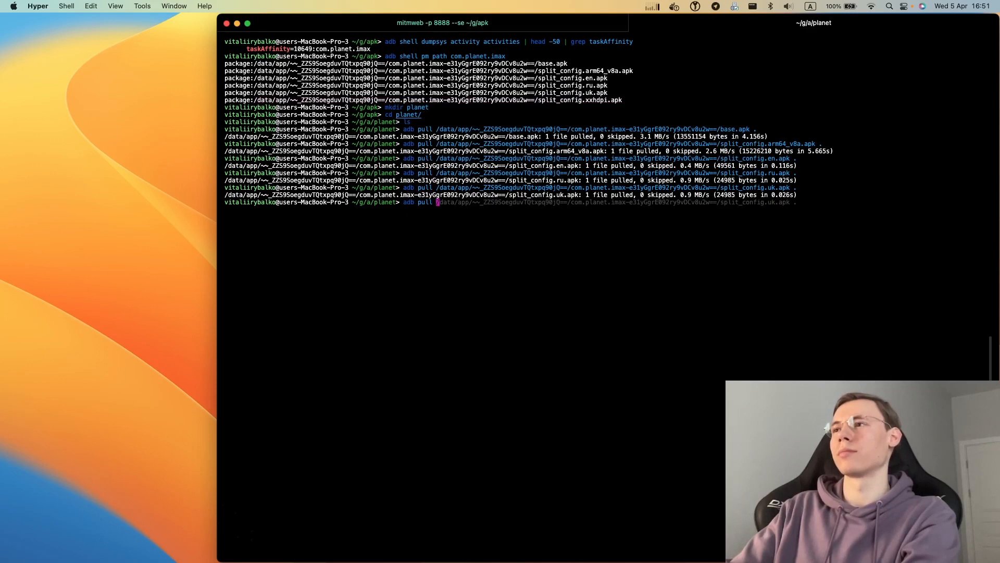
pyautogui.press('Return')
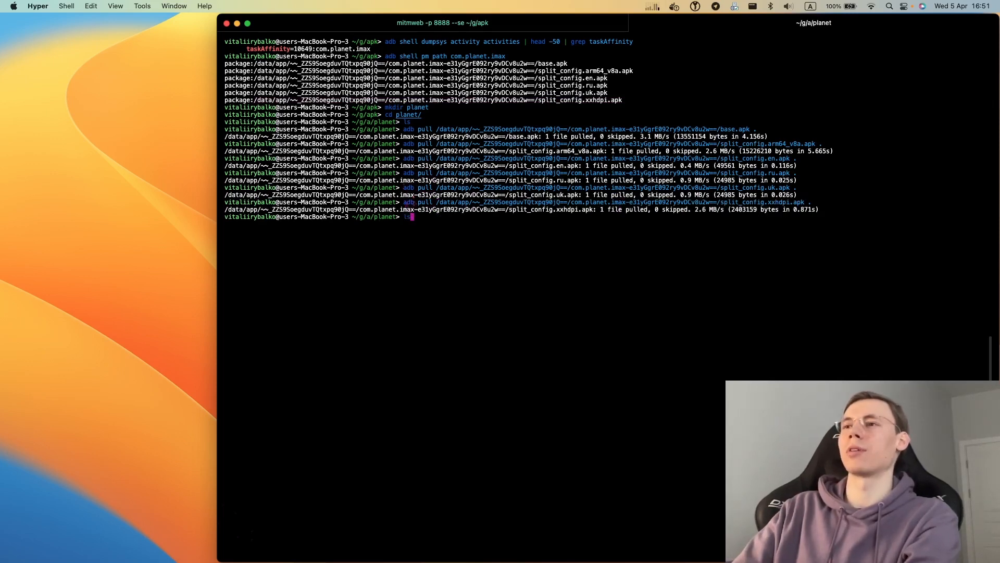
pyautogui.press('Return')
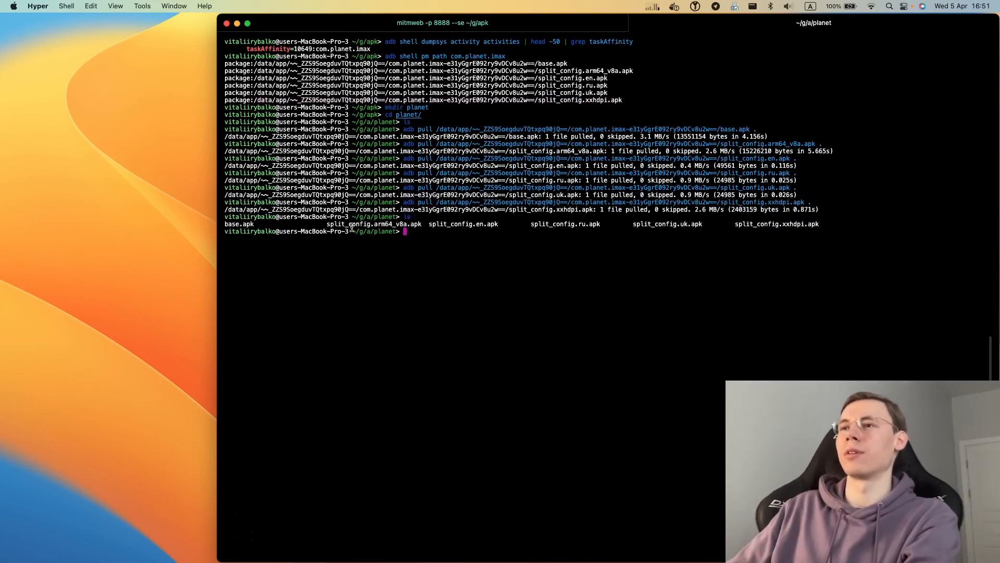
pyautogui.moveTo(697, 278)
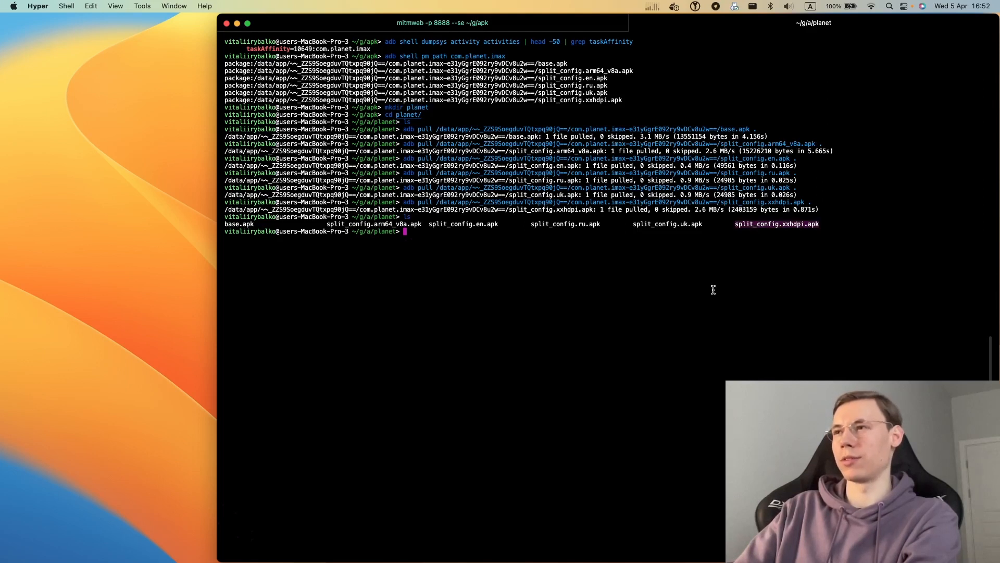
pyautogui.write('cp split_config.xxhdpi.apk split_config.xxhdpi.apk')
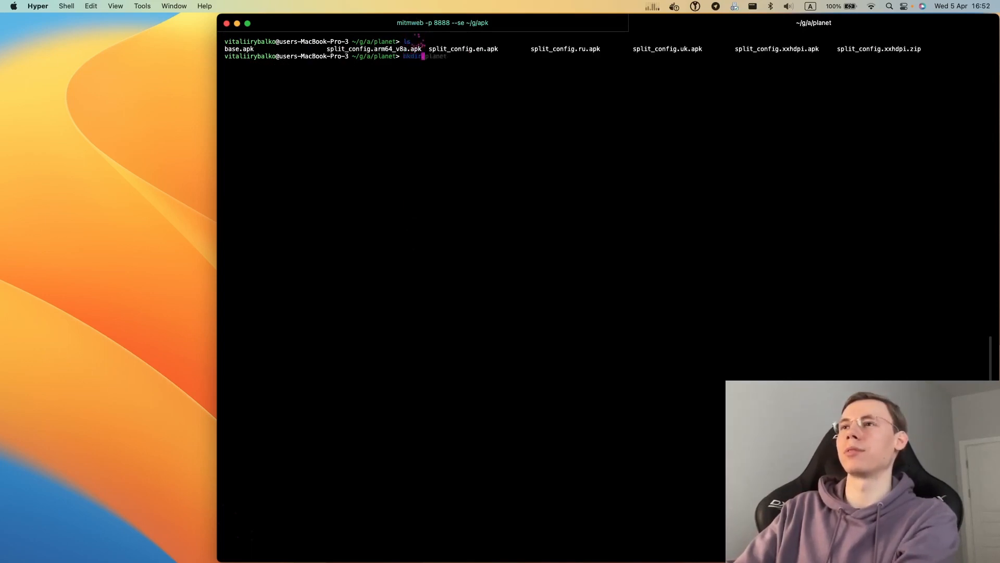
# Step: Unzip a zip copy of split_config.xxhdpi.apk inside a new temp folder
pyautogui.press('Return')
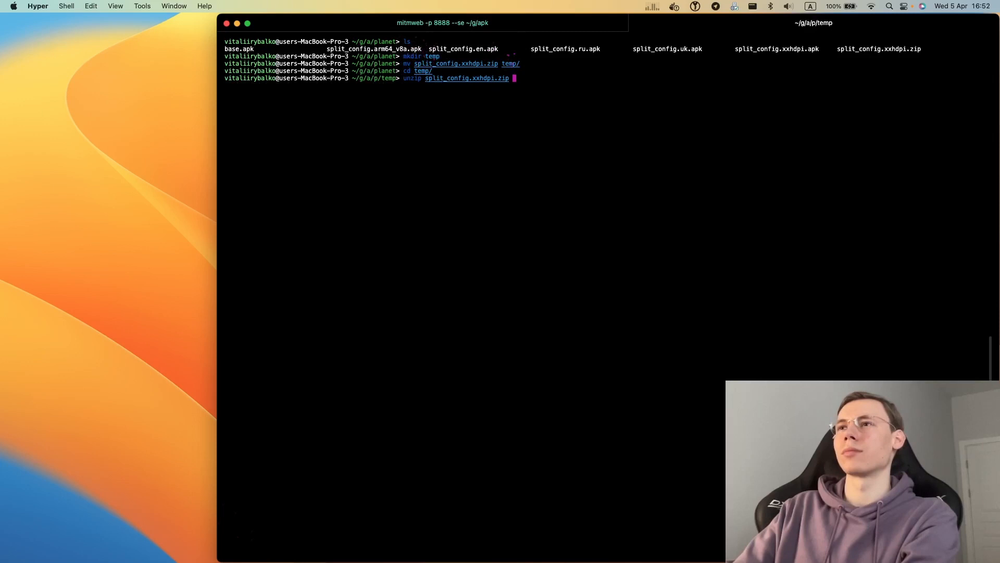
pyautogui.press('Return')
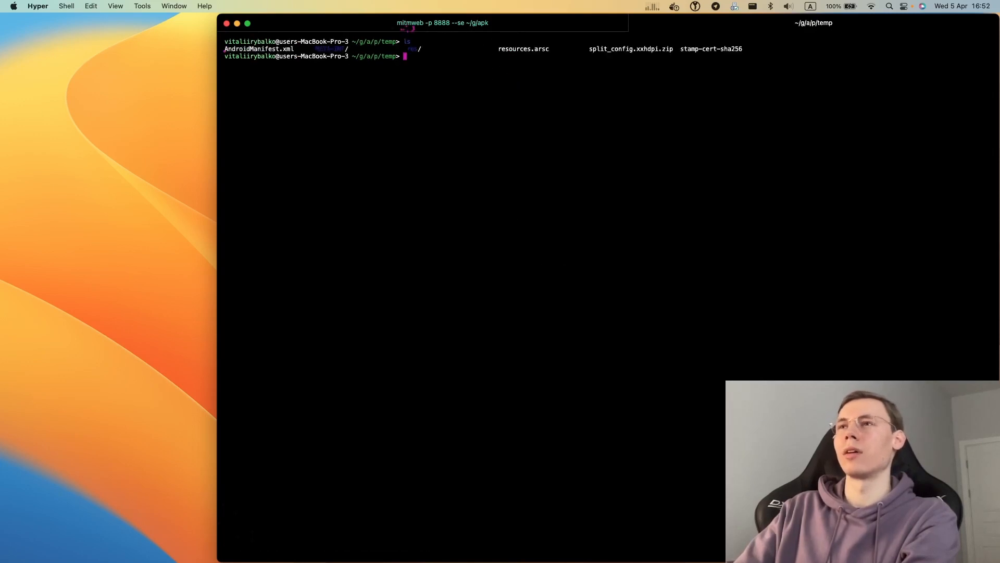
pyautogui.write('ranger')
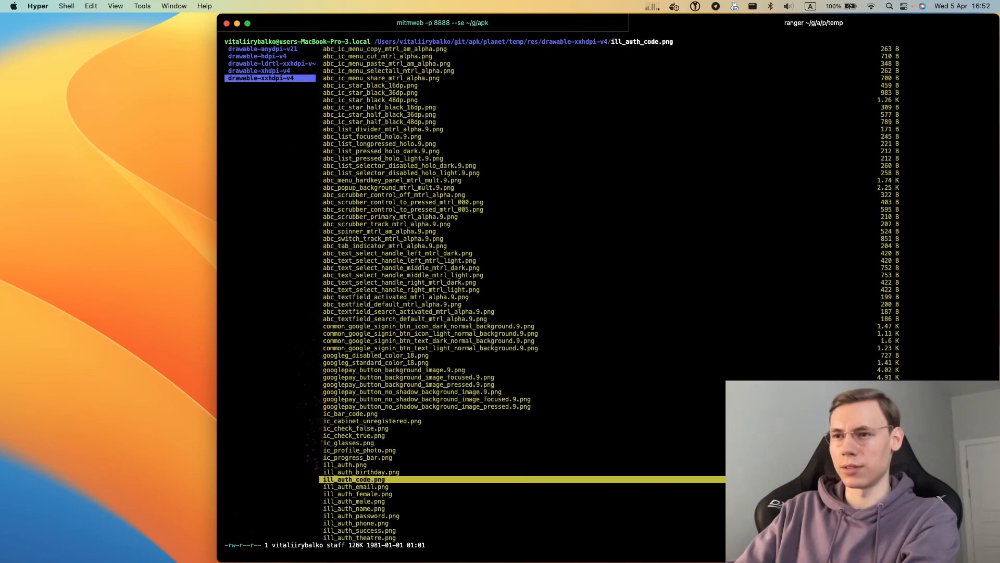
# Step: Paste ill_launcher.png from res/drawable-xxhdpi-v4 into planet as icon.png and delete temp
pyautogui.scroll(-3)
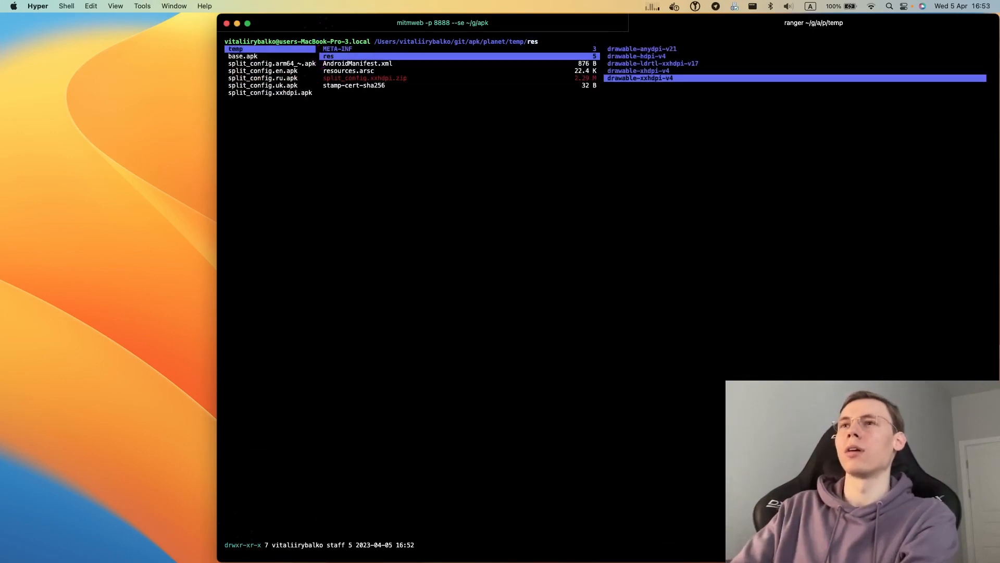
pyautogui.press('p')
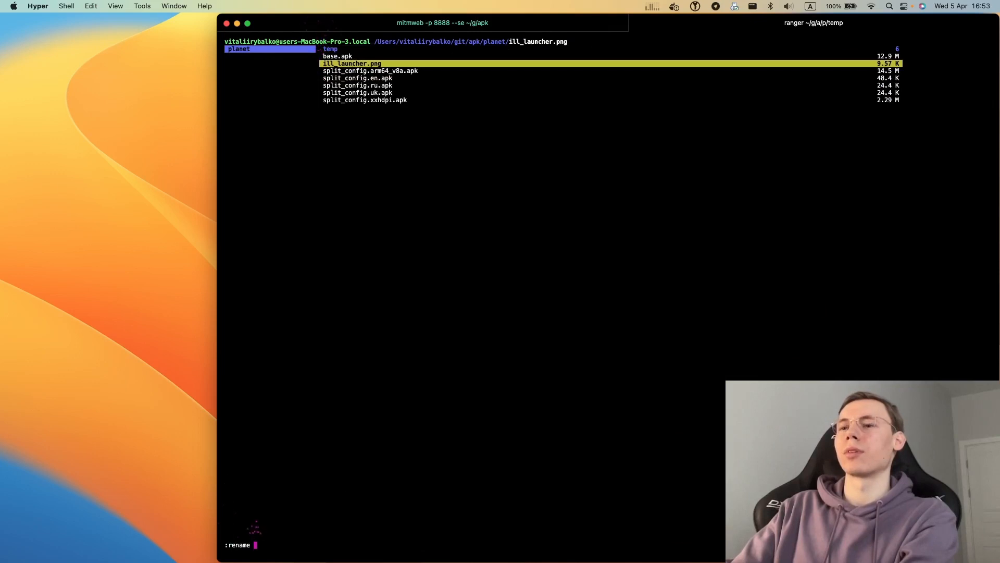
pyautogui.write('ill_launcher.png')
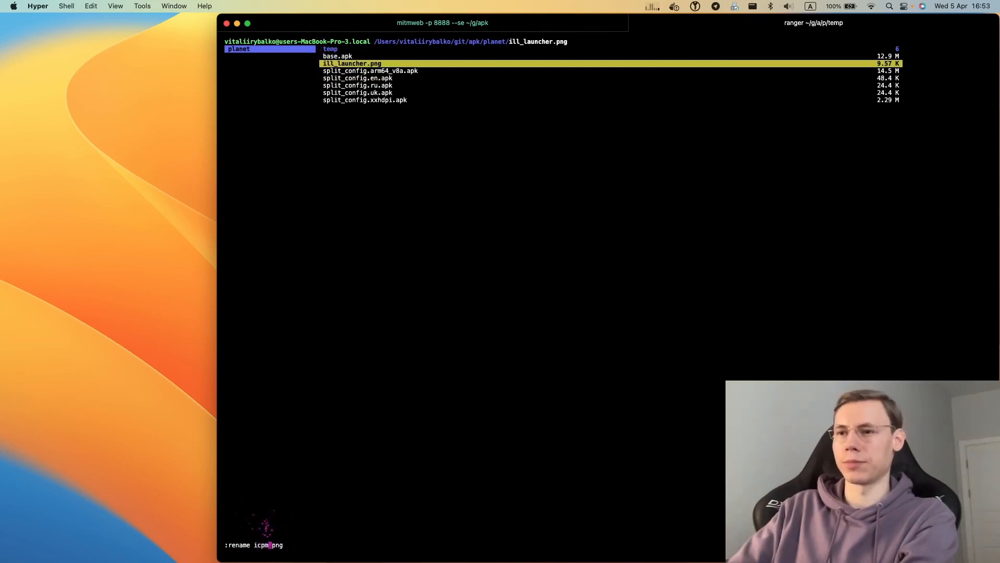
pyautogui.press('Return')
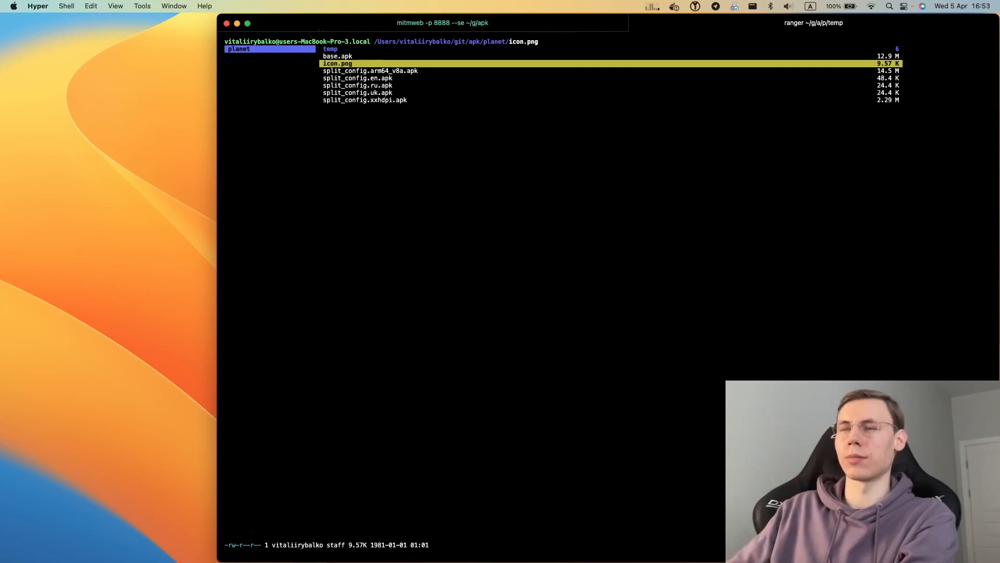
pyautogui.moveTo(474, 349)
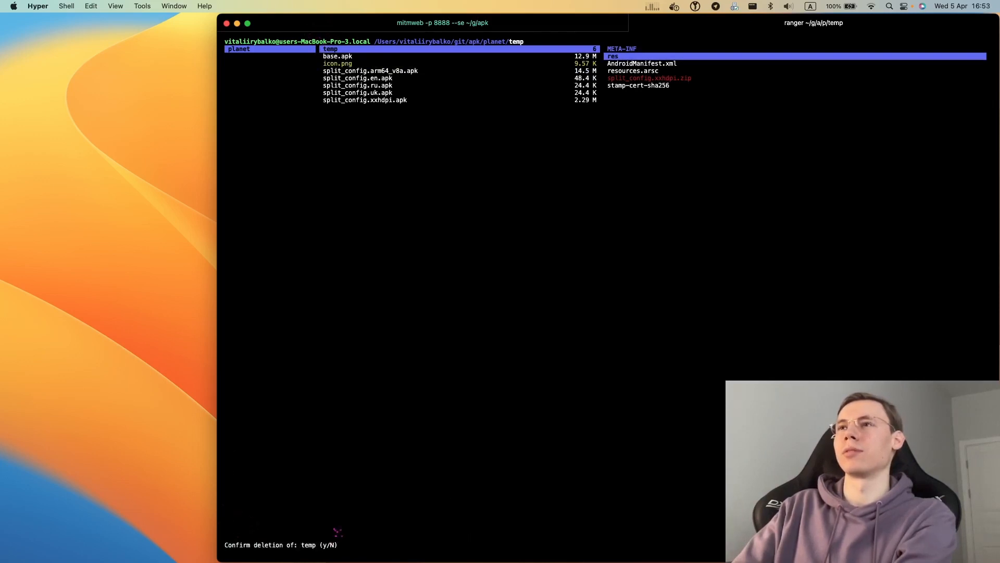
pyautogui.press('y')
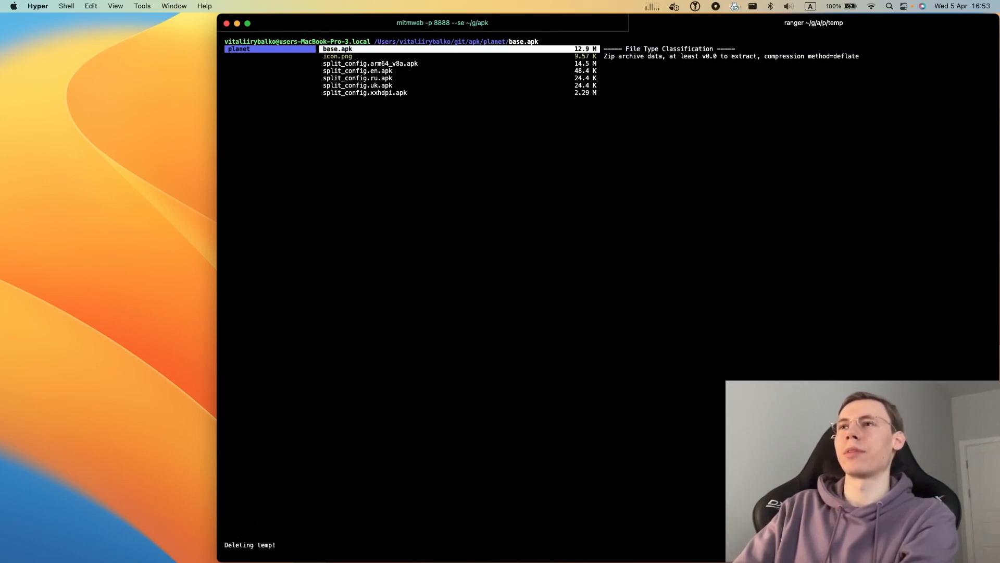
pyautogui.write('zip com.planen')
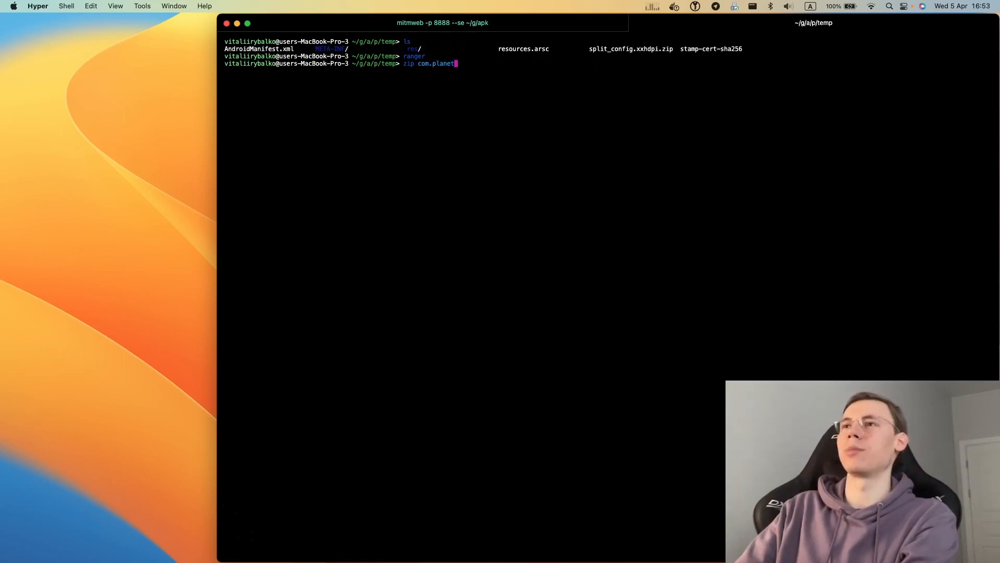
# Step: From planet, zip base.apk, icon.png and the split APKs into com.planet.imax.zip
pyautogui.write('.')
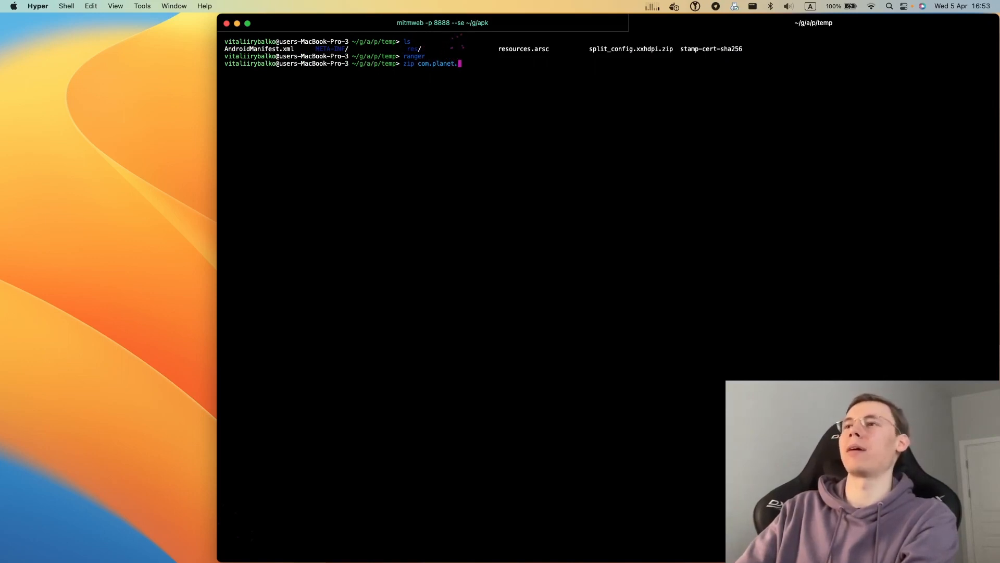
pyautogui.write('ima')
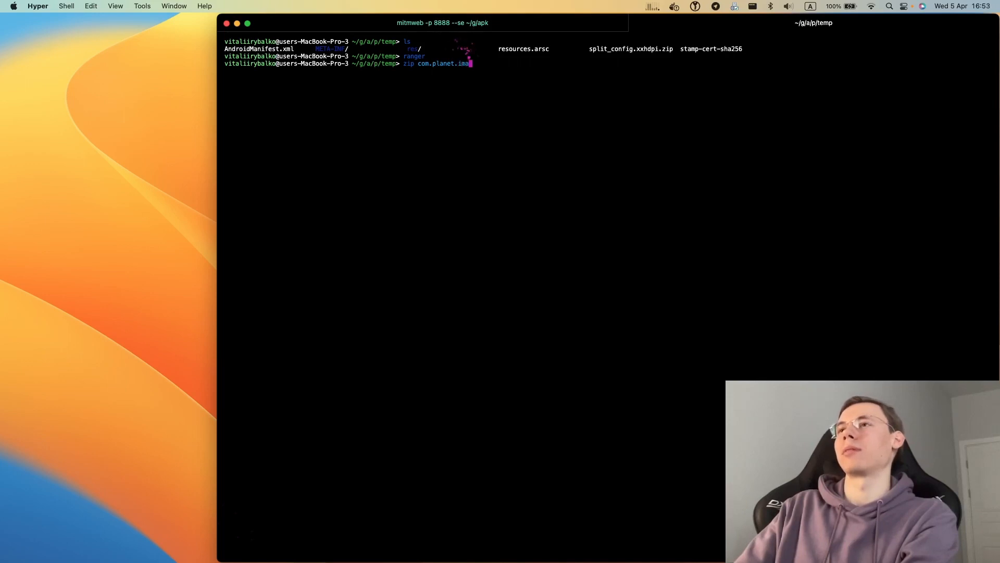
pyautogui.write('x.z')
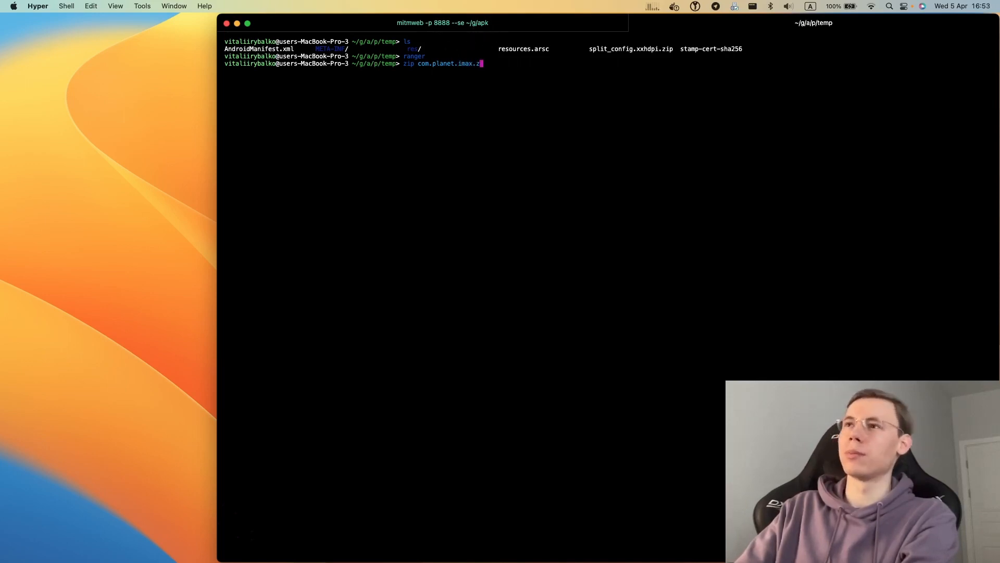
pyautogui.write('ip')
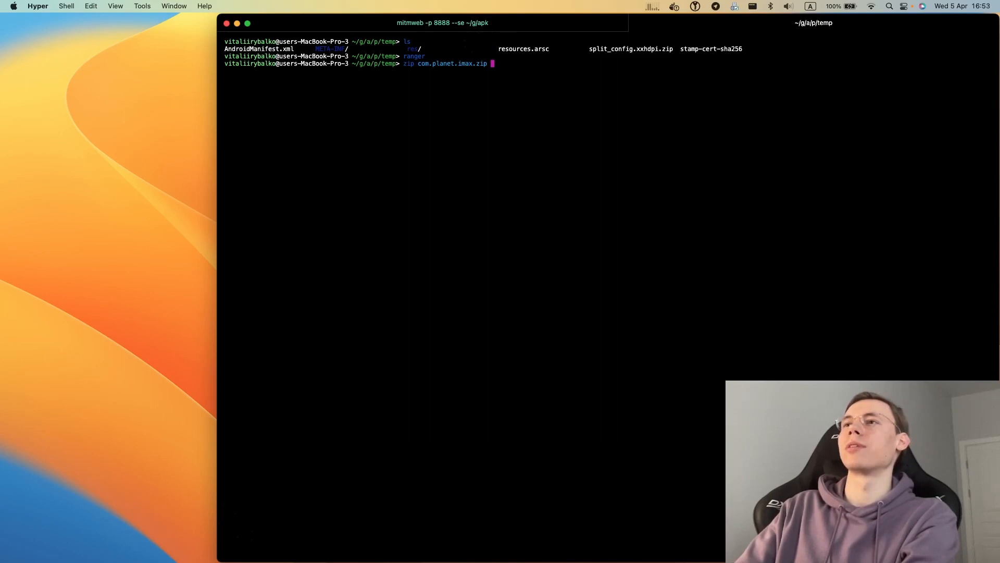
pyautogui.write('cd ..')
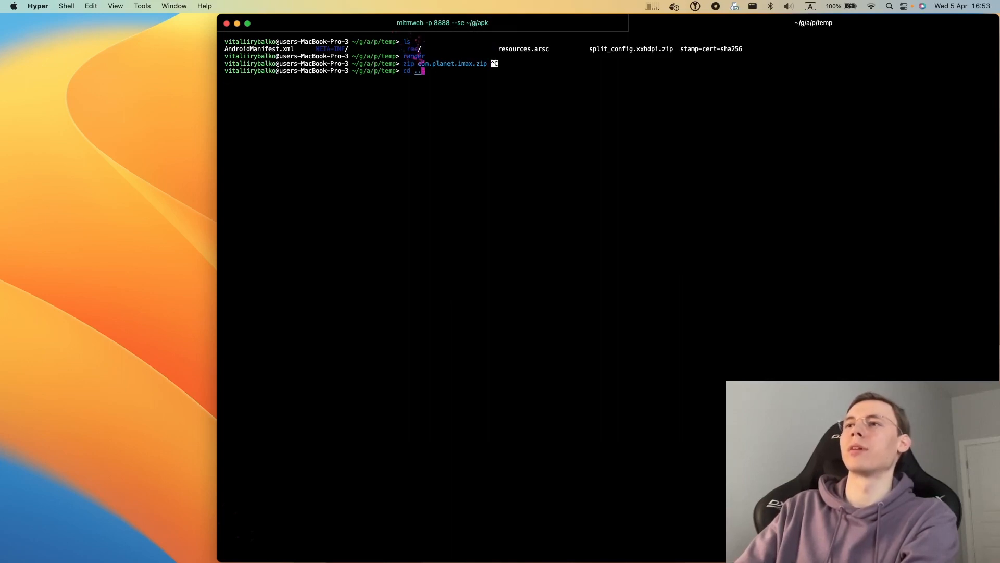
pyautogui.press('Return')
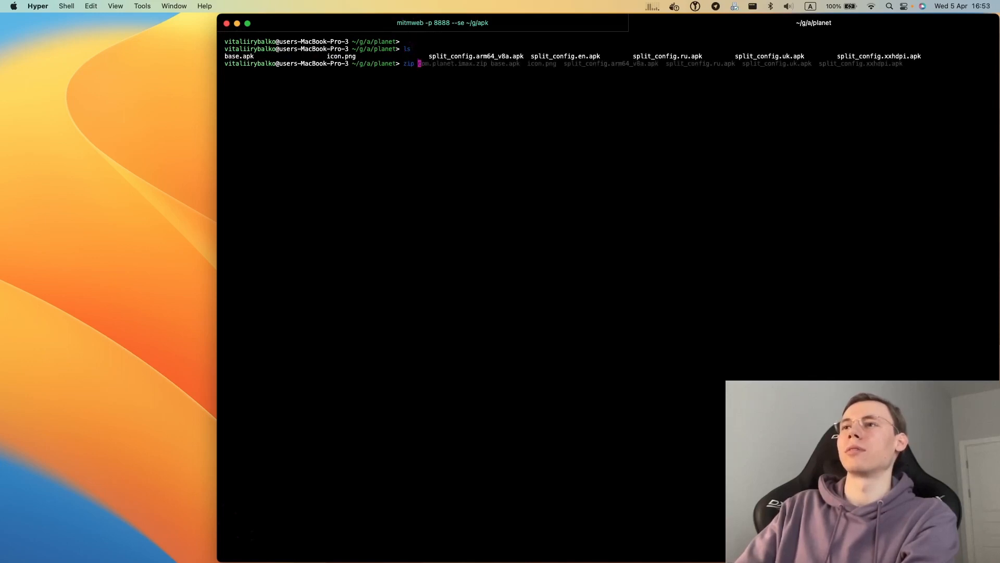
pyautogui.write('com.planet.i')
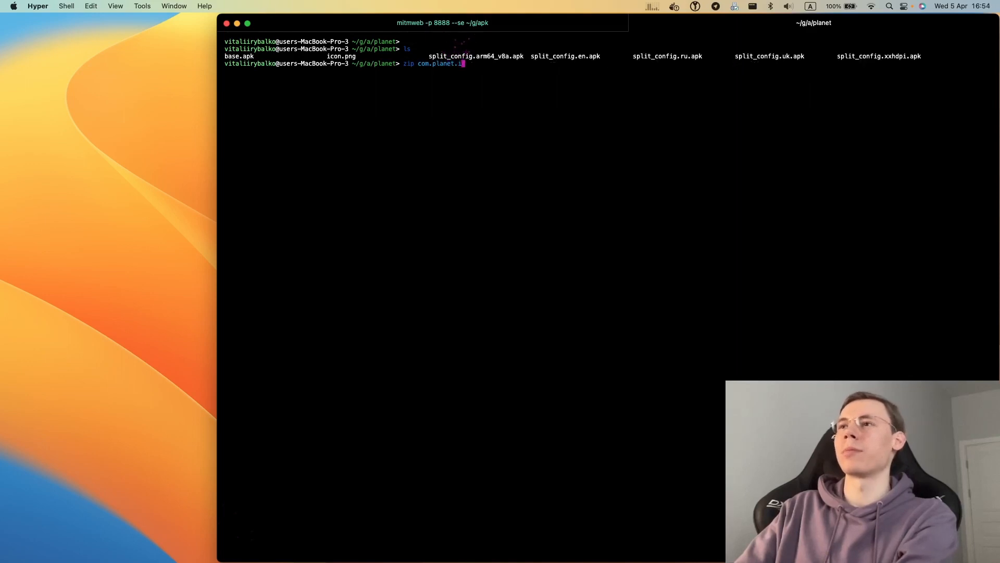
pyautogui.write('max.zip bas')
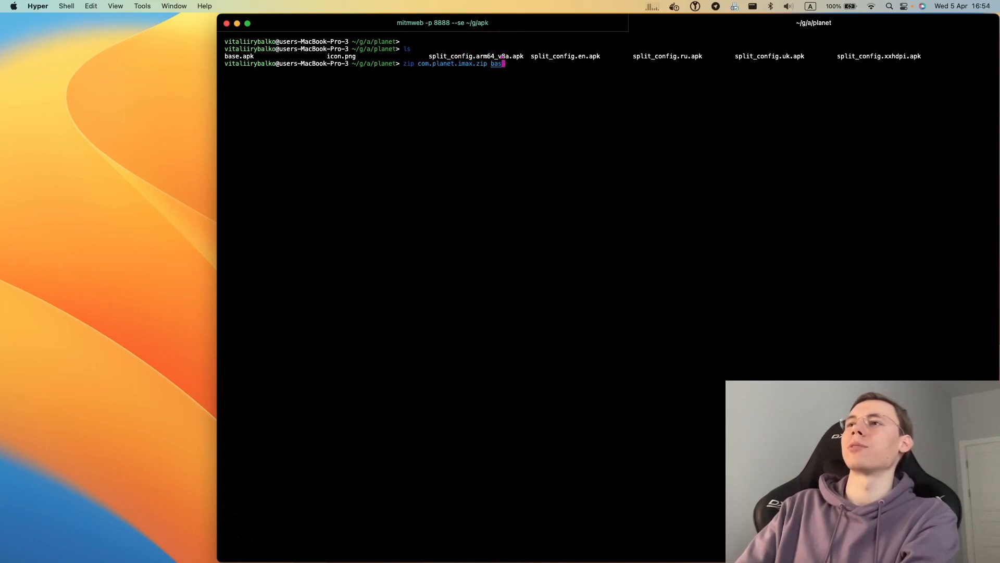
pyautogui.press('Backspace')
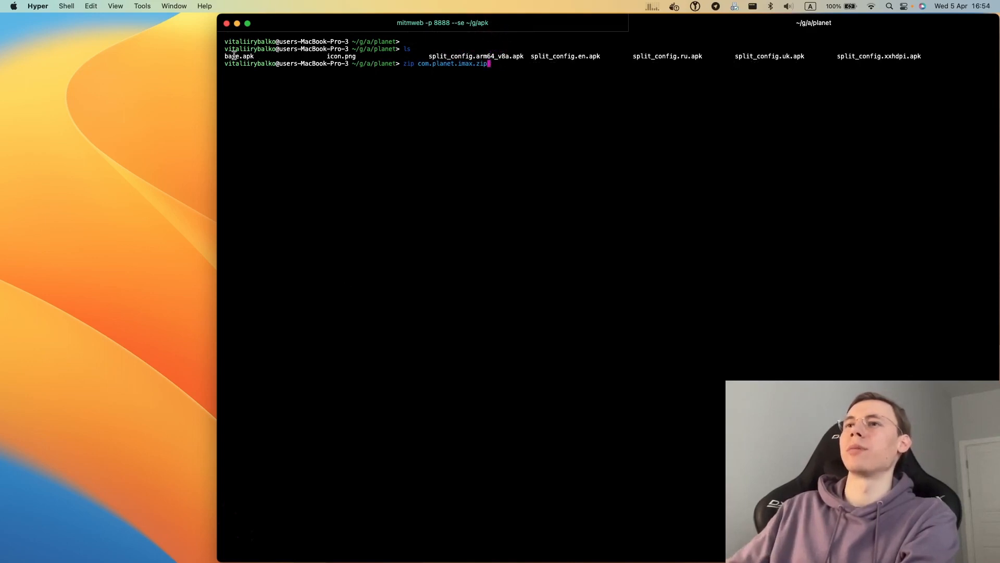
pyautogui.press('tab')
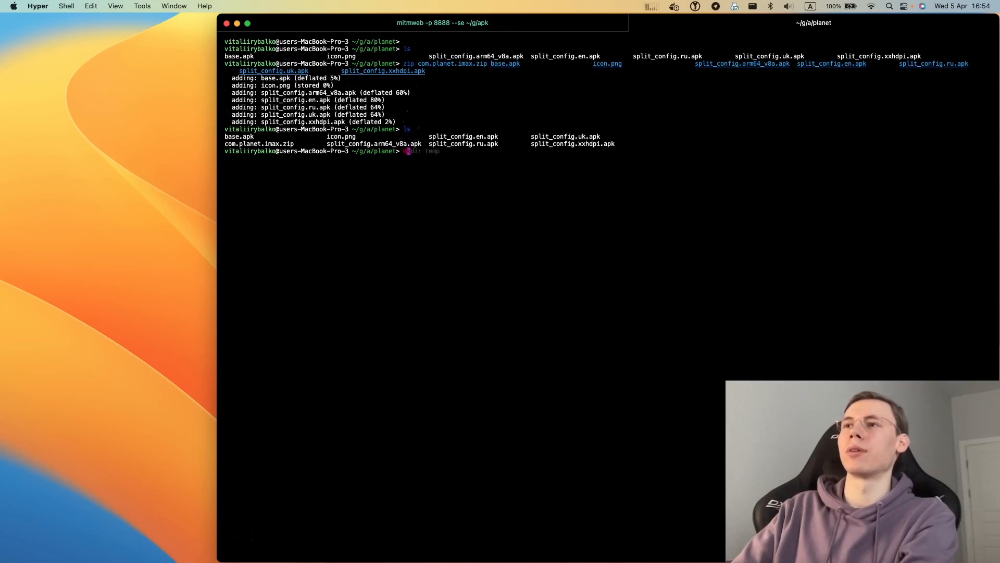
# Step: Run apk-mitm on com.planet.imax.apks to produce com.planet.imax-patched.apks
pyautogui.write('com.planet.imax.zip')
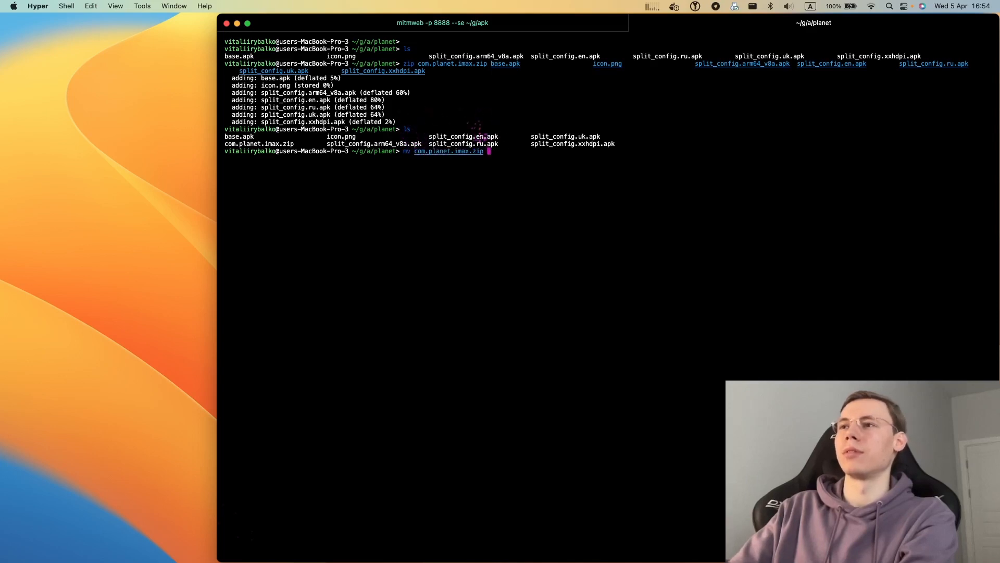
pyautogui.write('com.planet.imax.apks')
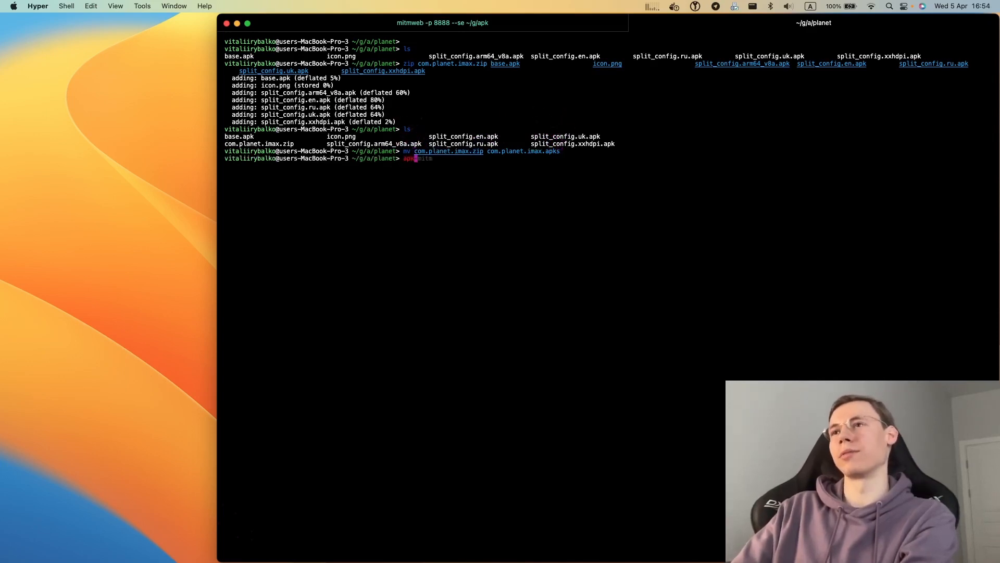
pyautogui.write('-mitm Планета.Кіно.ver.3.0.0.0.build.138.apks')
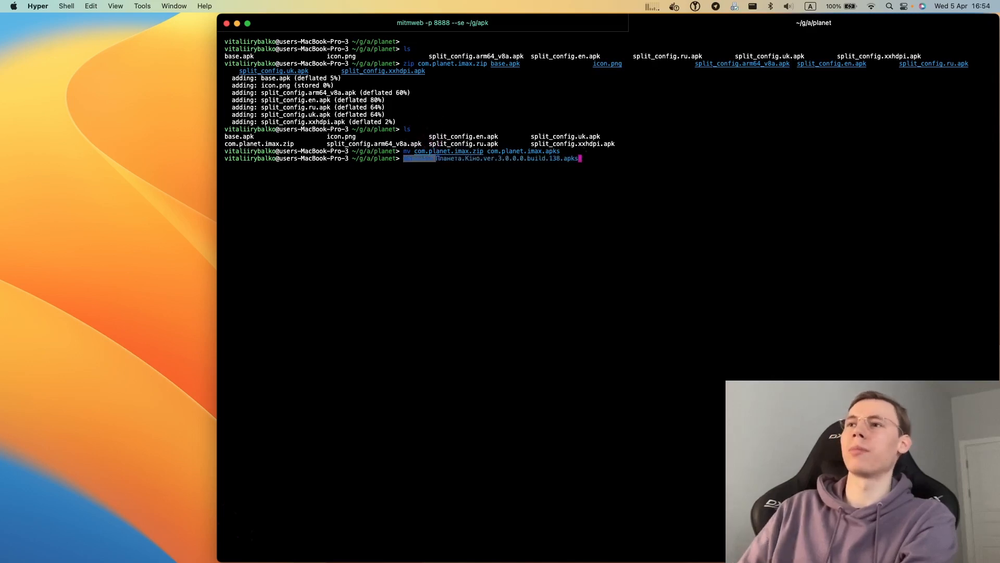
pyautogui.write('apk-mitm s')
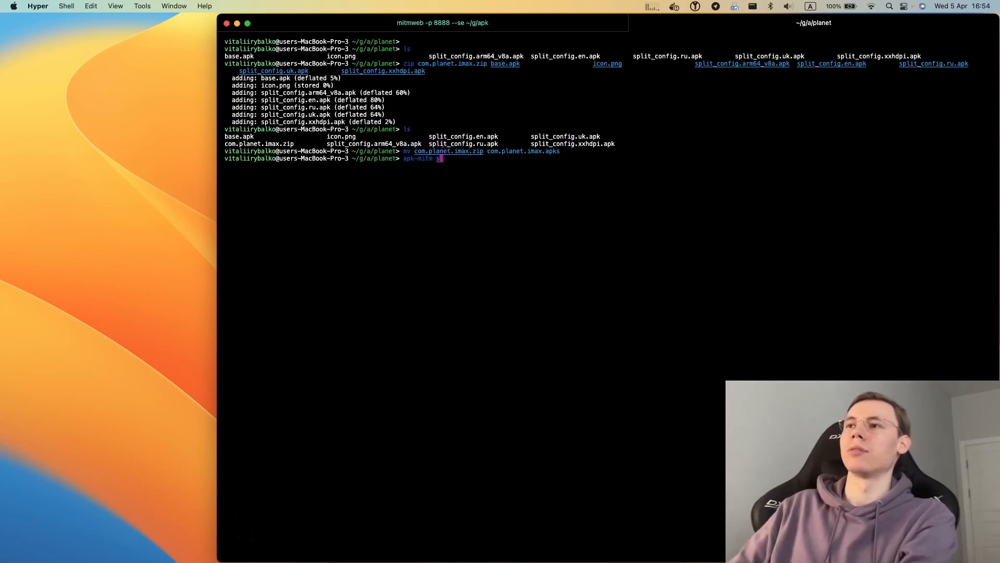
pyautogui.write('com.planet.imax.apks')
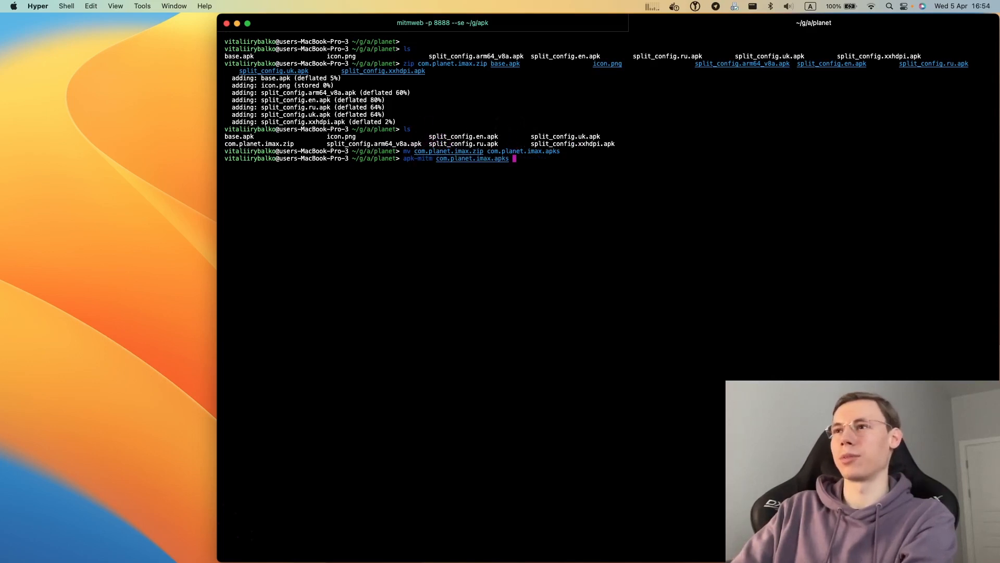
pyautogui.press('Return')
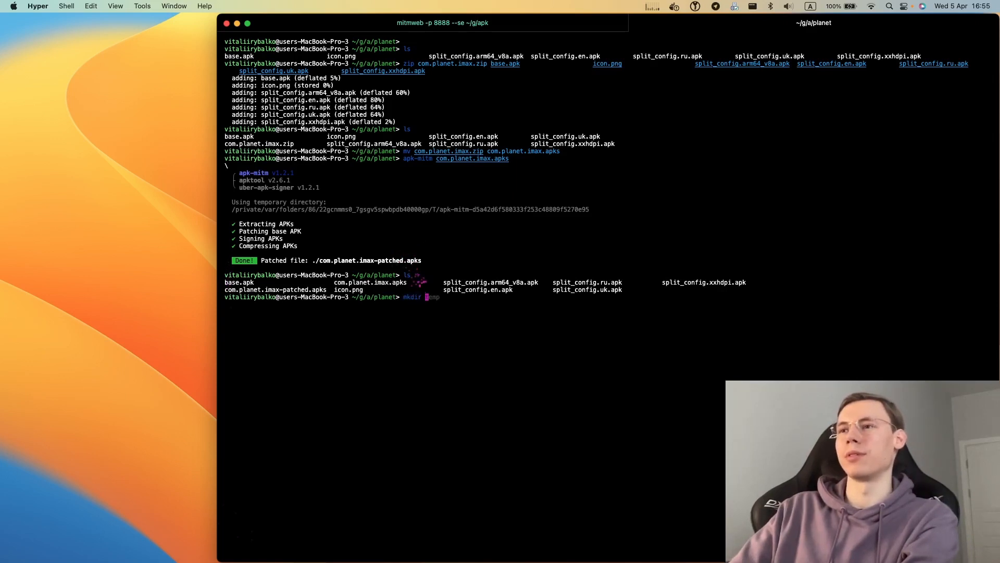
# Step: Move com.planet.imax-patched.apks into a new temp folder and unzip it there
pyautogui.press('Return')
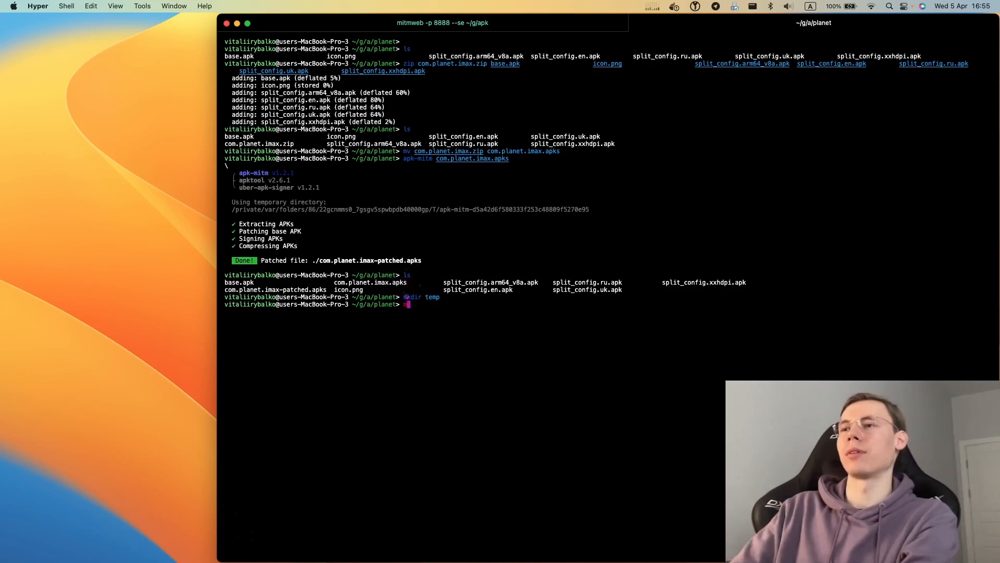
pyautogui.write('mv com.planet.imax.{zip,xapk}')
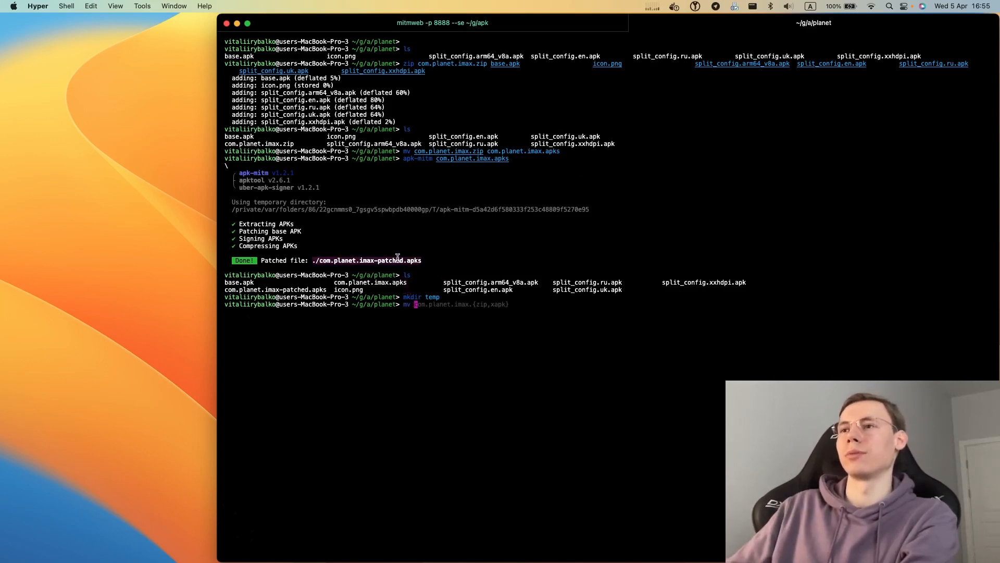
pyautogui.write('./com.planet.imax-patched.apks temp/')
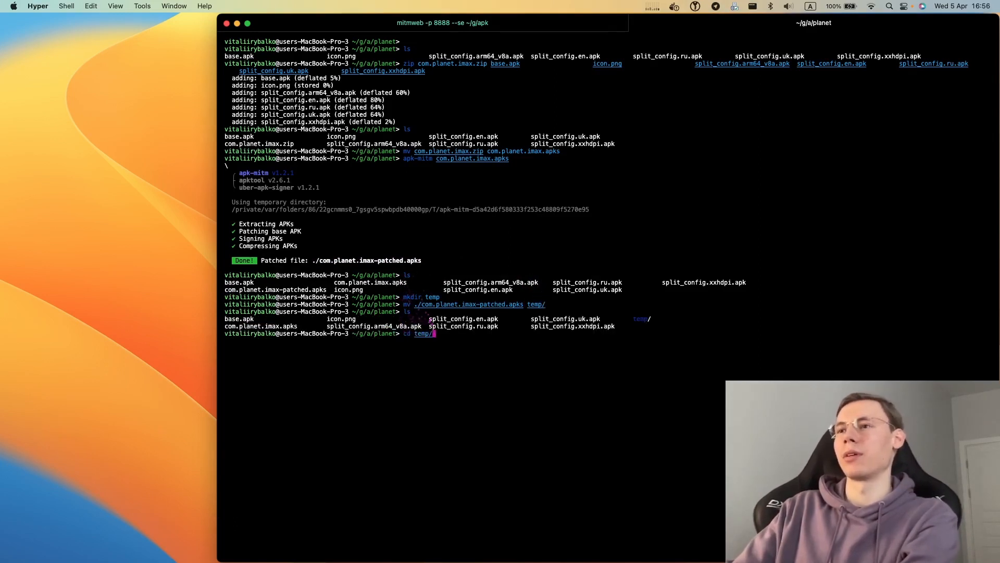
pyautogui.press('Return')
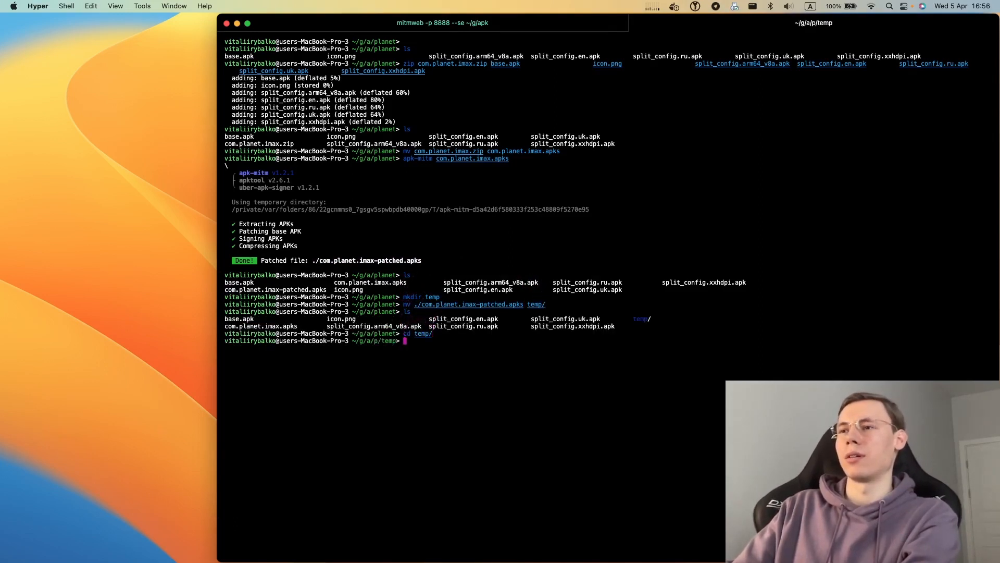
pyautogui.write('unzip')
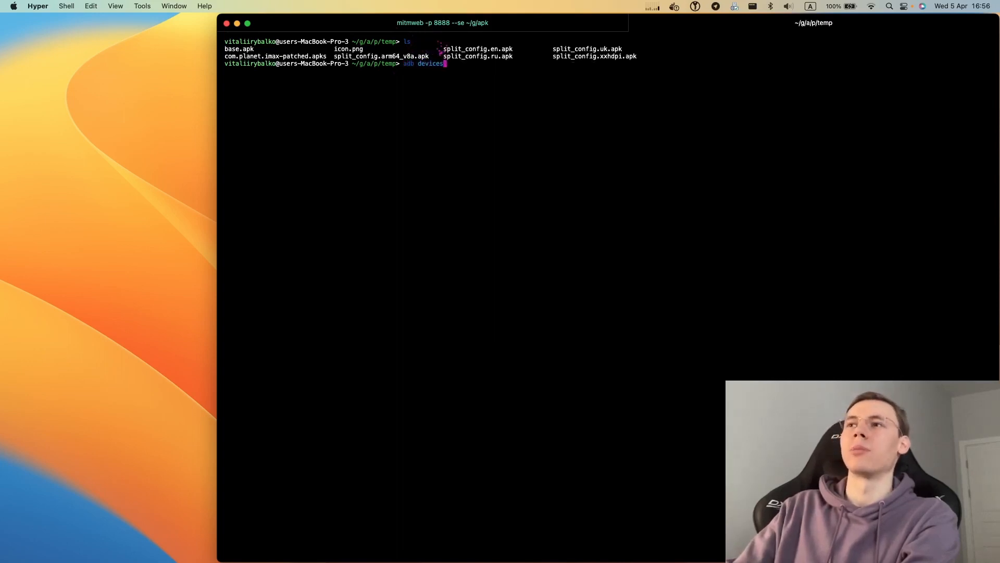
# Step: Uninstall com.planet.imax from the phone and install the patched APKs with install-multiple
pyautogui.press('Return')
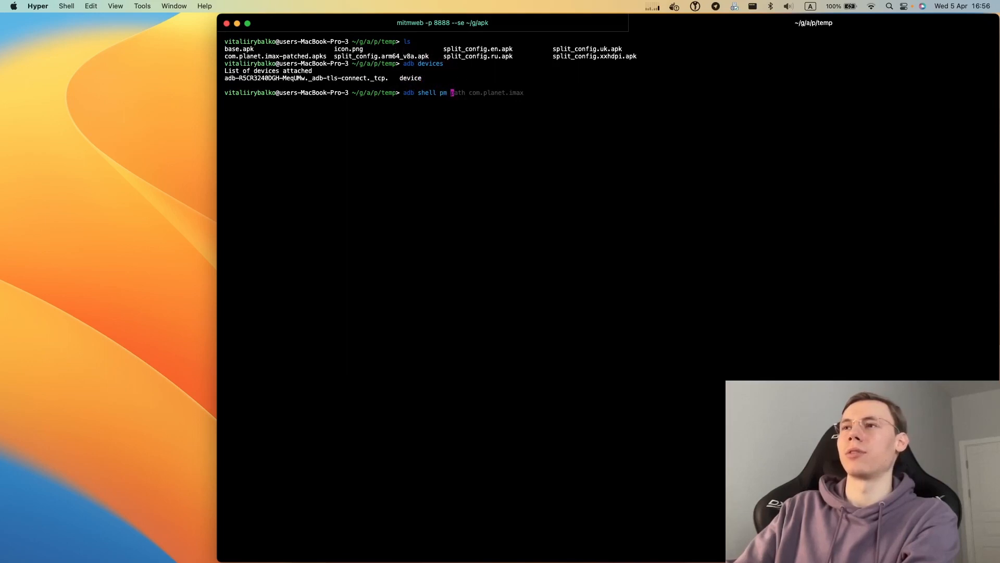
pyautogui.write('uninstall com.planet.imax')
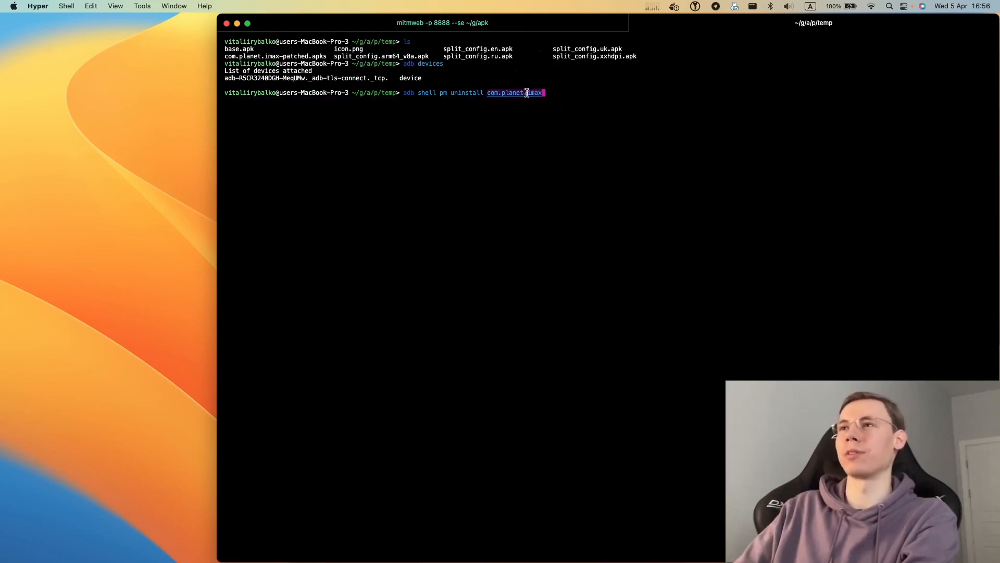
pyautogui.press('Return')
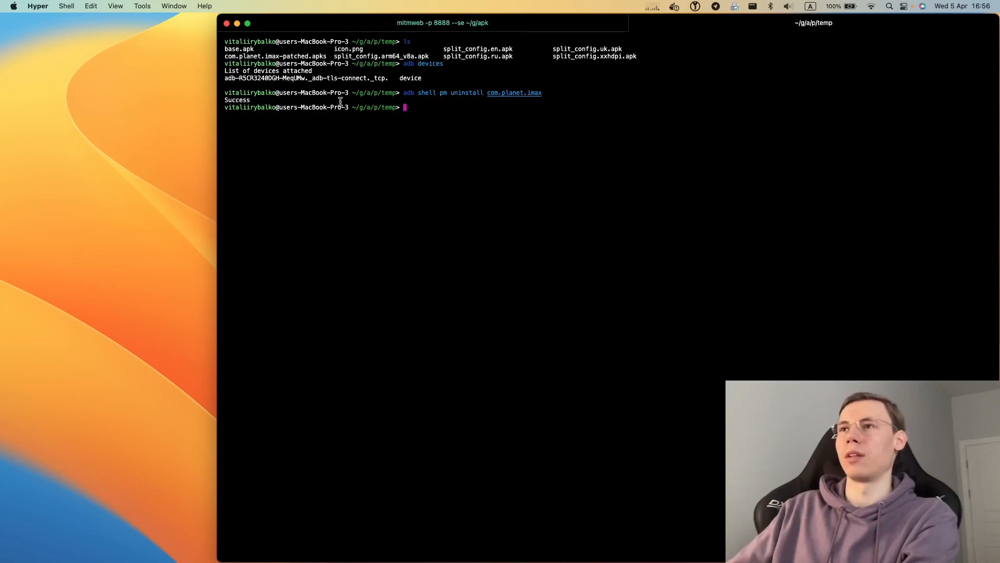
pyautogui.moveTo(493, 131)
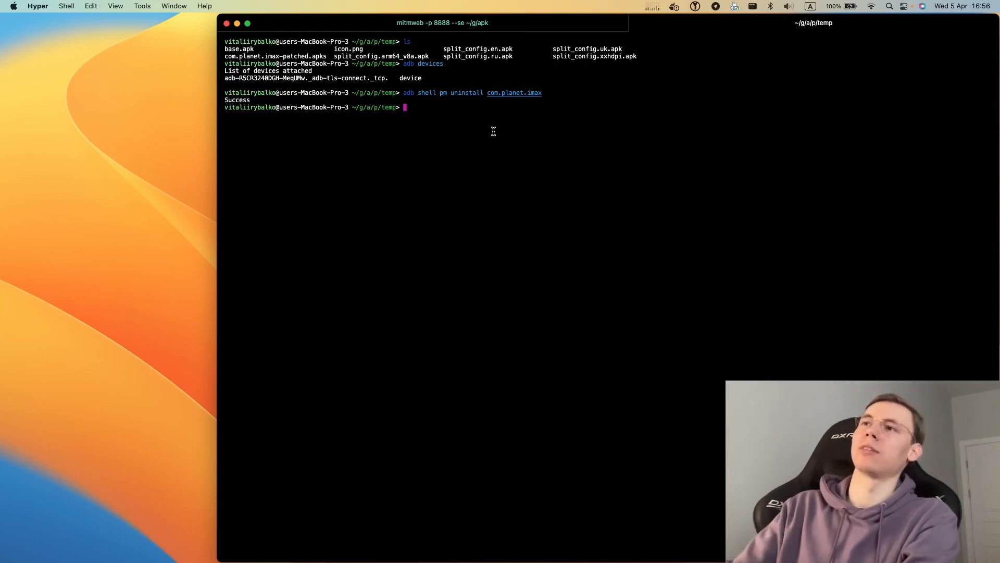
pyautogui.write('adb install-multiple *.apk')
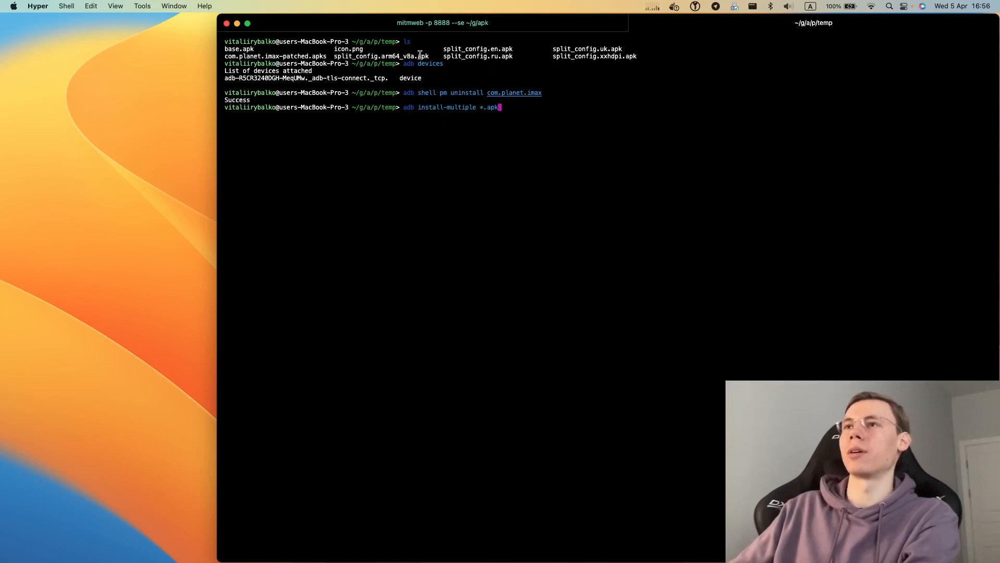
pyautogui.moveTo(578, 121)
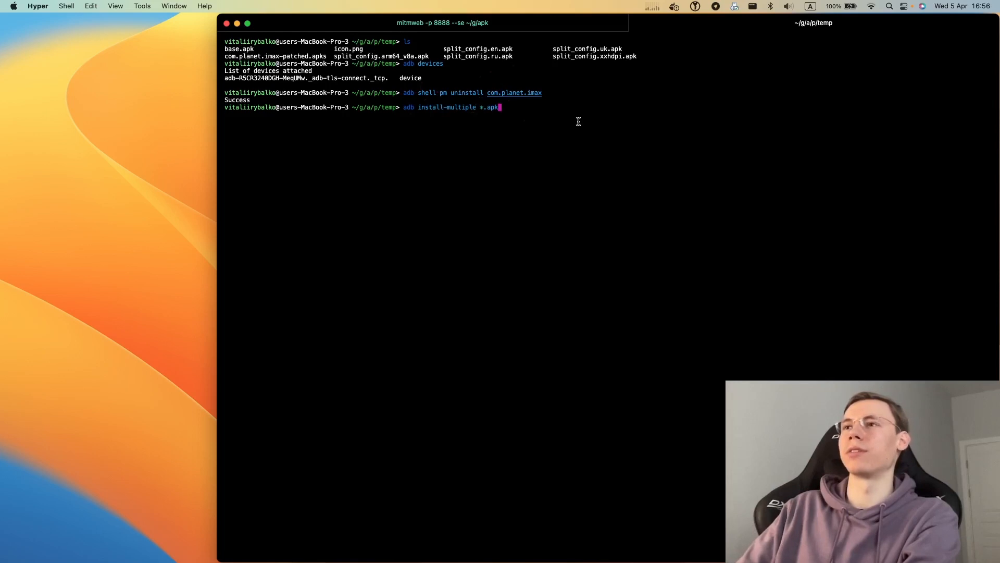
pyautogui.press('Return')
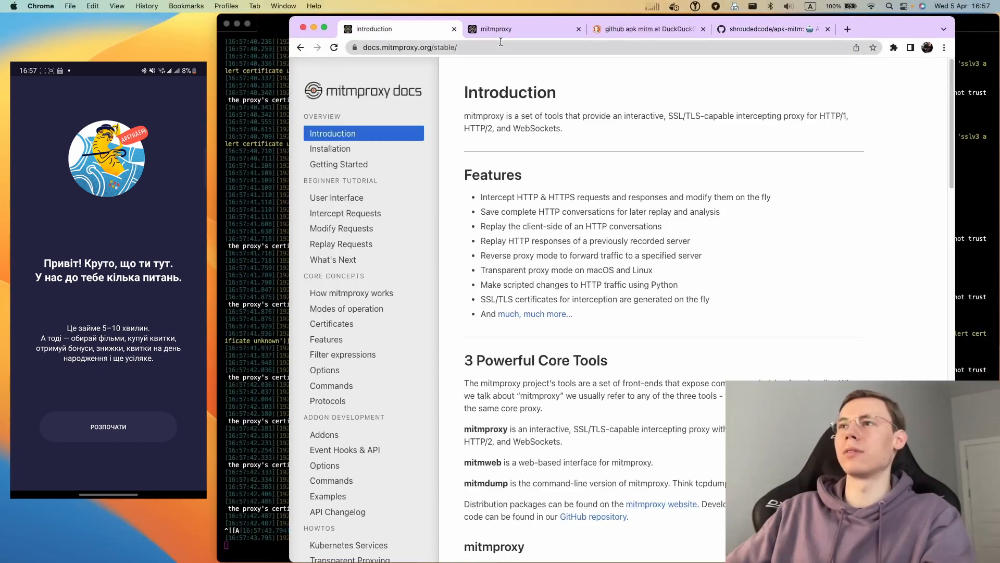
# Step: In mitmweb, view the 115.0kb graphql response, then open the 5.6mb theatres request
pyautogui.click(497, 29)
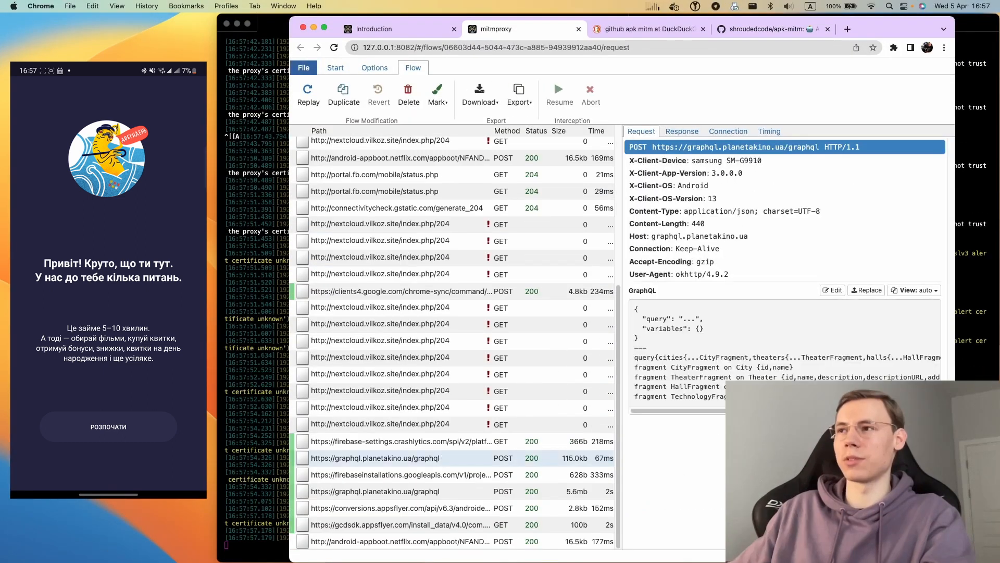
pyautogui.click(682, 131)
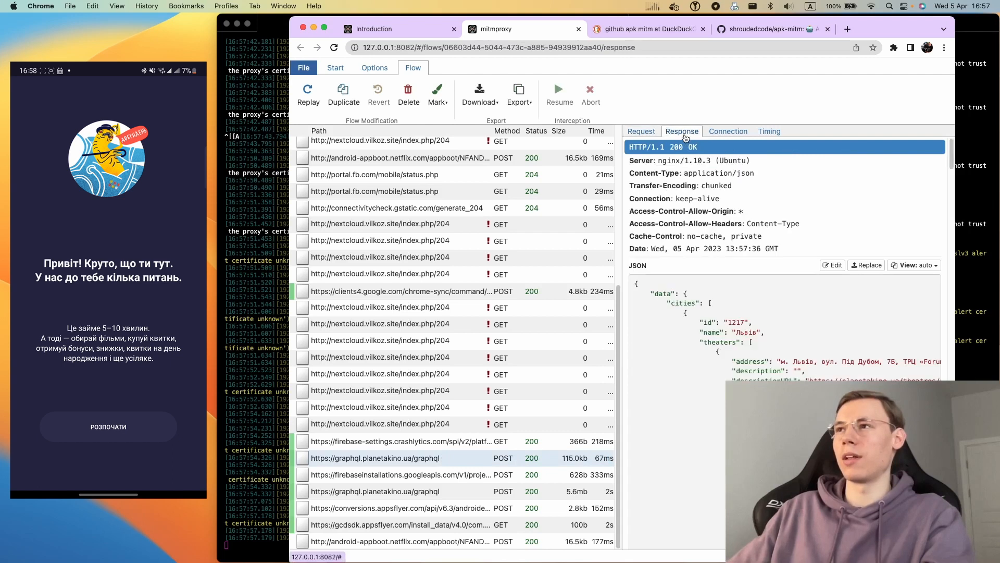
pyautogui.scroll(-3)
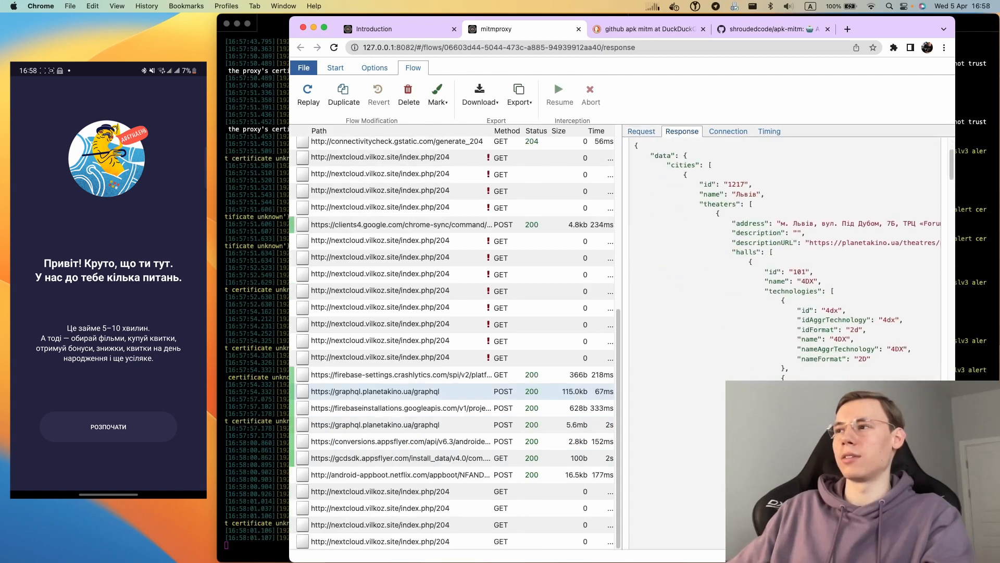
pyautogui.click(640, 131)
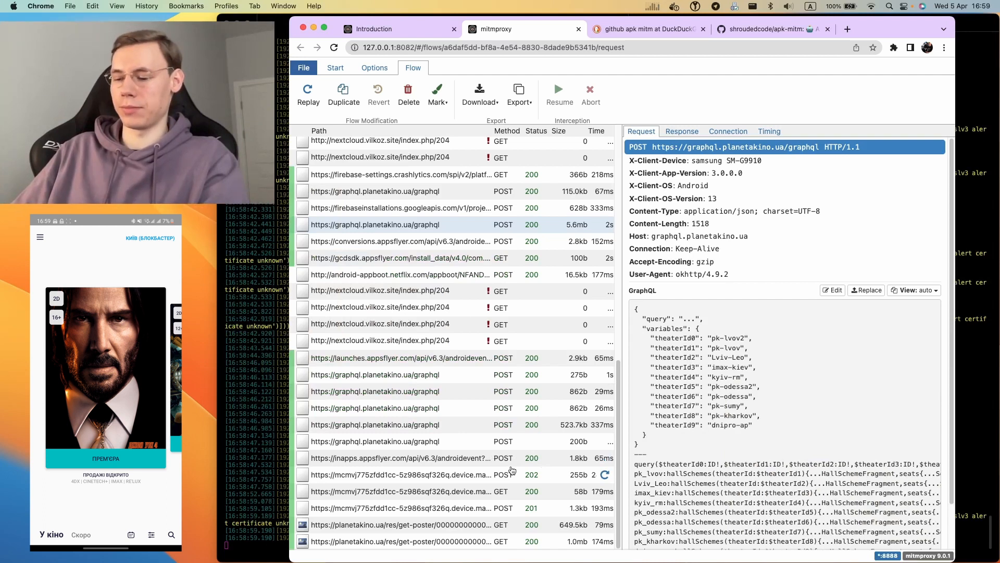
# Step: Open the 200b bonus-items graphql flow and view its connection details
pyautogui.scroll(-3)
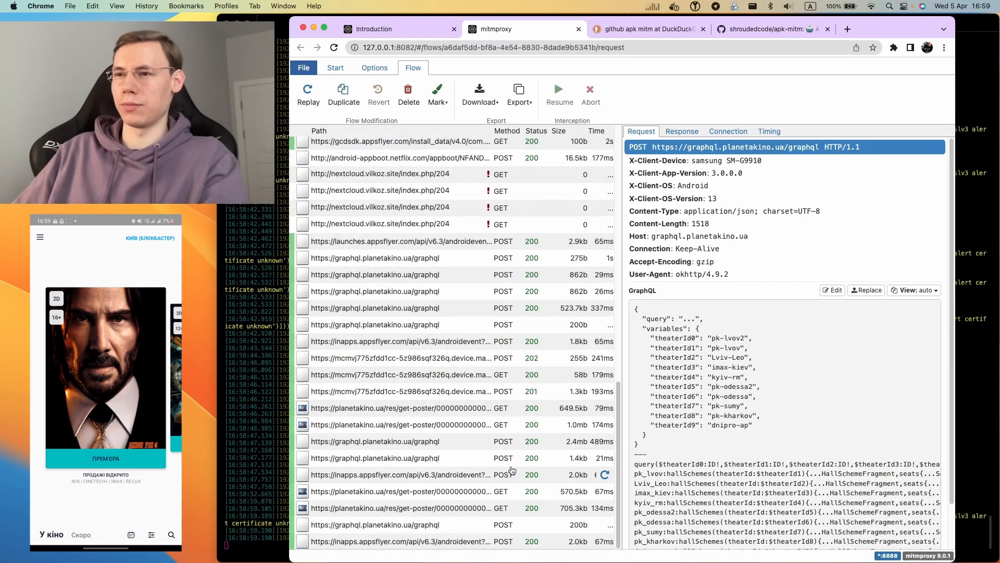
pyautogui.click(375, 524)
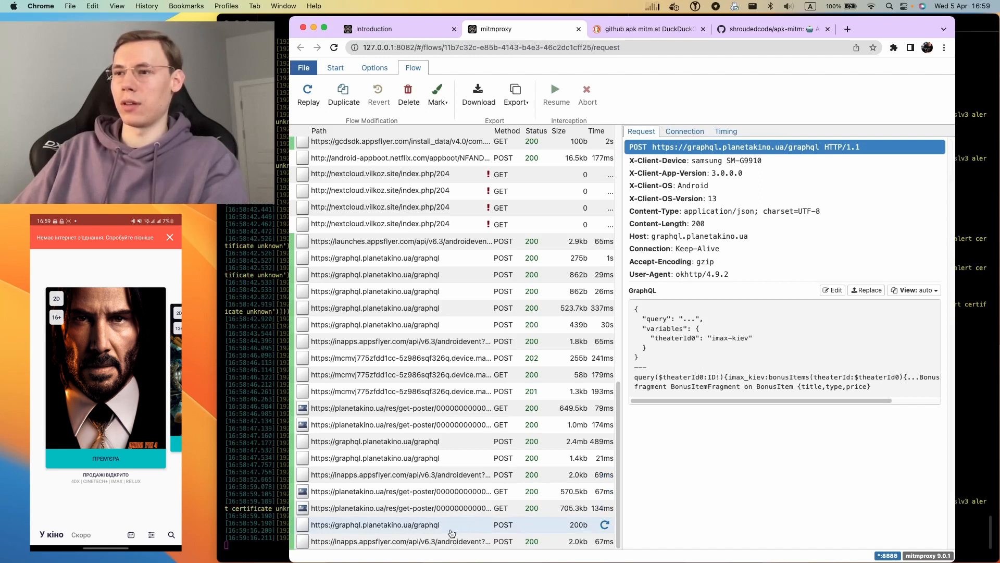
pyautogui.moveTo(722, 126)
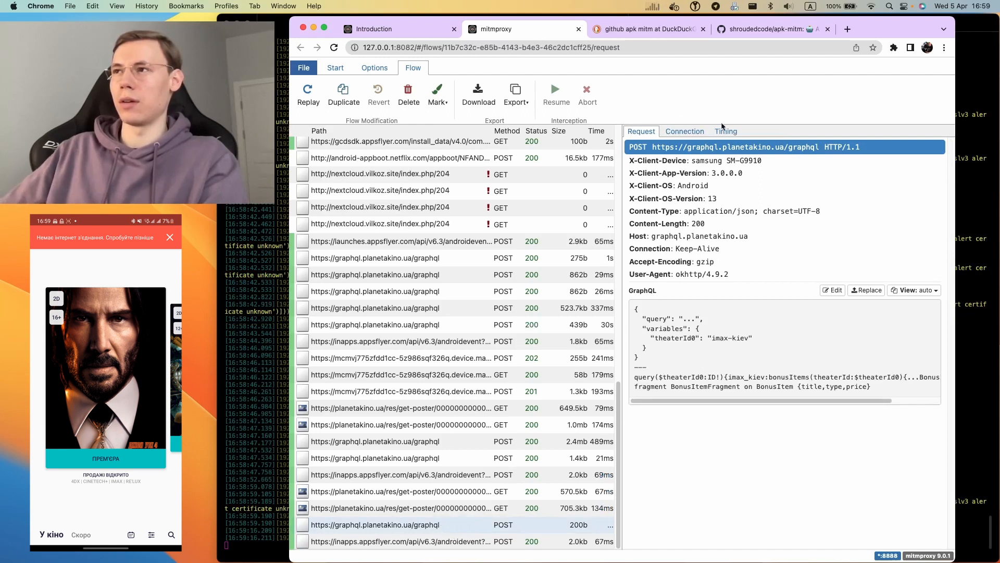
pyautogui.click(684, 131)
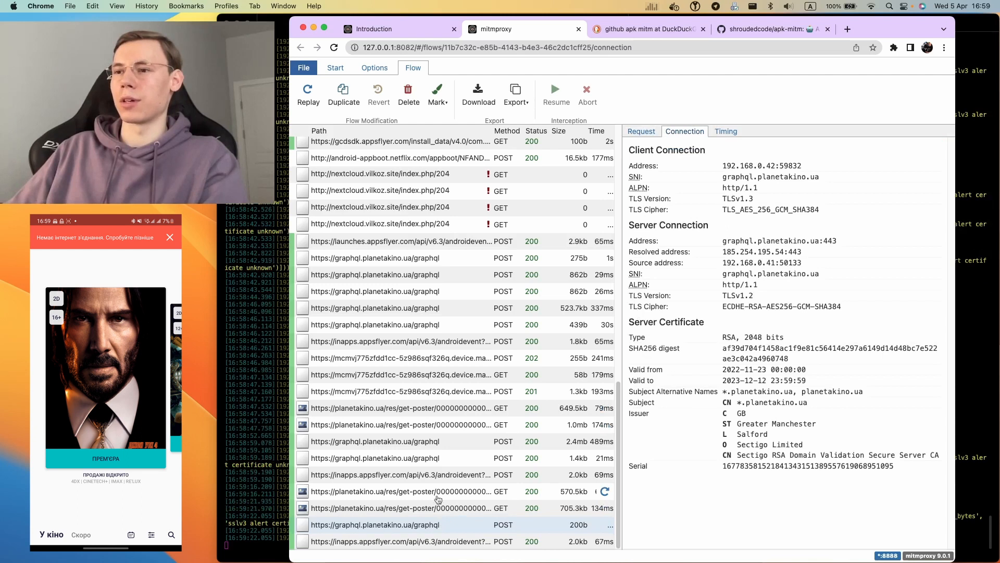
# Step: Compare the 1.4kb flow's quarantinePopup query with its 'Field not found' error response
pyautogui.click(375, 457)
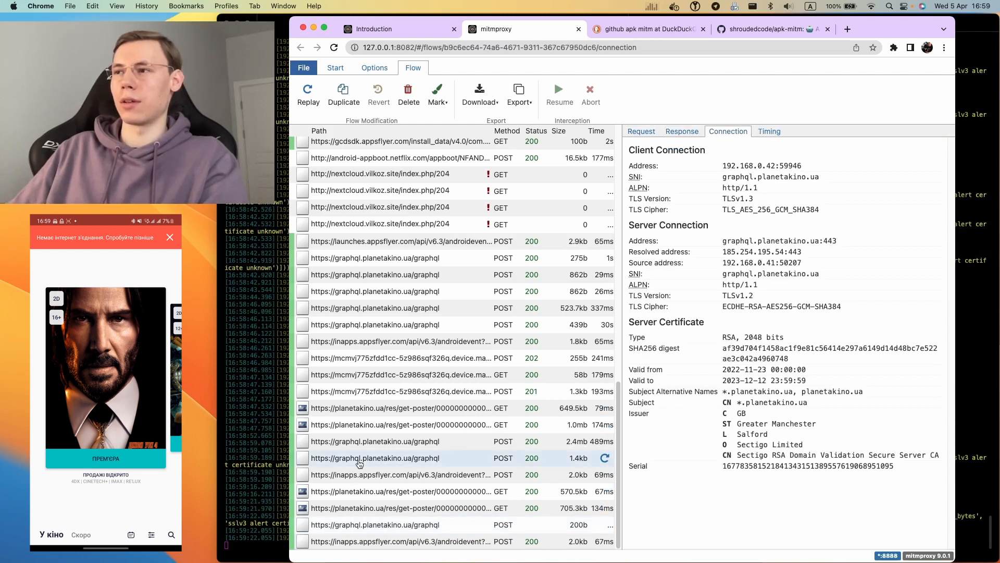
pyautogui.click(681, 131)
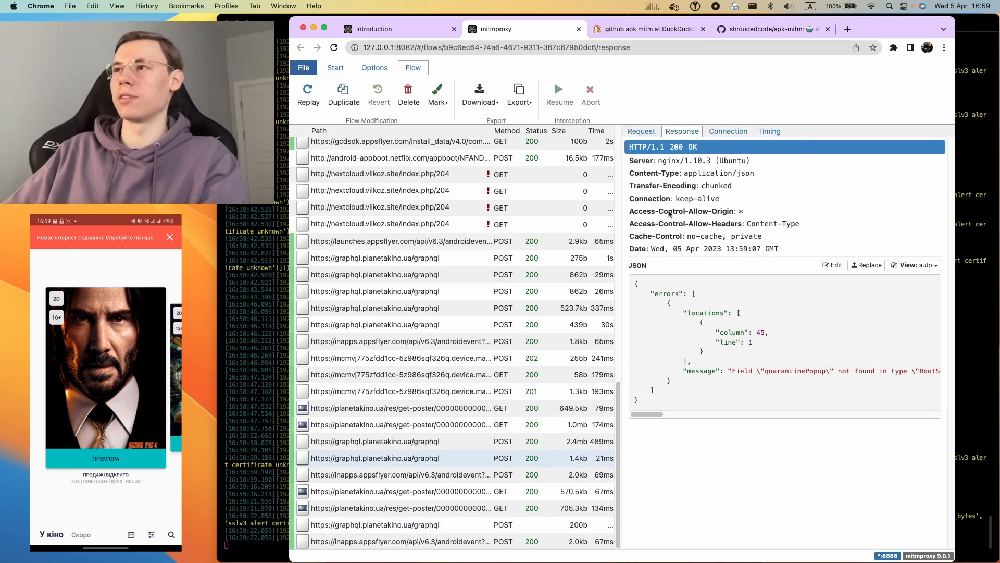
pyautogui.click(641, 130)
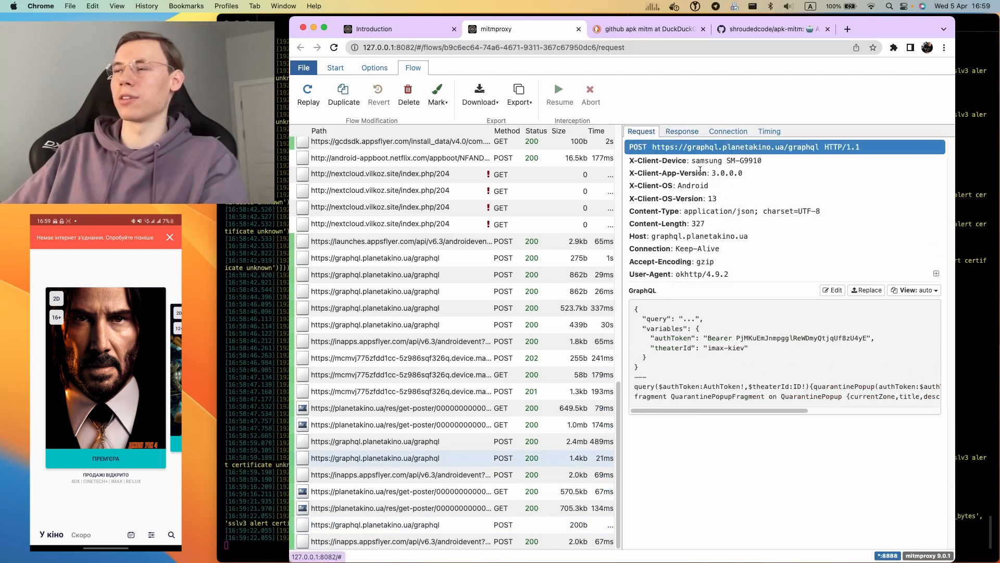
pyautogui.click(682, 131)
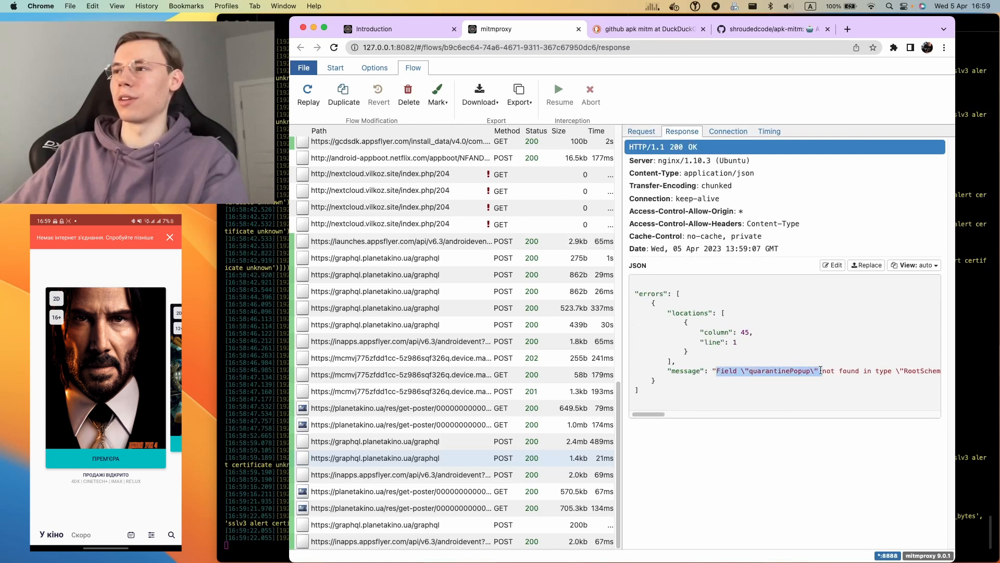
pyautogui.click(640, 131)
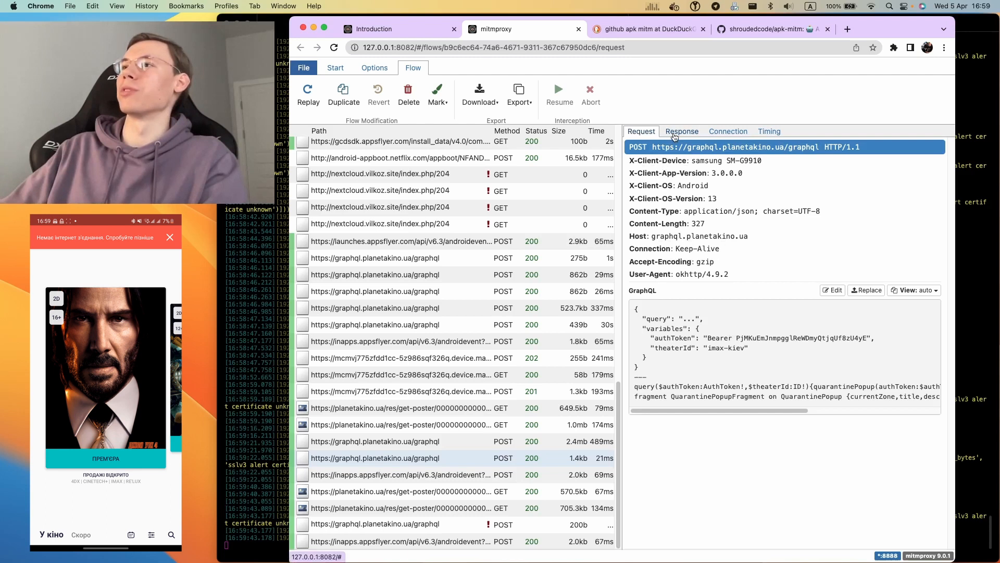
pyautogui.click(681, 131)
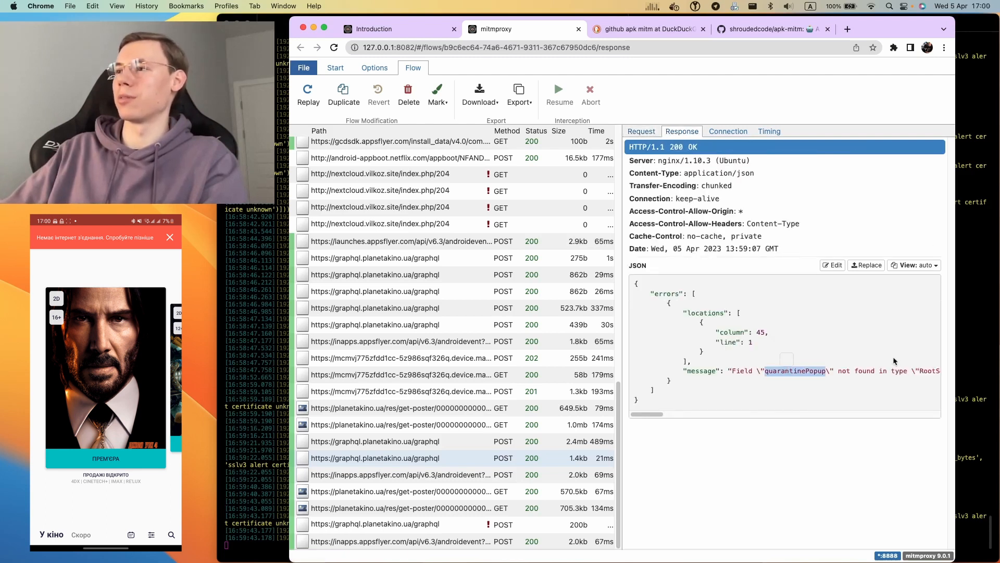
pyautogui.click(640, 131)
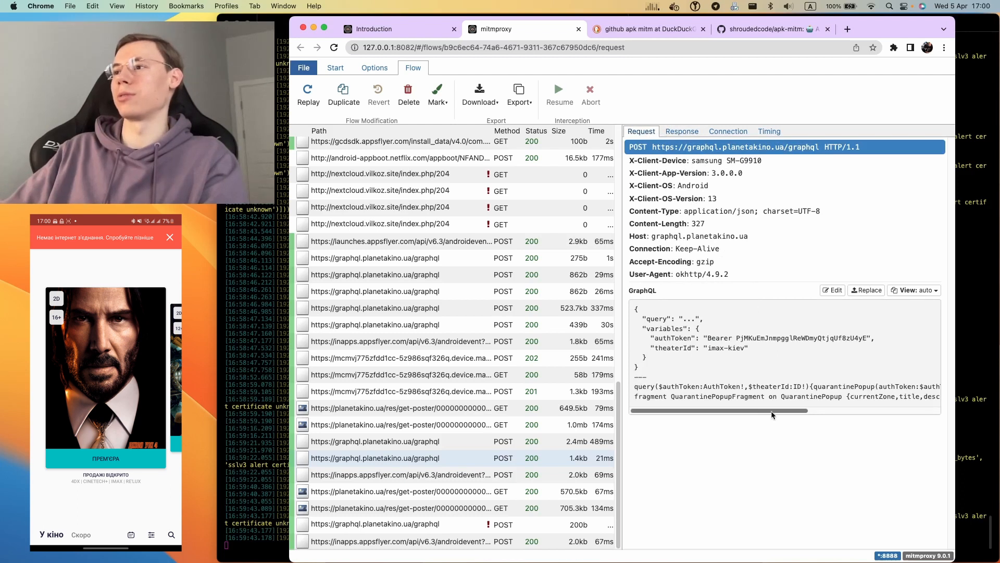
pyautogui.hscroll(3)
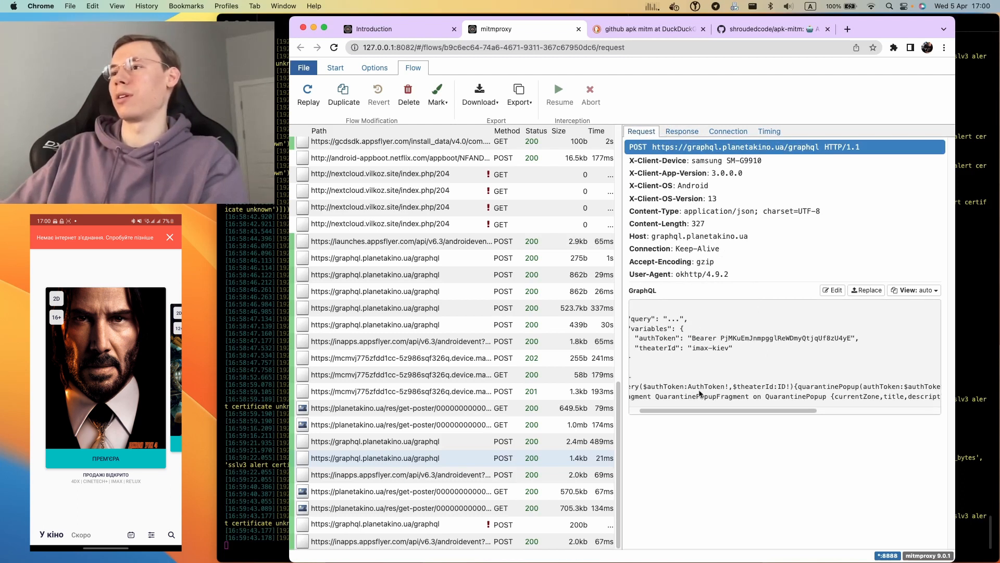